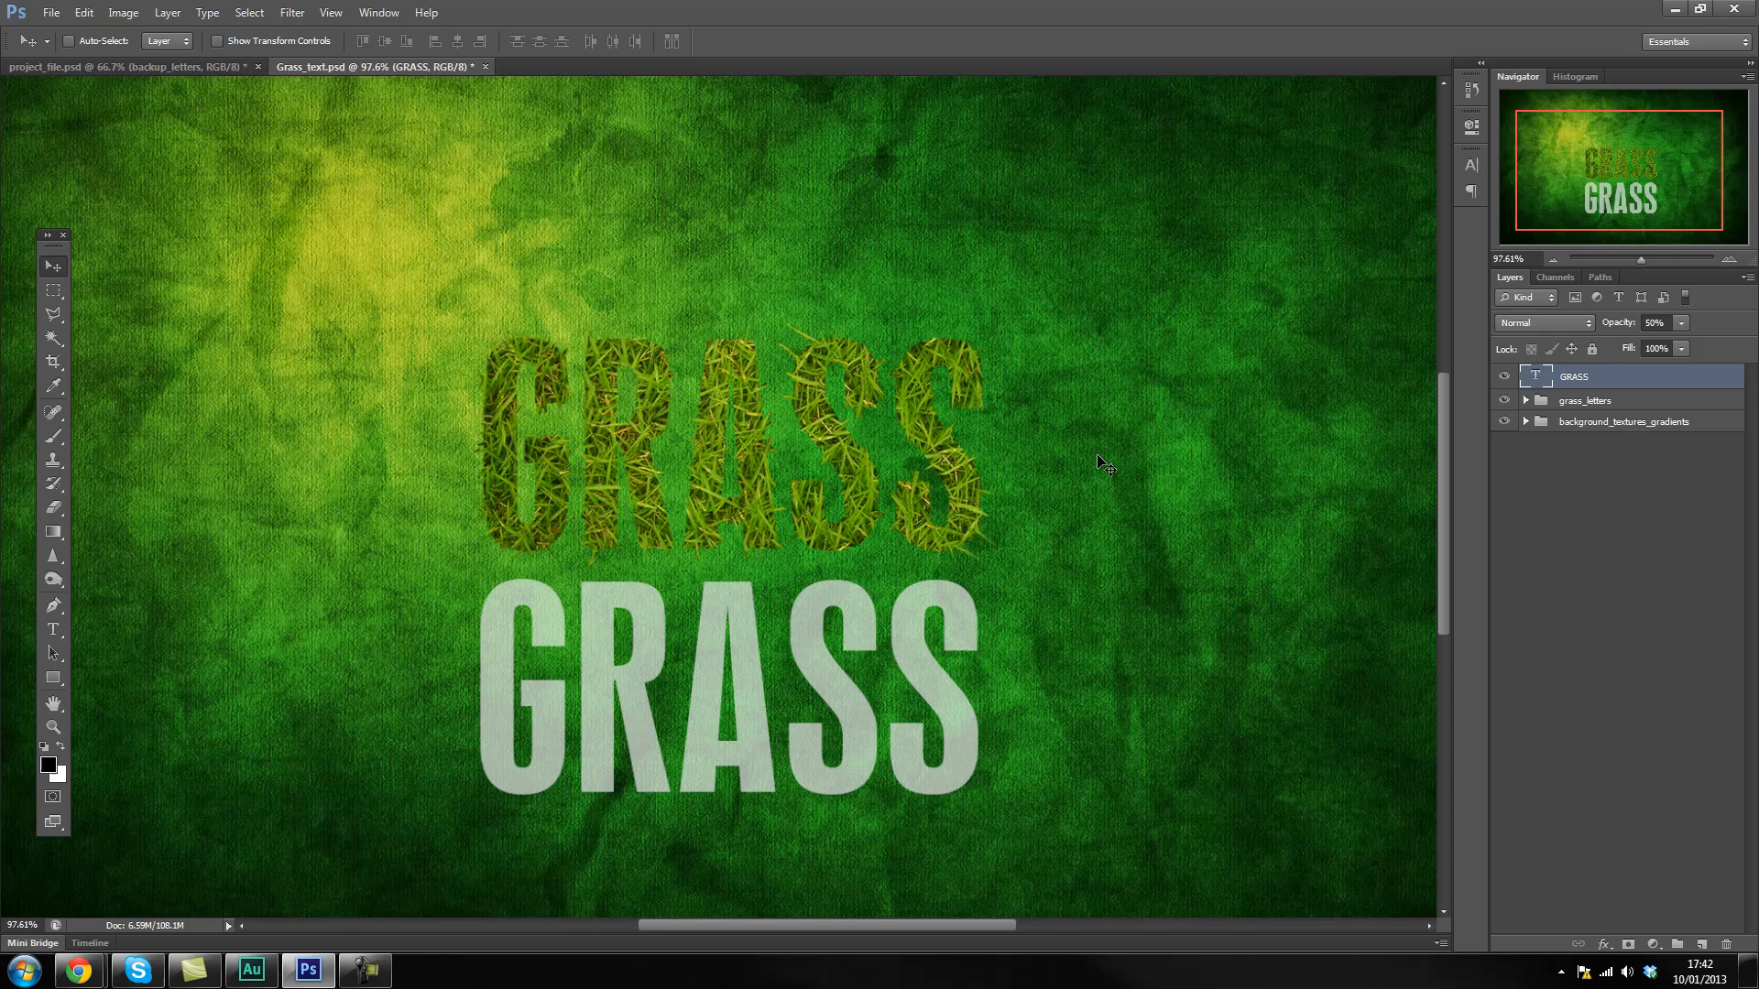
mouse_move(565, 365)
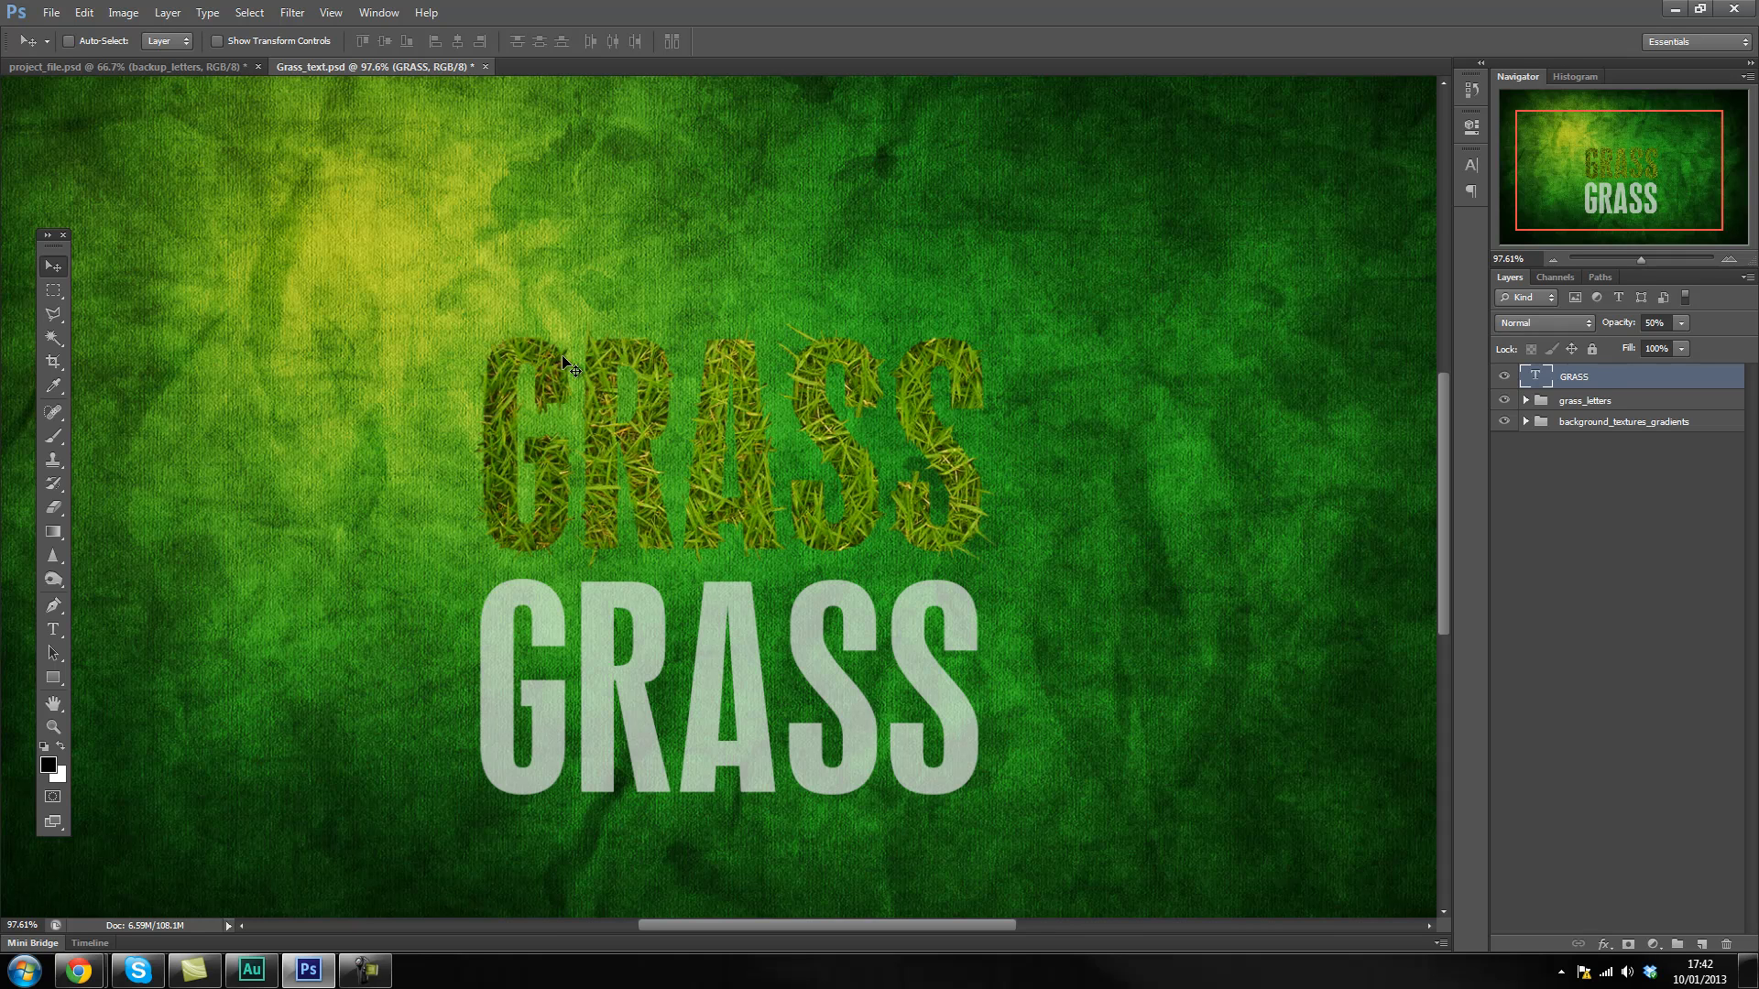
mouse_move(571, 420)
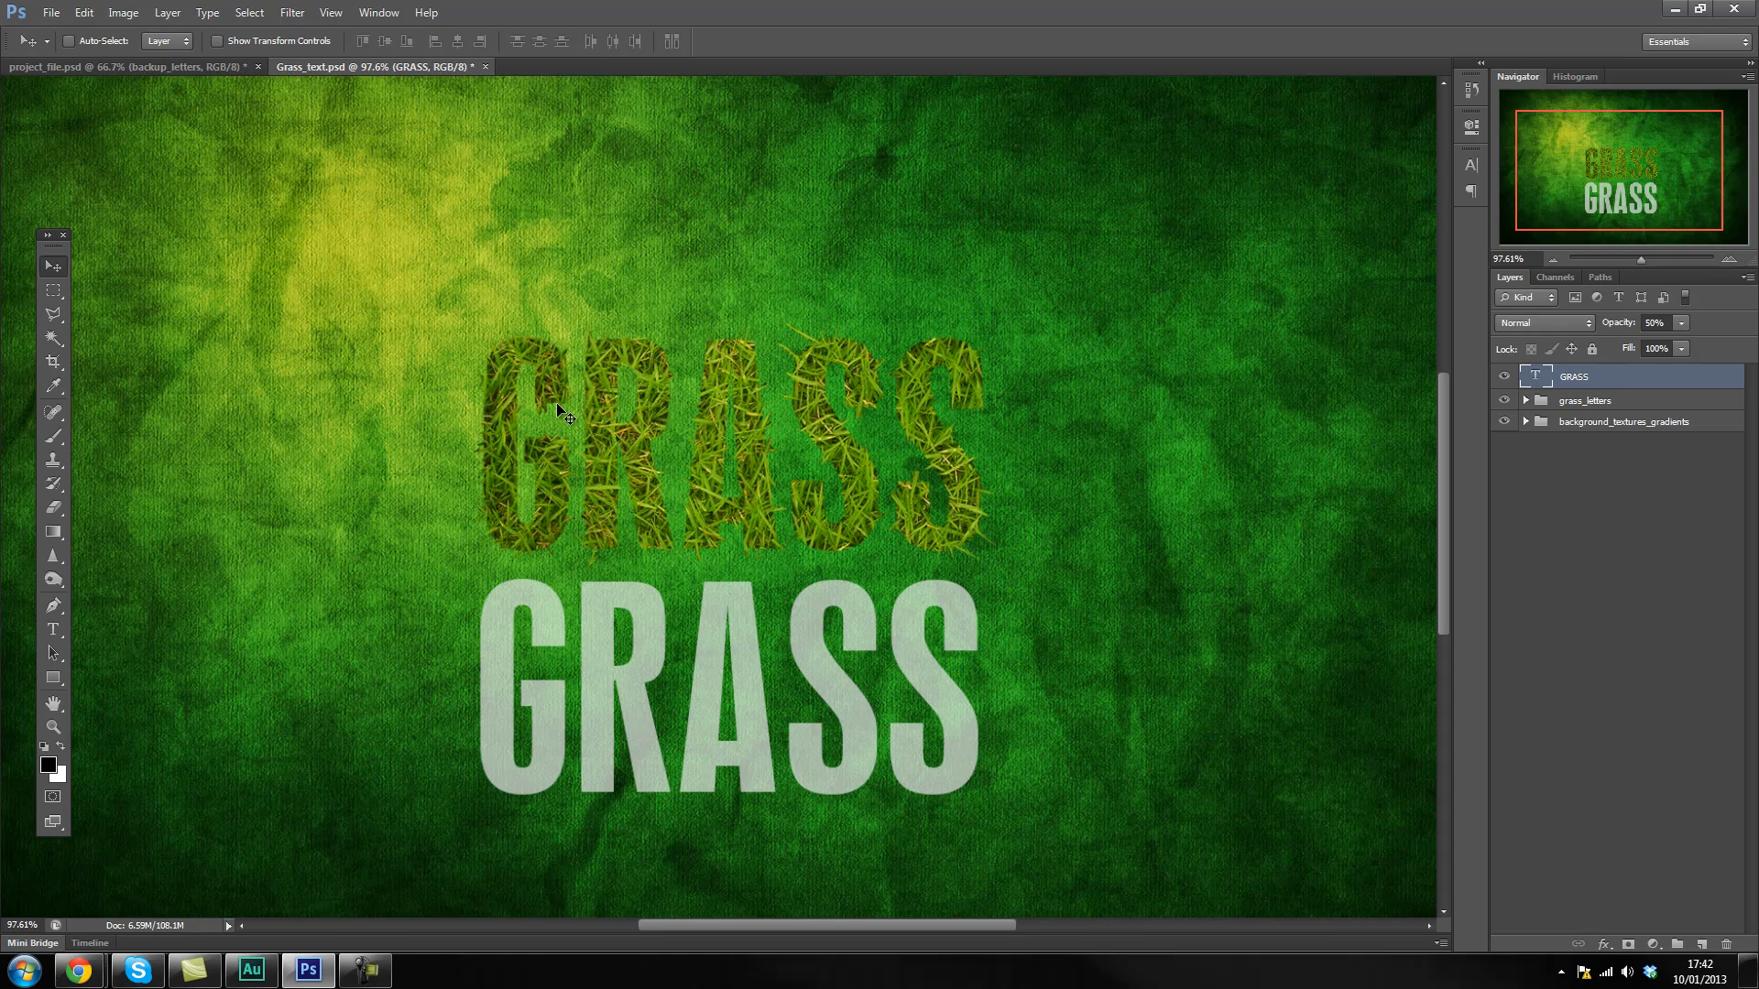
mouse_move(528, 568)
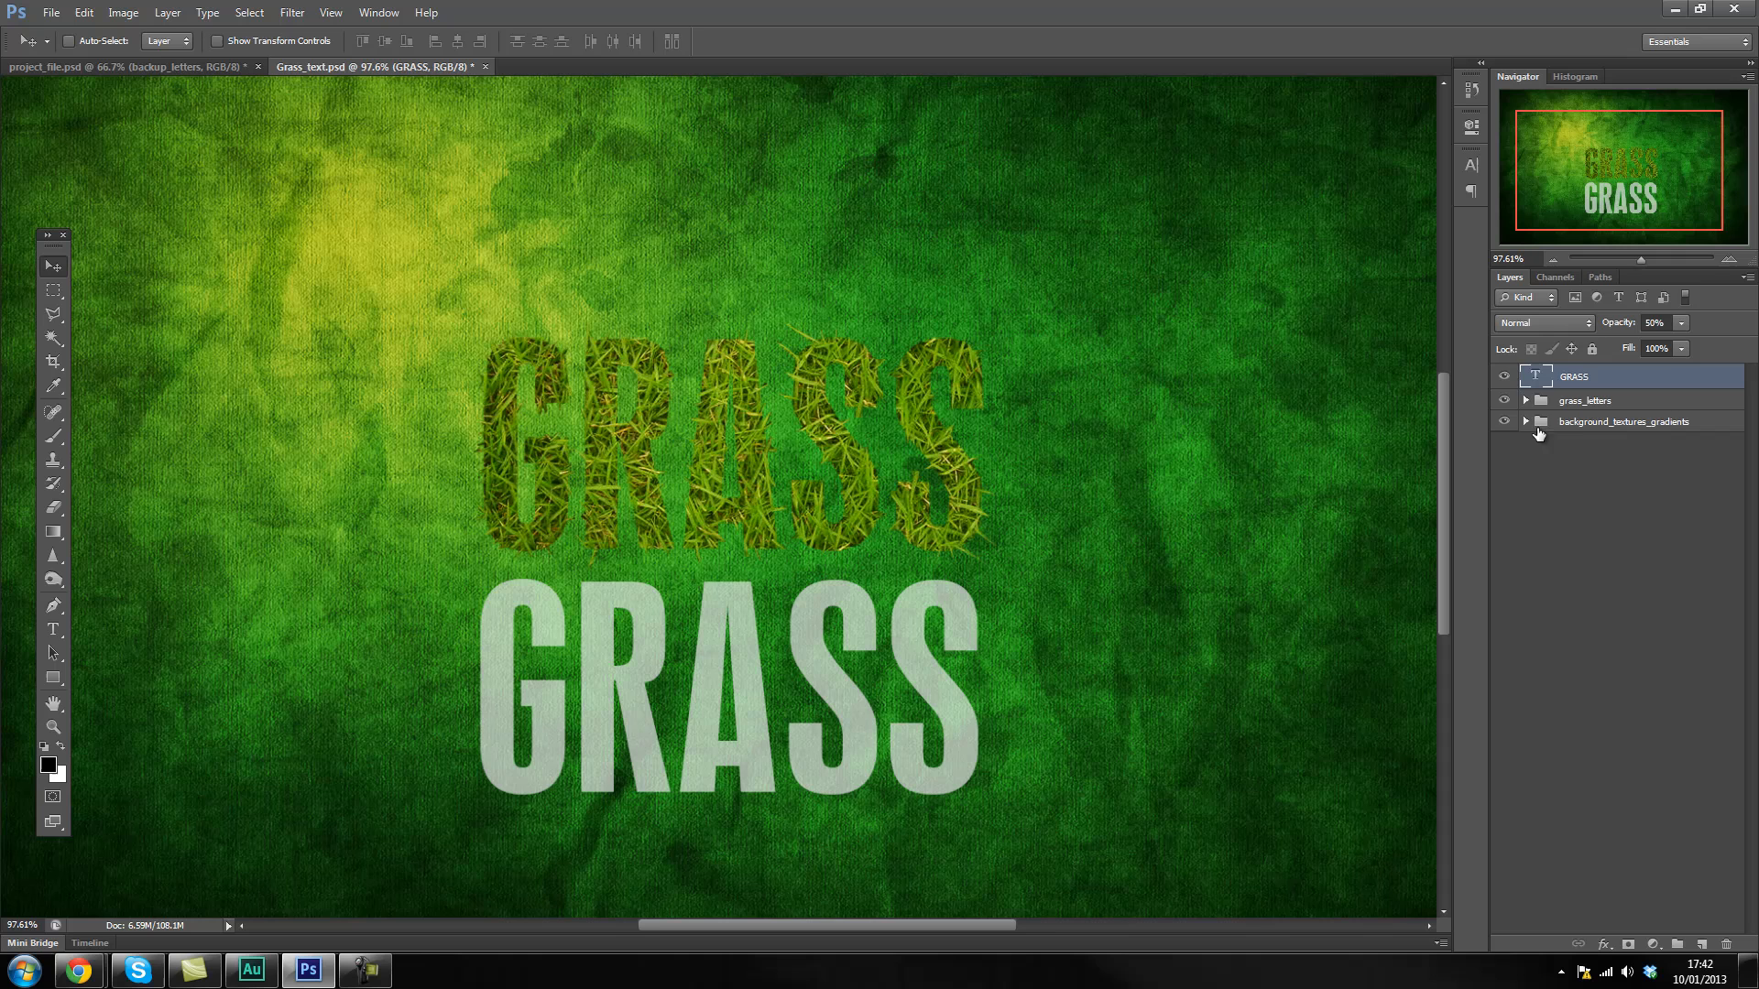
Select the grass_letters group and the background textures group in the Layers panel.
left_click(1584, 401)
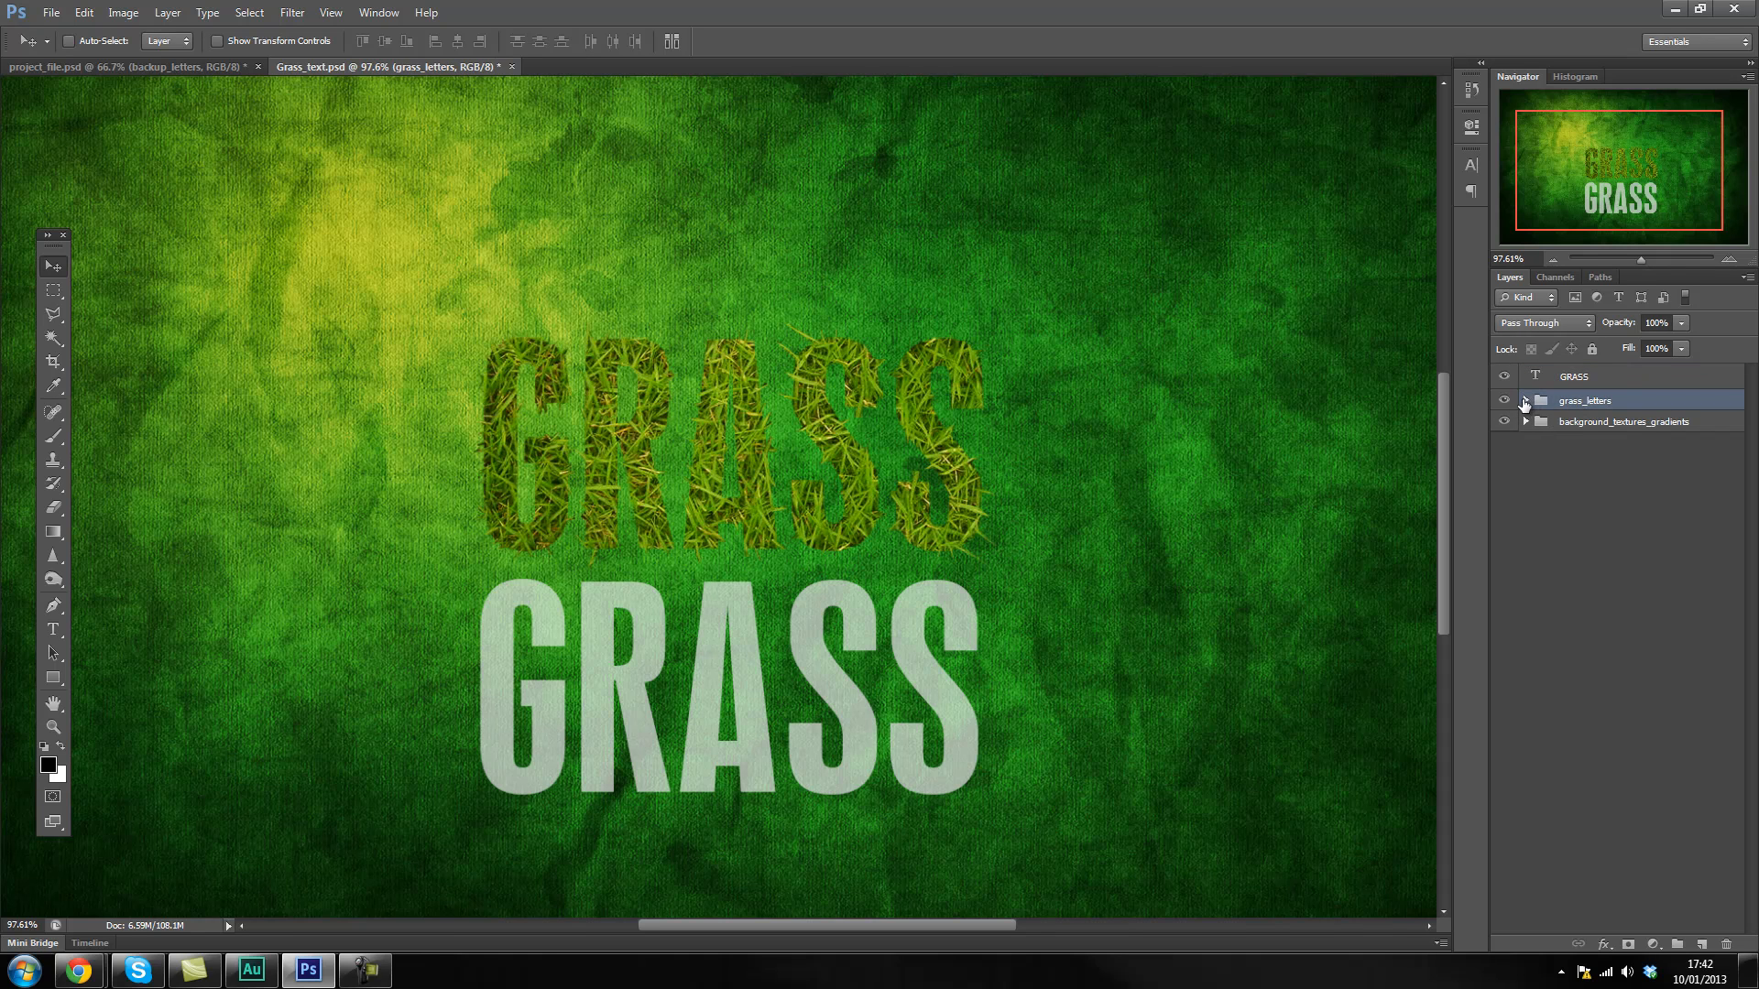
left_click(1525, 400)
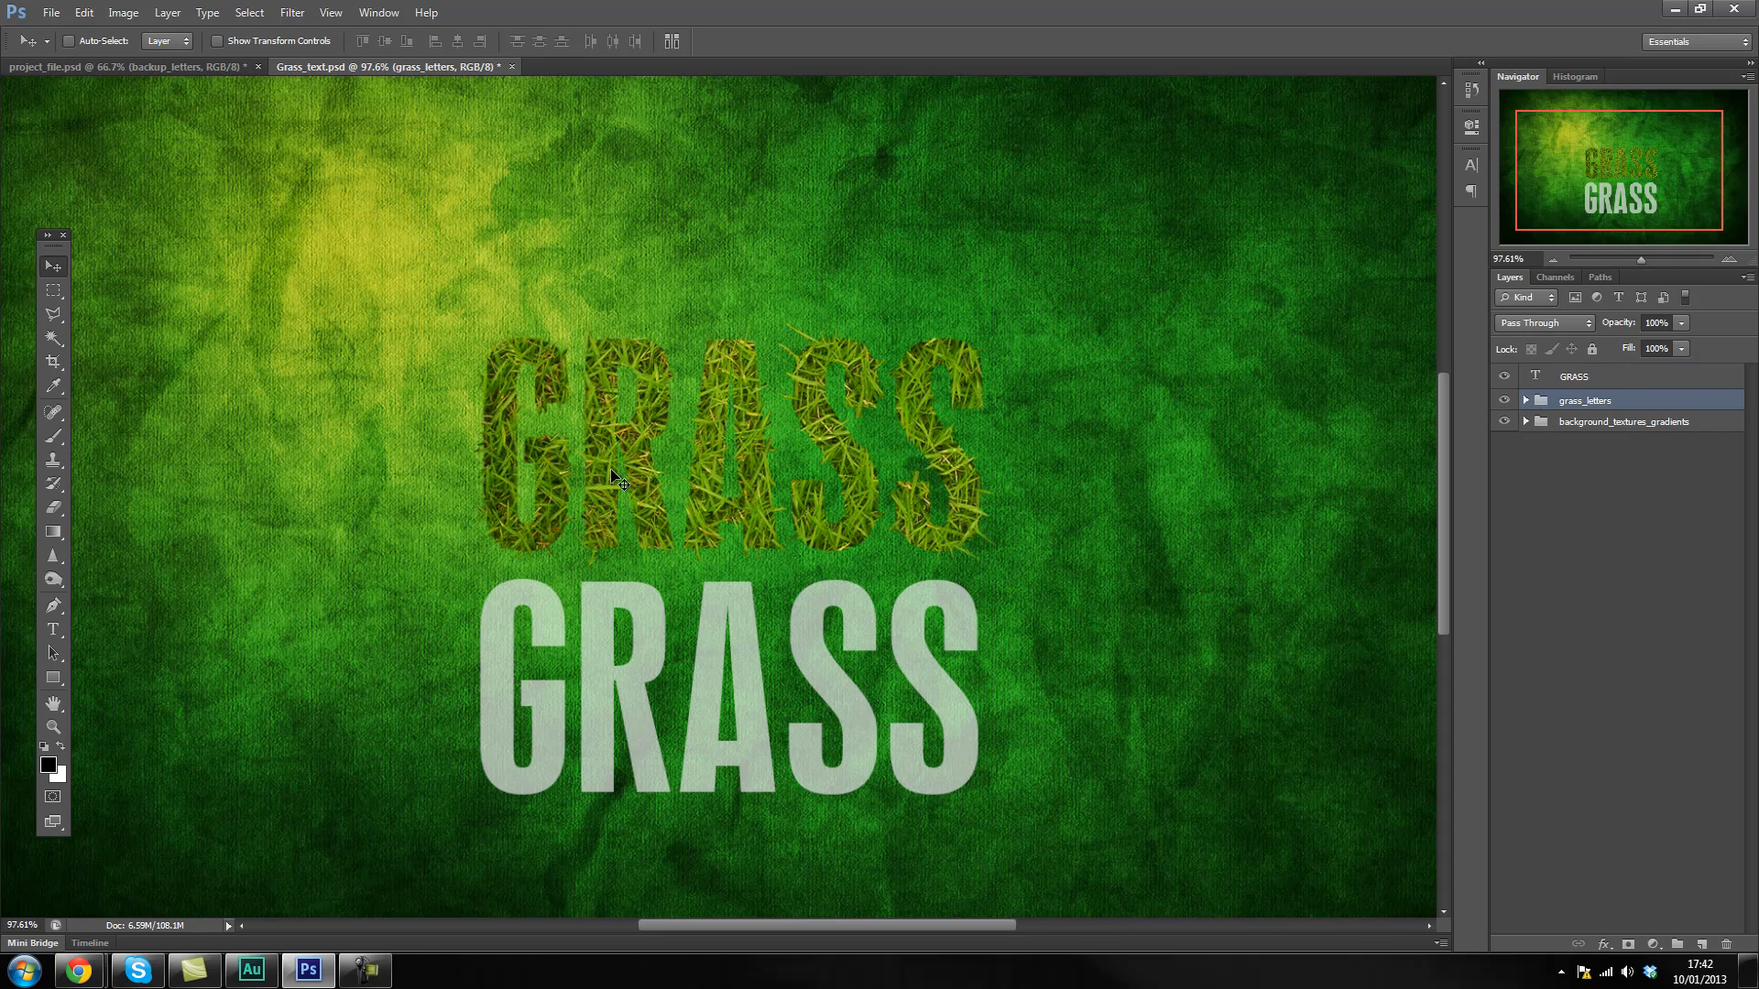
mouse_move(663, 561)
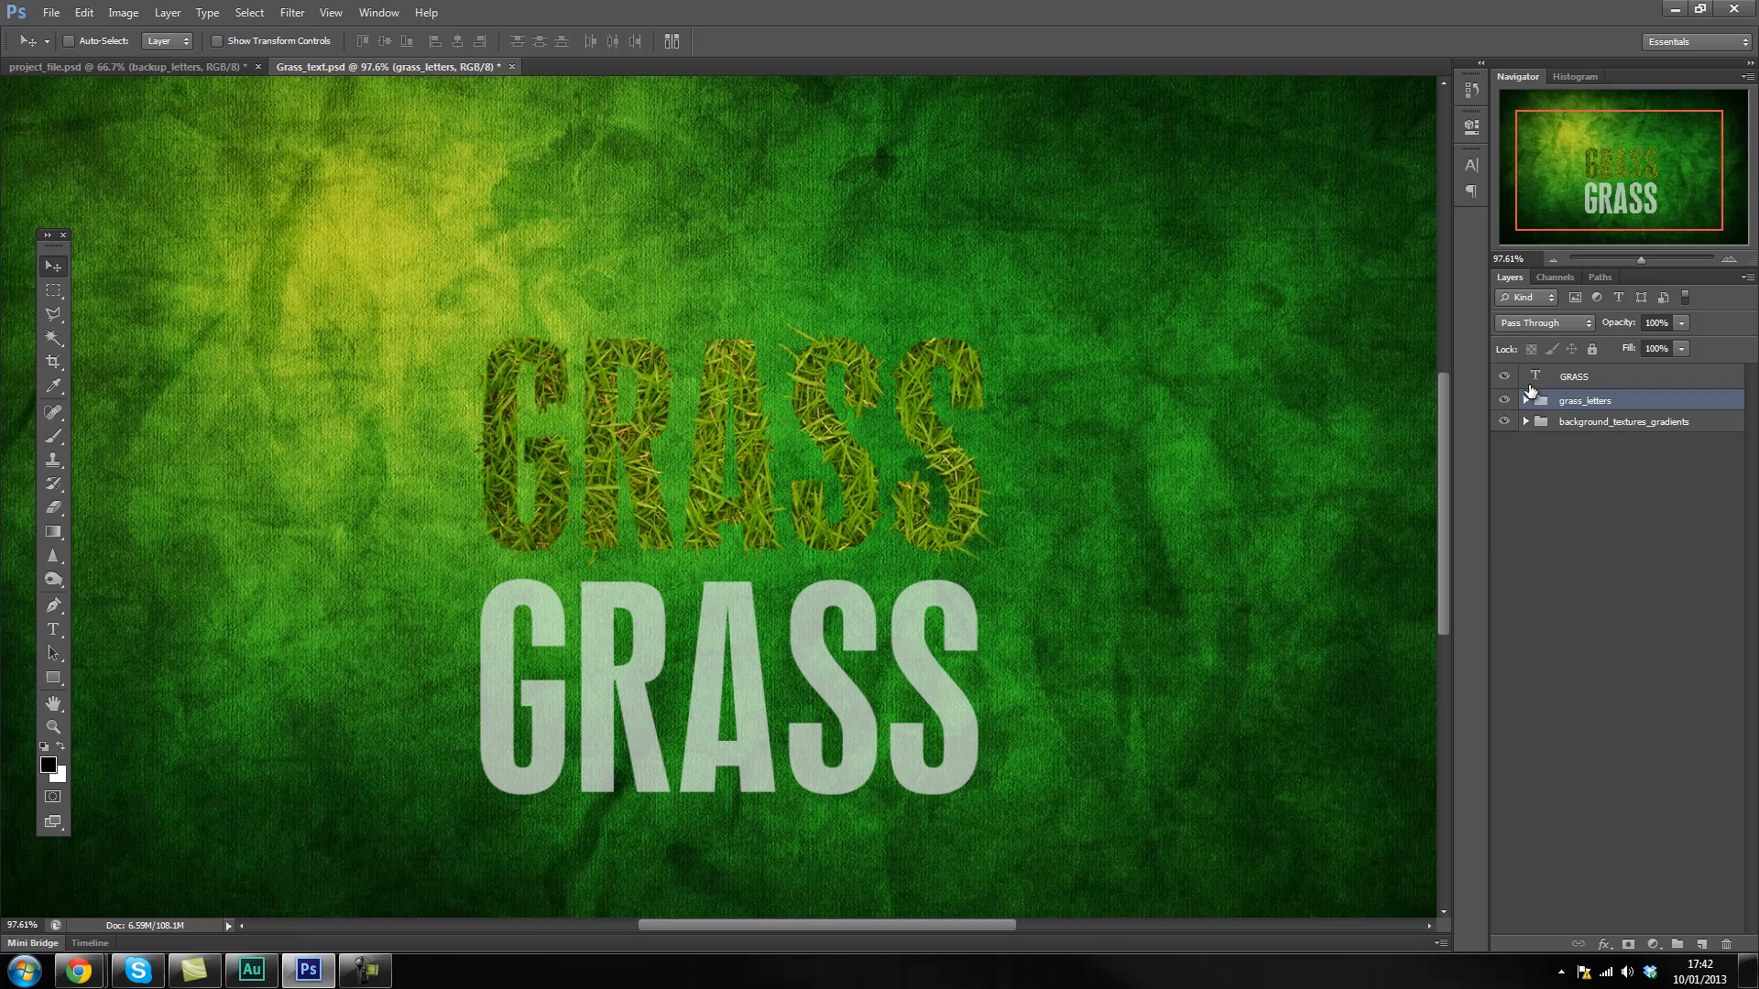
left_click(1525, 401)
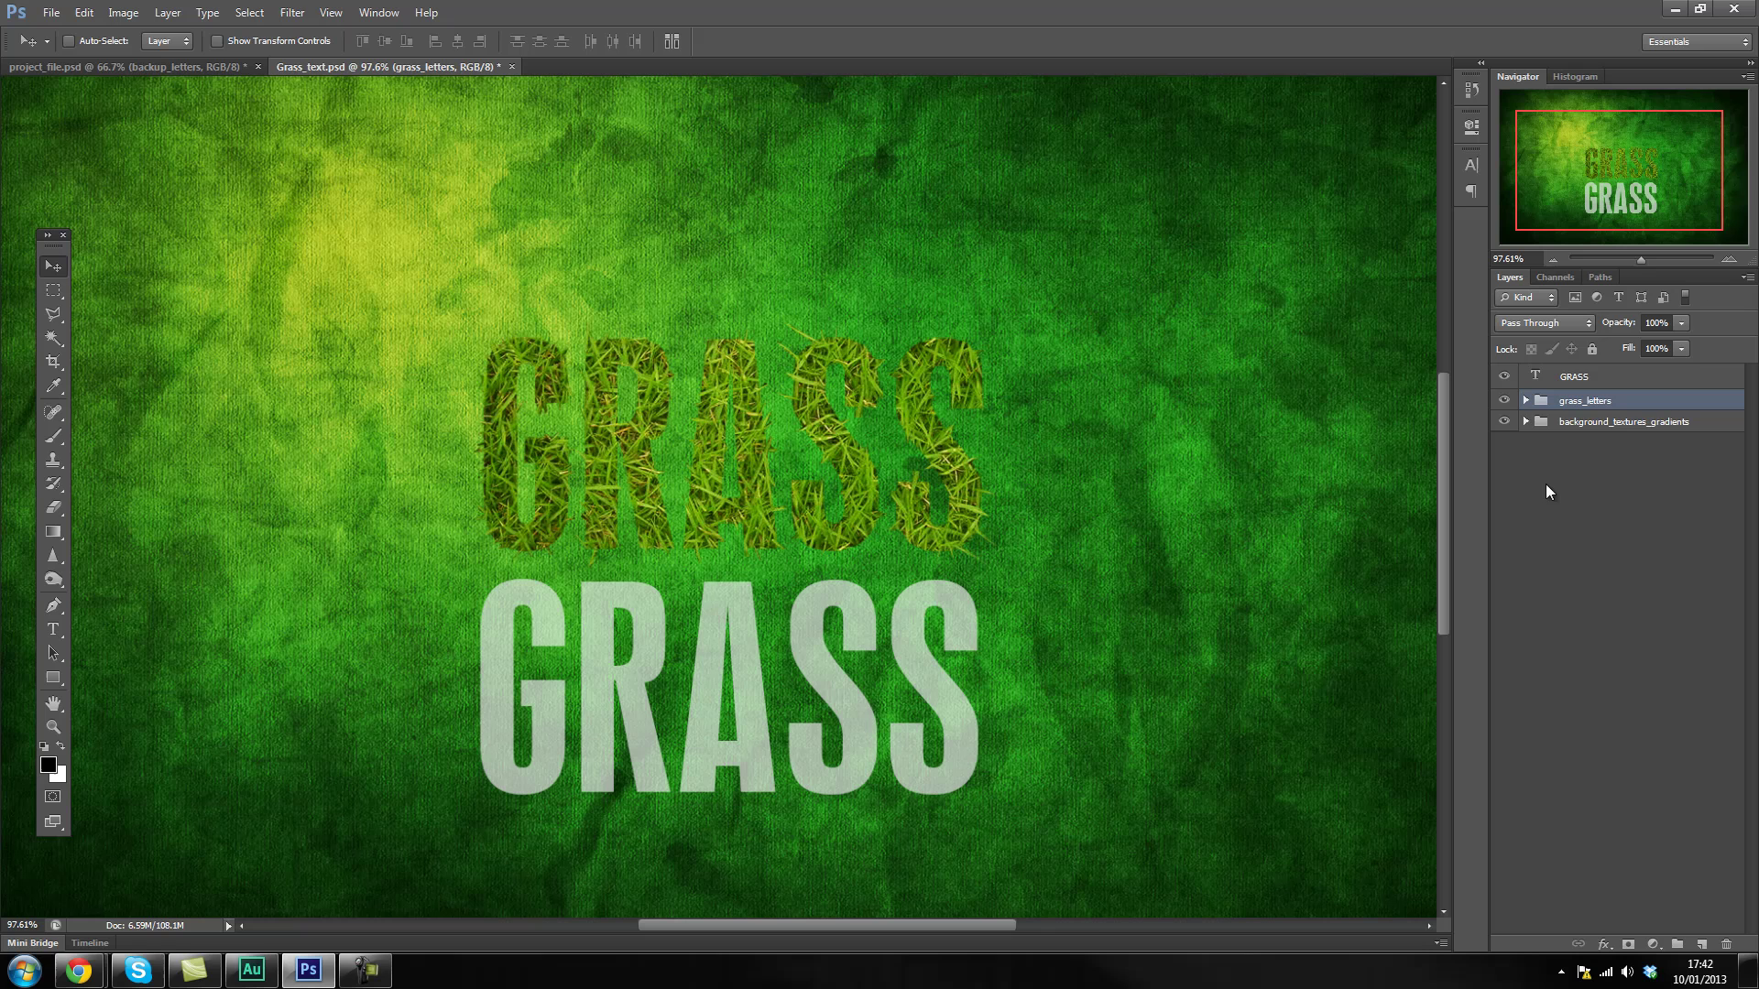
left_click(1647, 421)
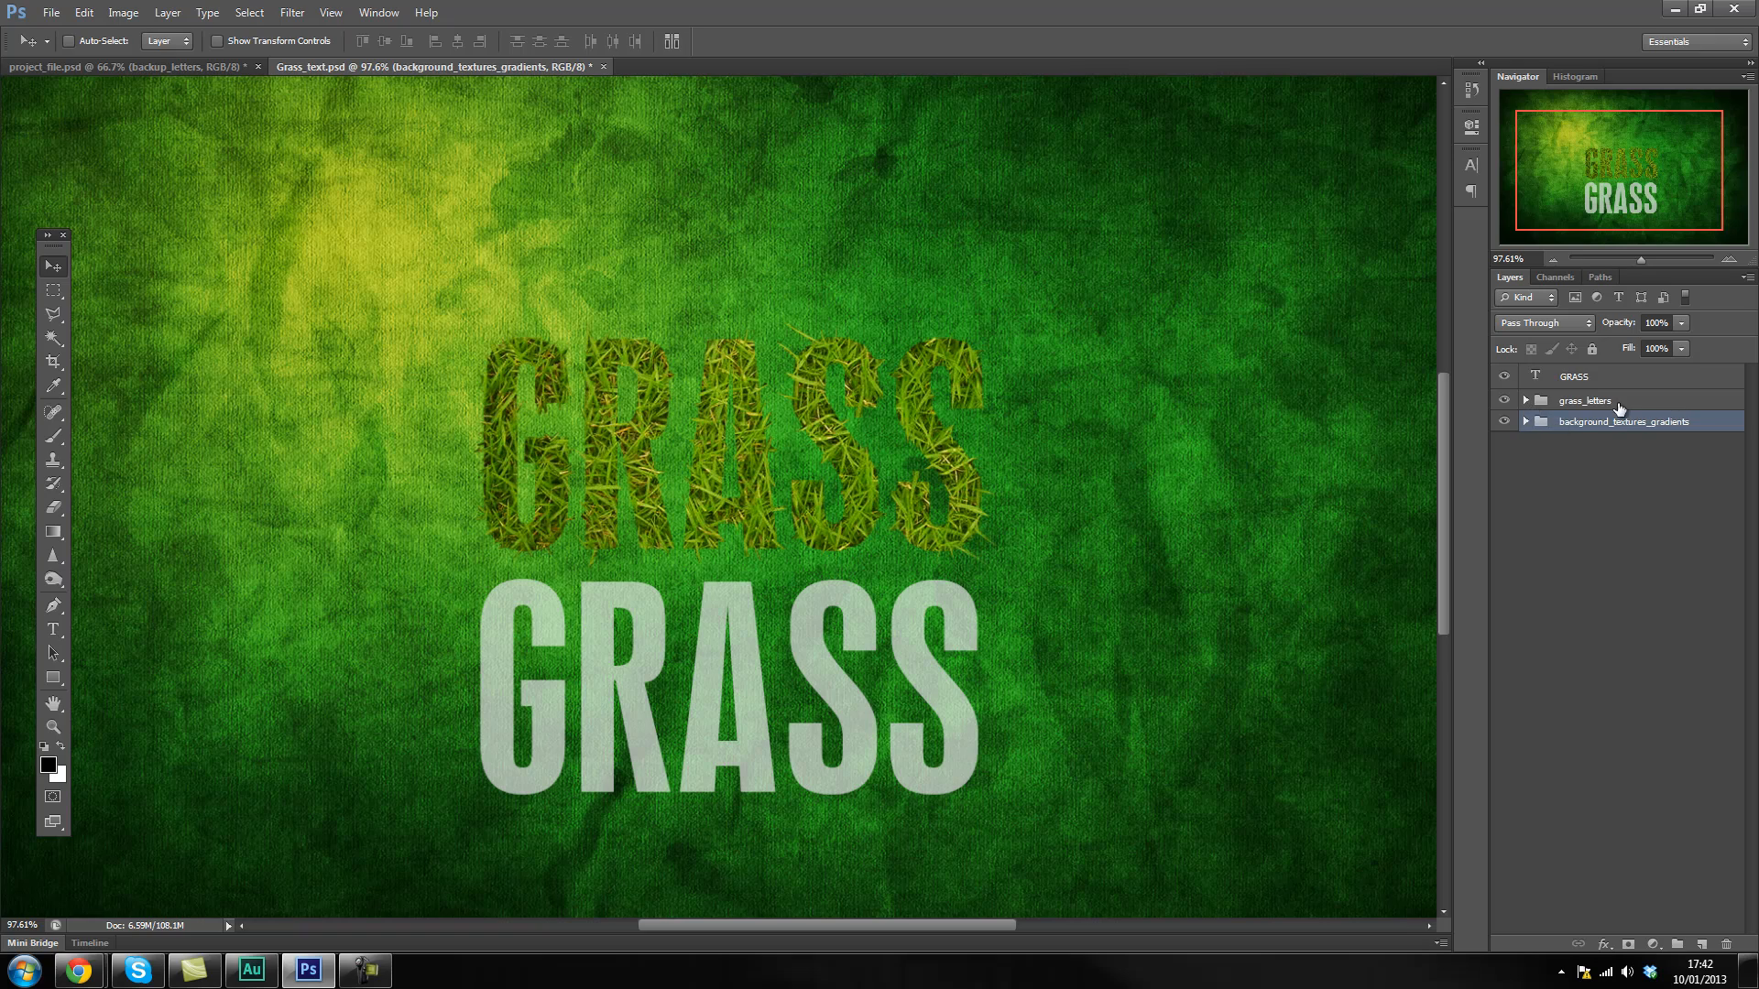
Duplicate grass_letters as grass_letters_backup and move it below background_textures_gradients.
right_click(1584, 400)
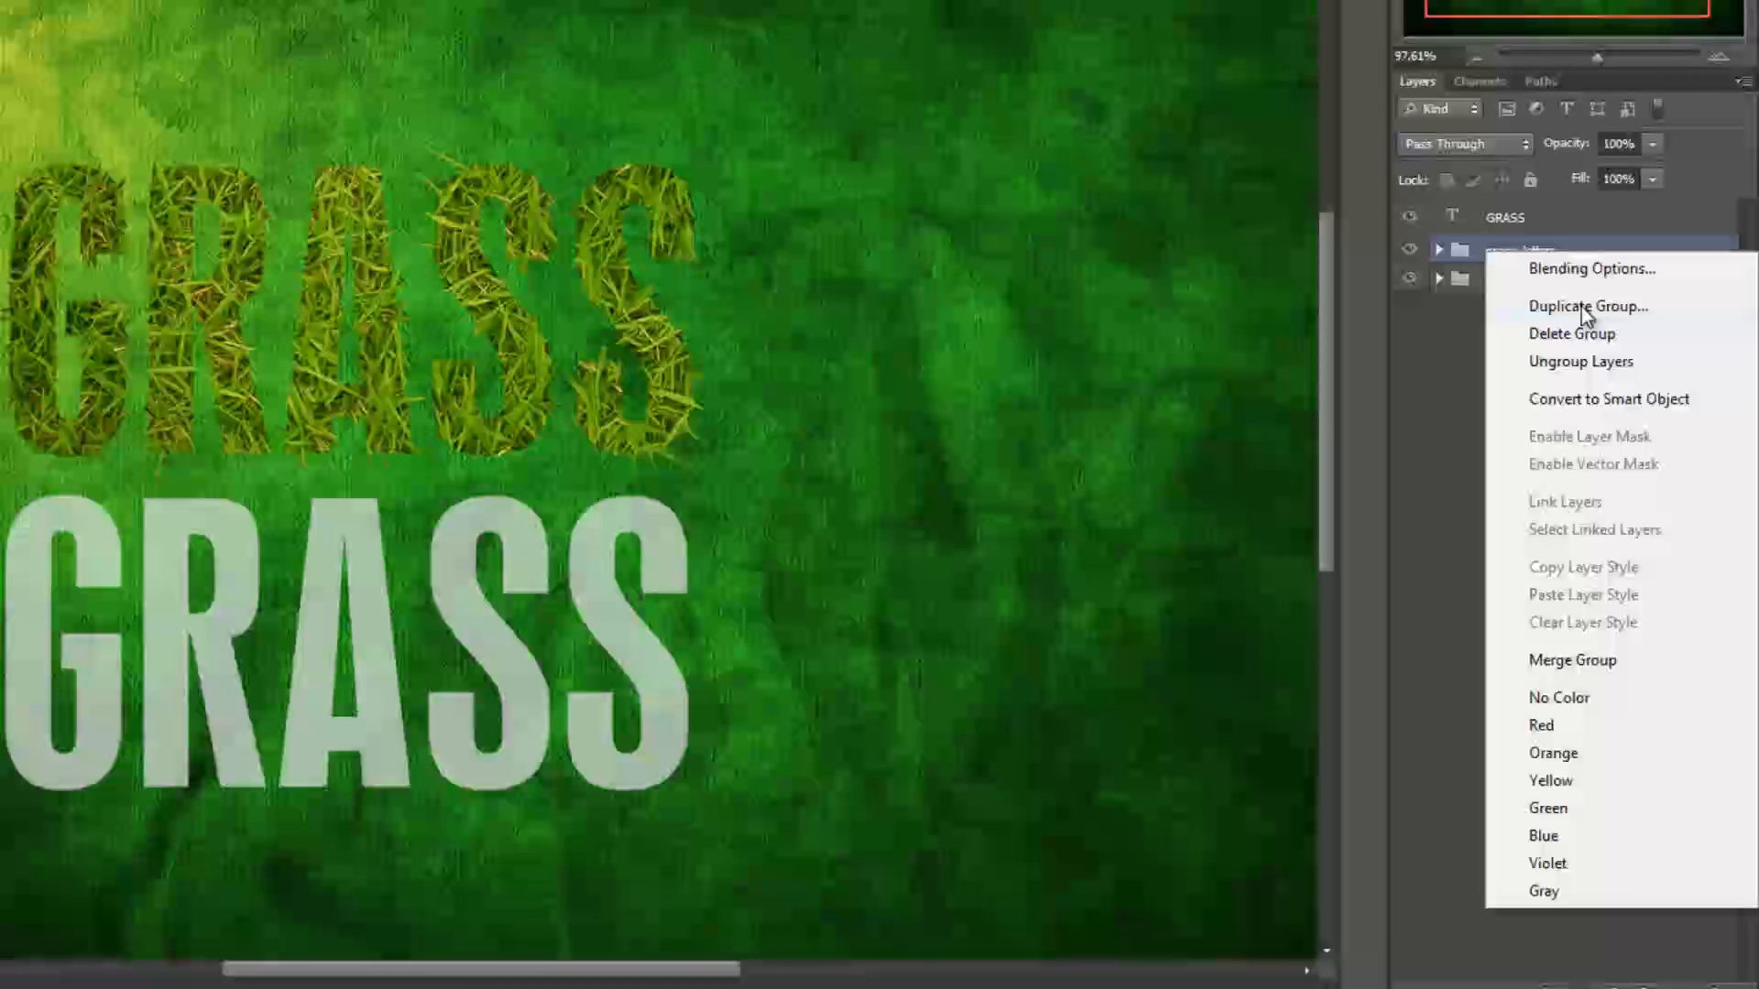
left_click(1585, 306)
type("grass_letters_")
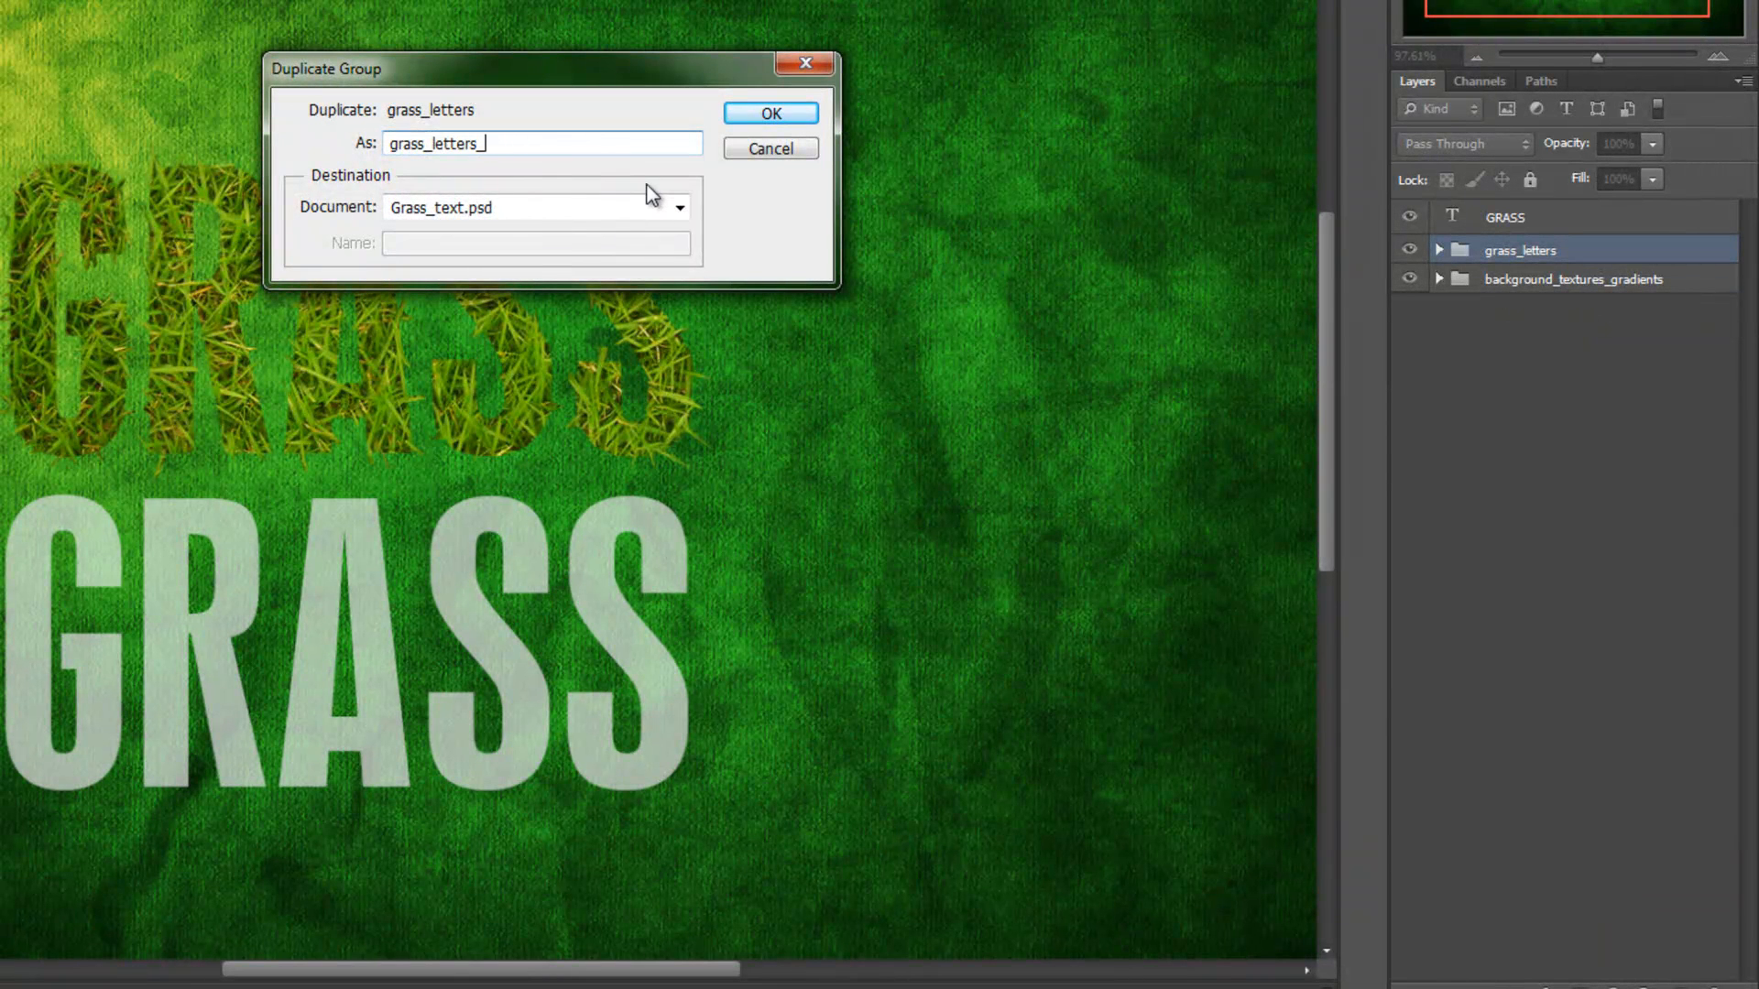
type("bac")
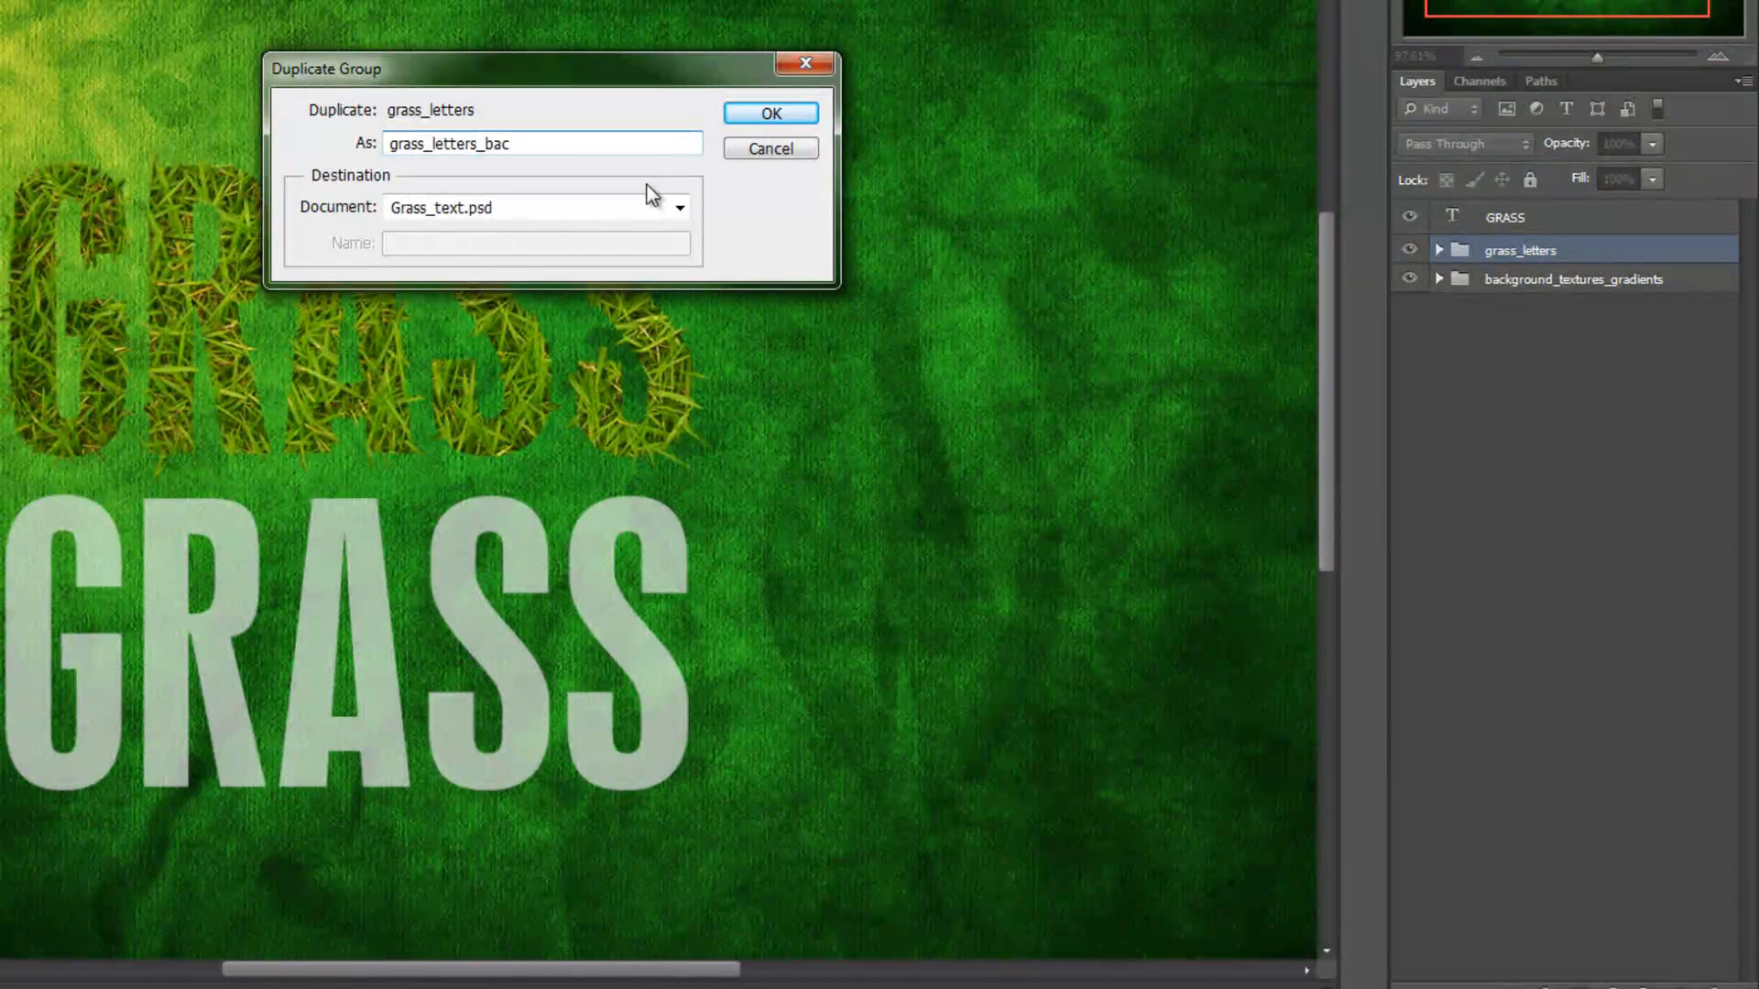
type("kup")
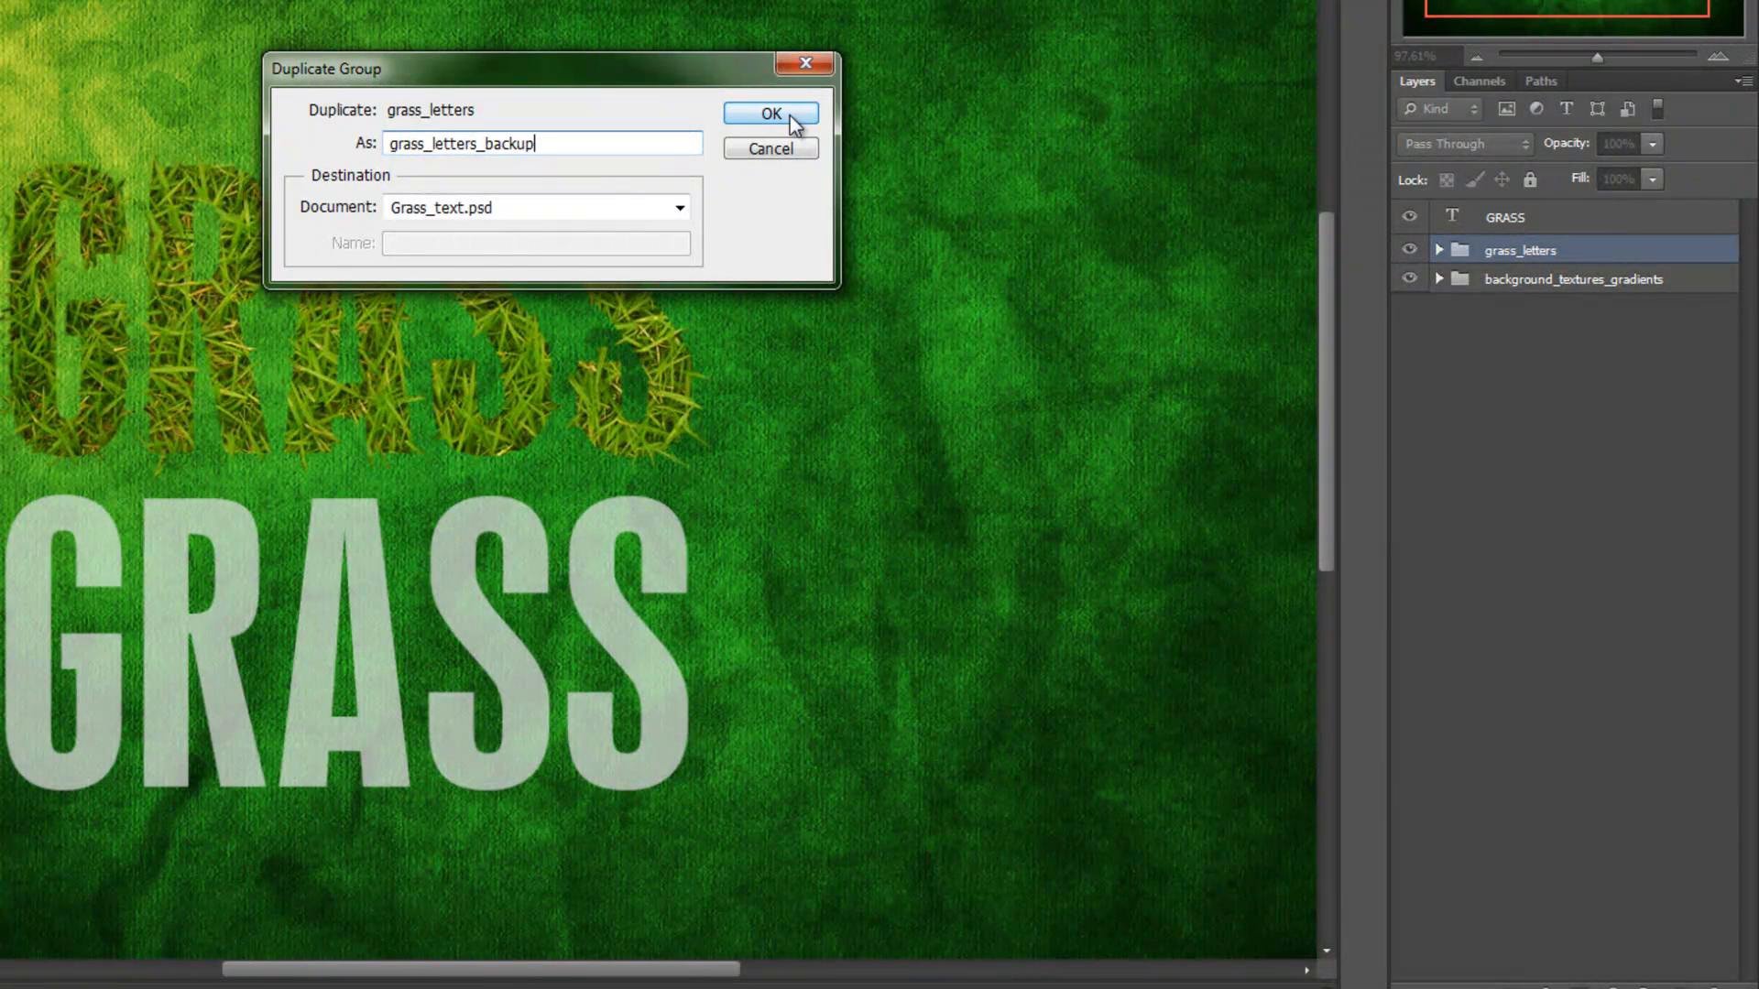
left_click(771, 113)
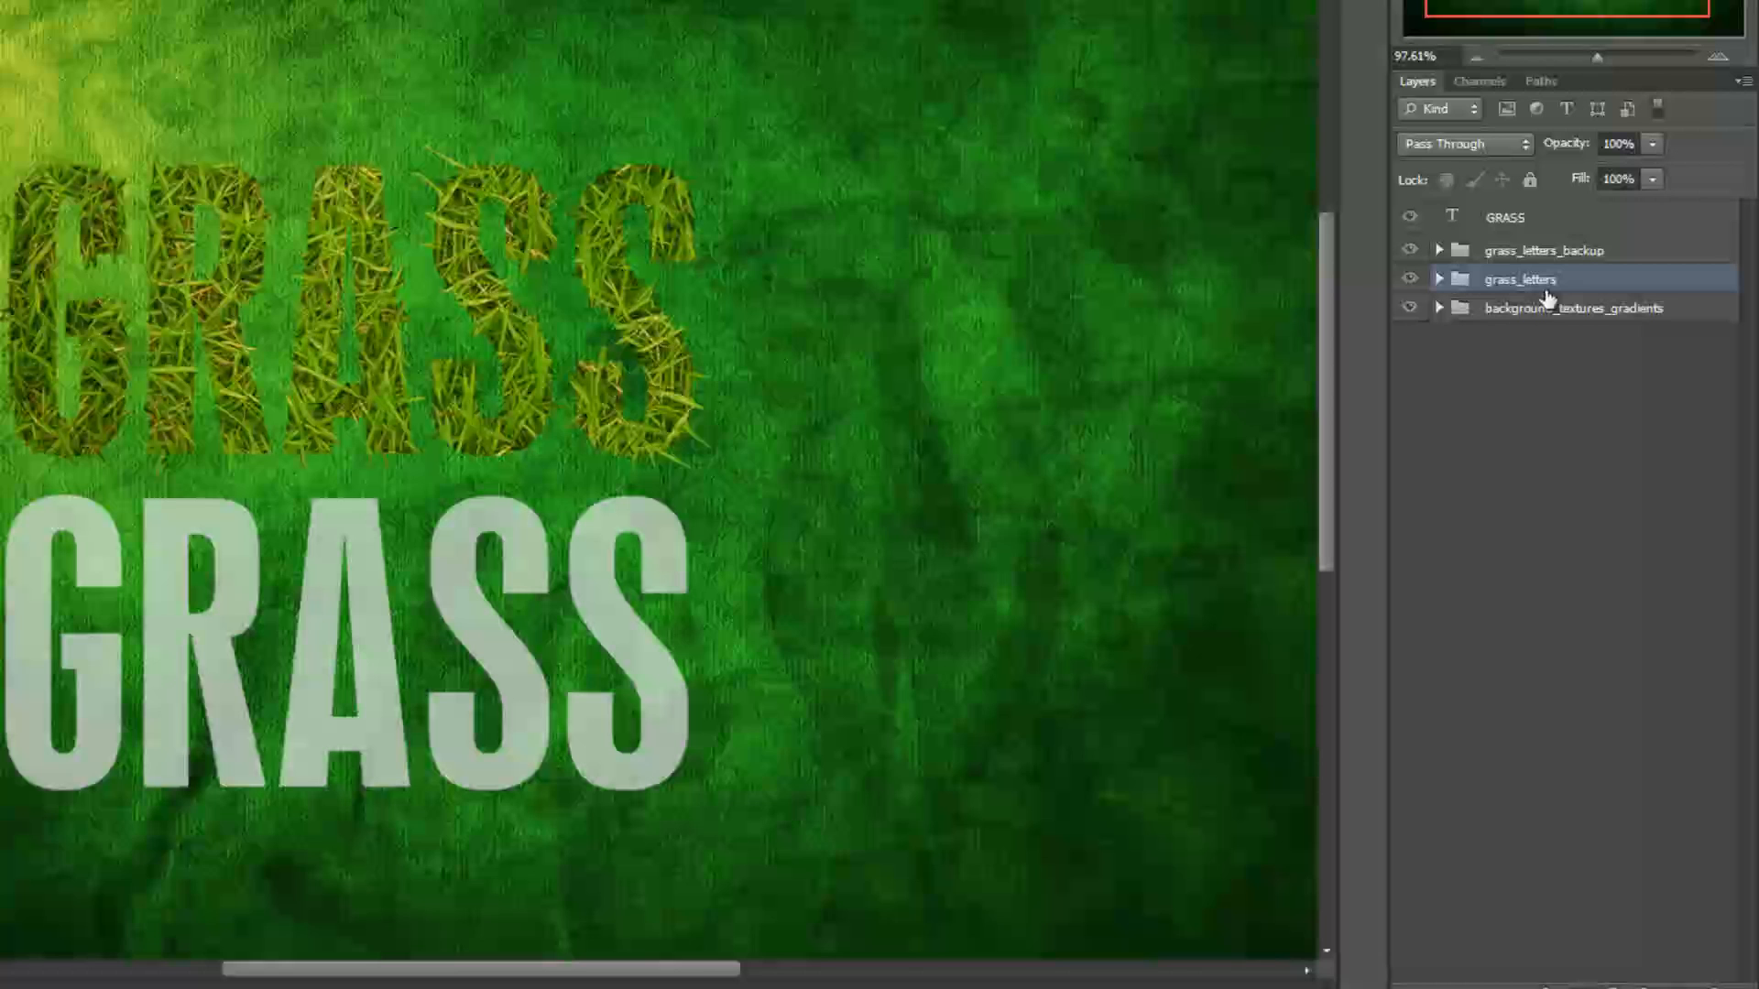
left_click(1543, 249)
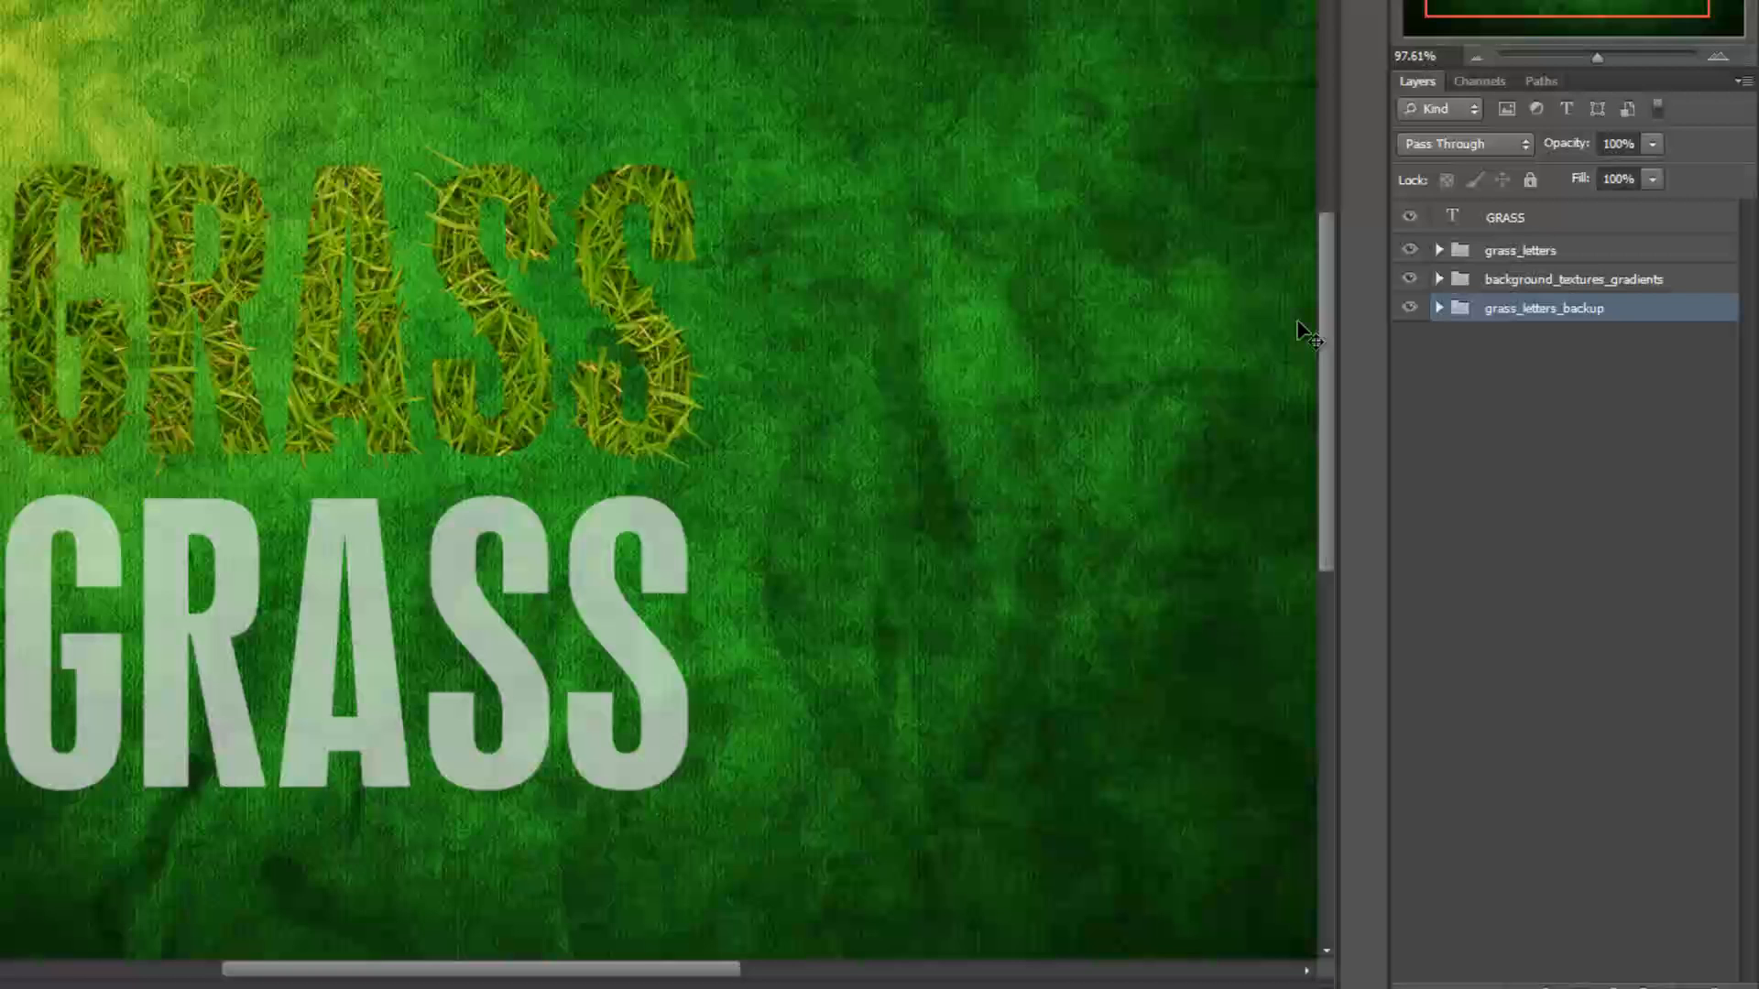
Hide grass_letters_backup and the faded GRASS text layer, leaving grass_letters selected.
left_click(1408, 307)
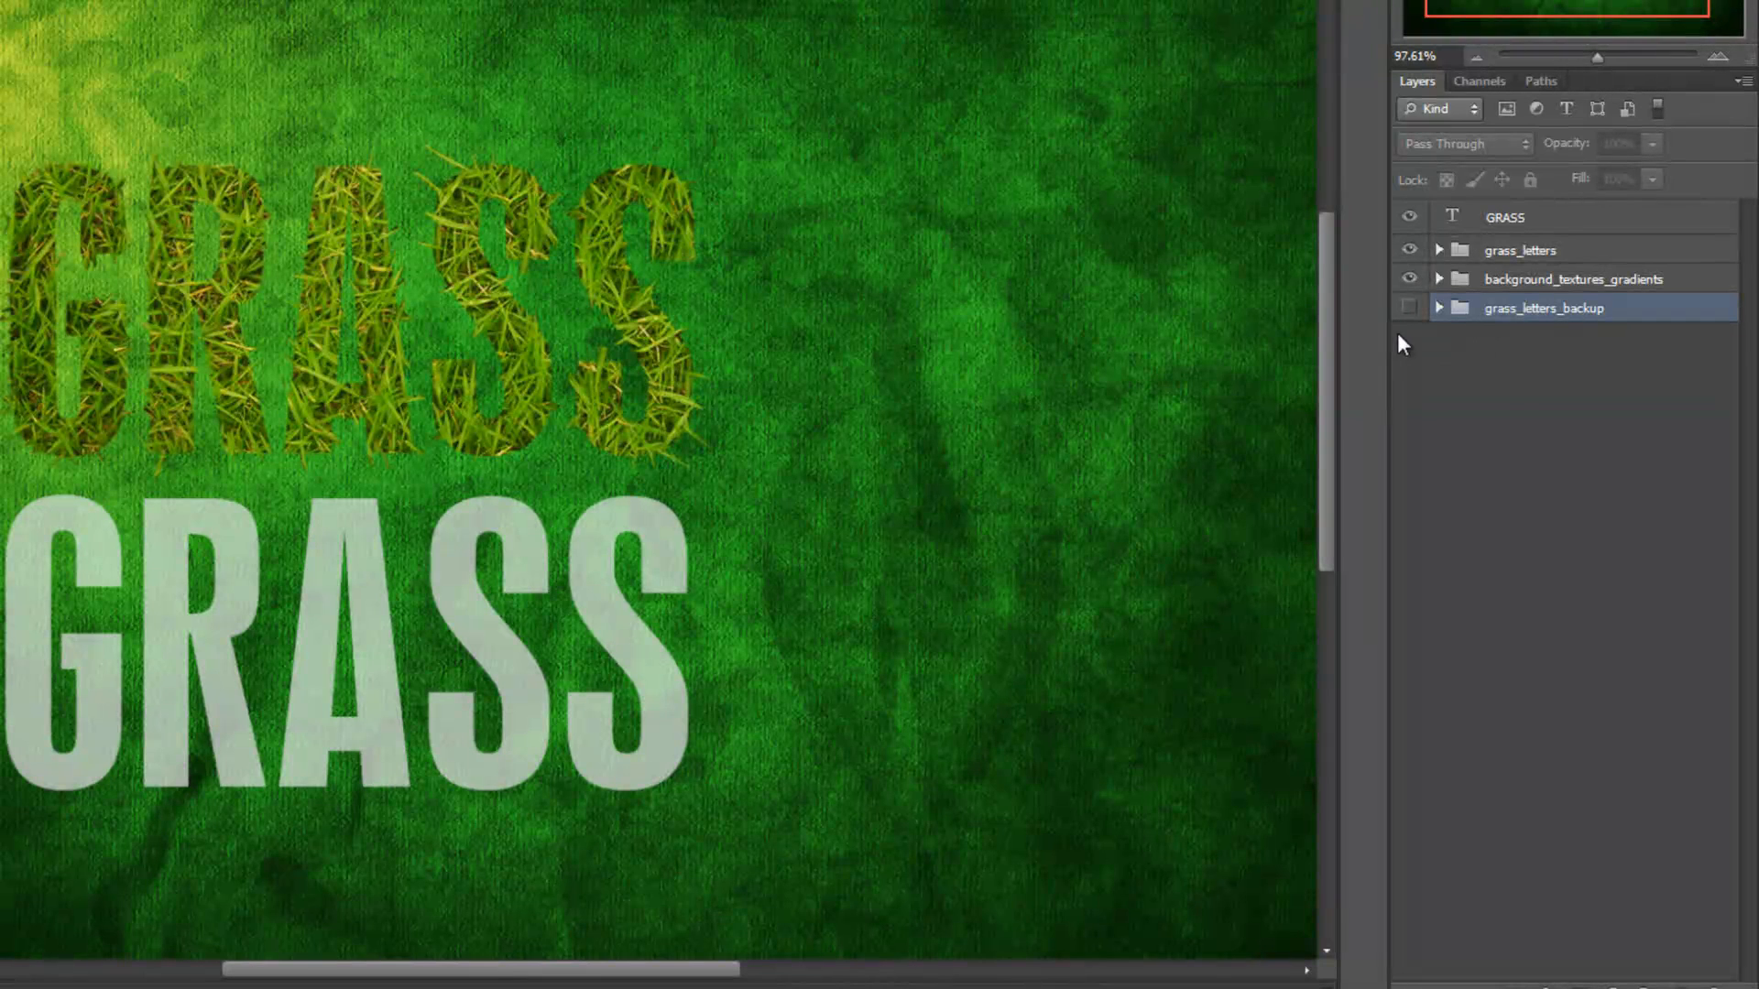
left_click(1519, 249)
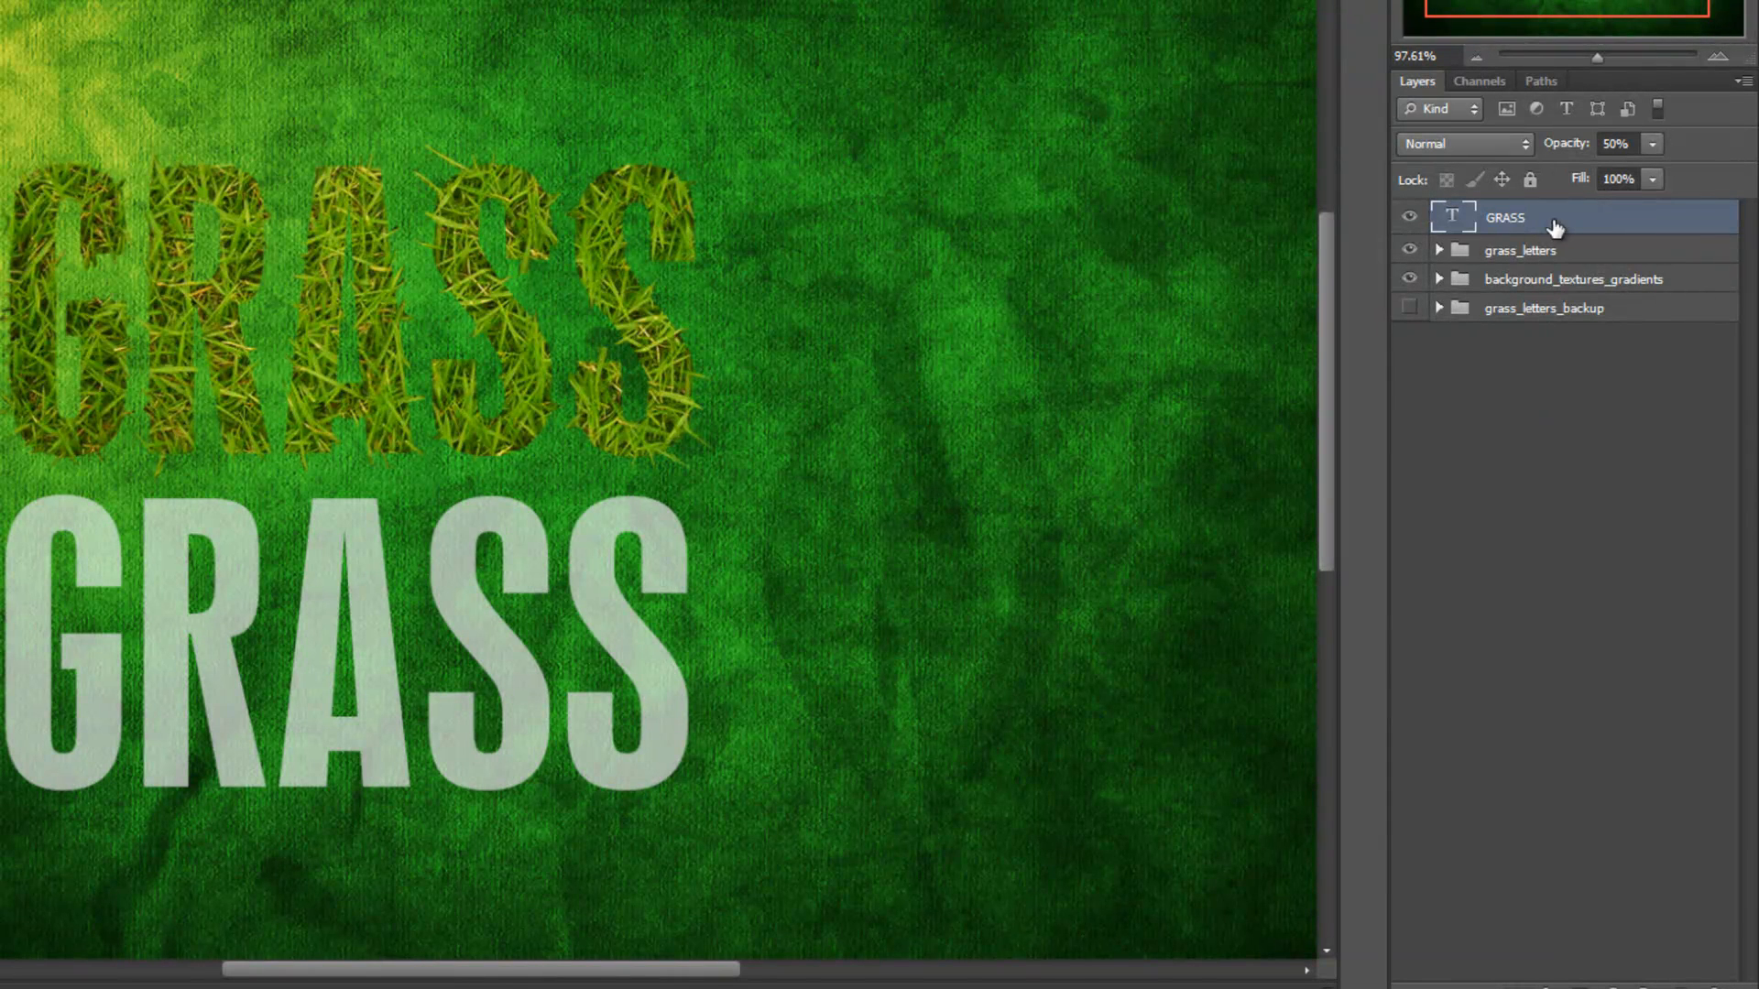
left_click(1407, 217)
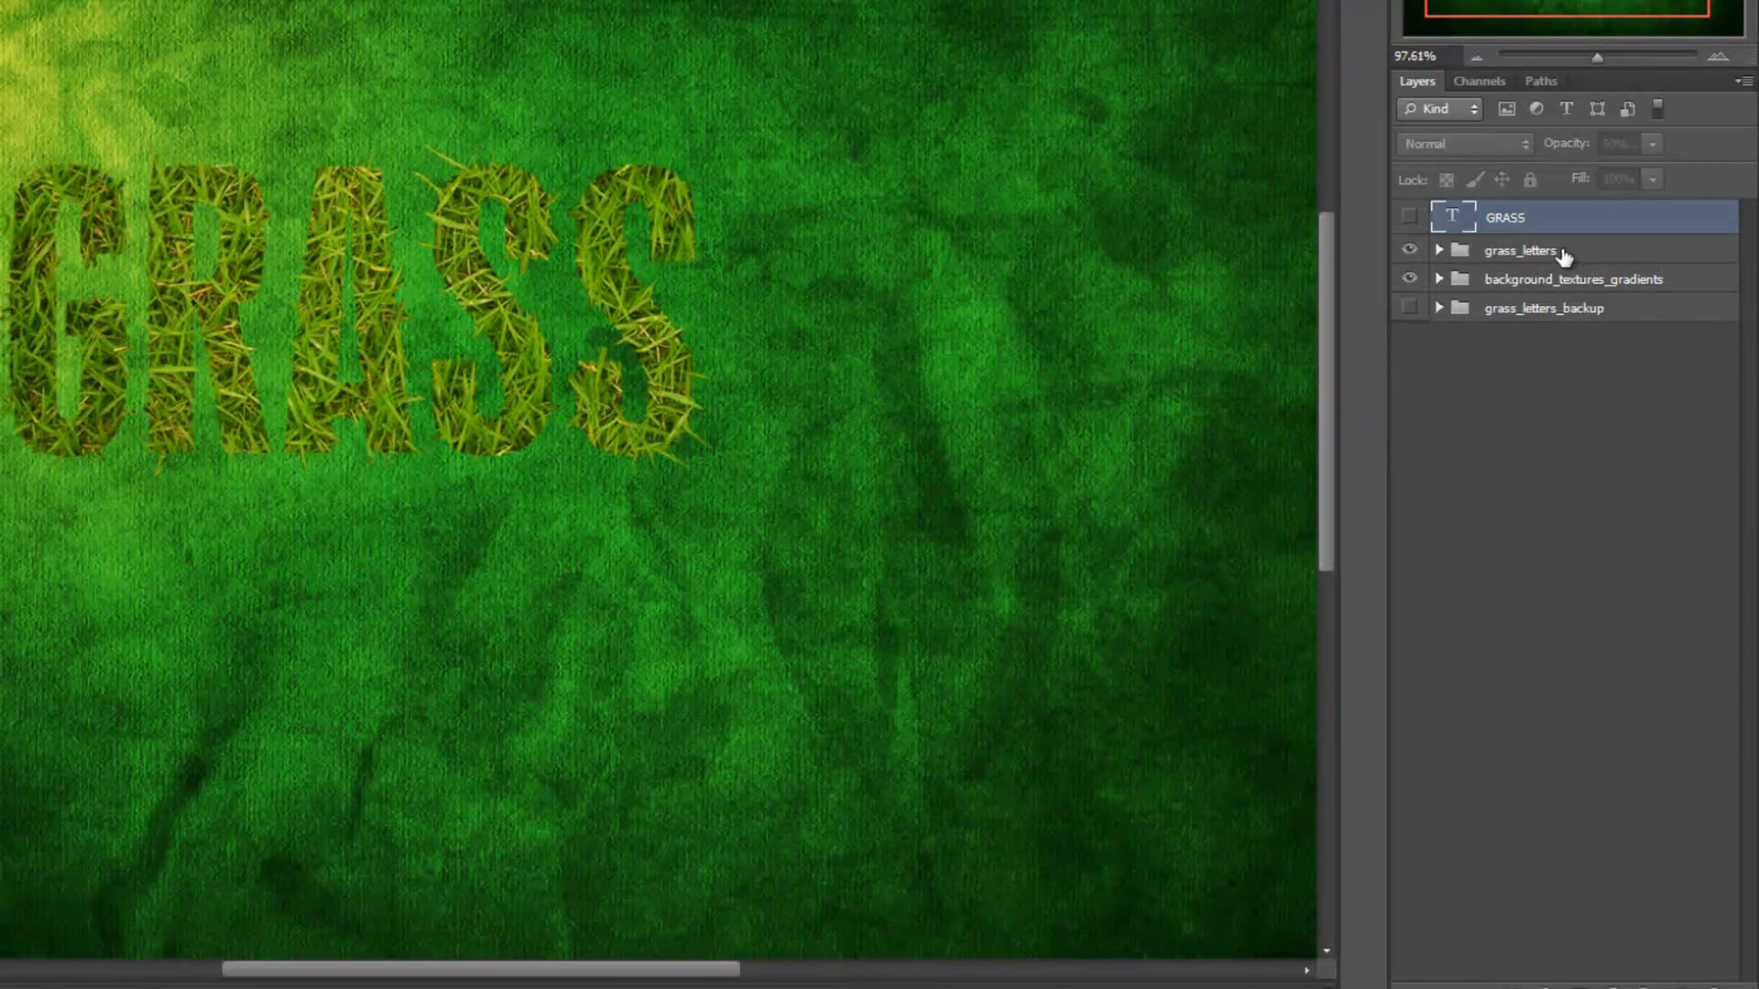
left_click(1439, 250)
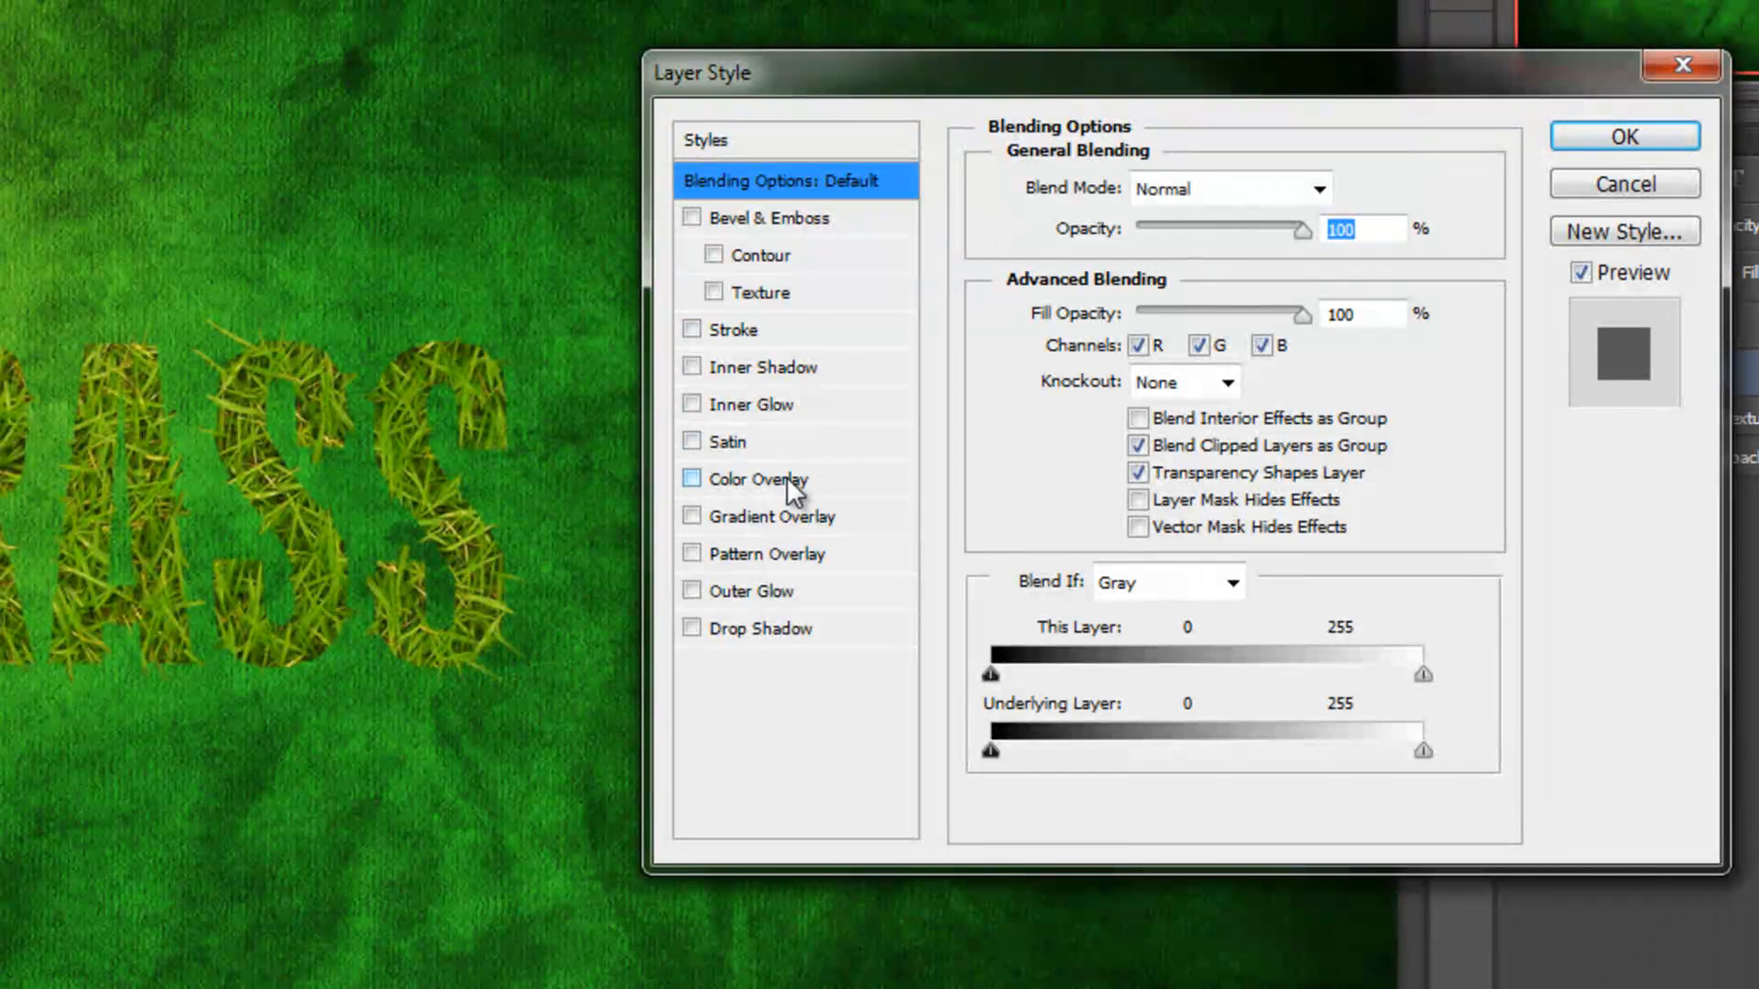
Try and discard an Inner Bevel, then add a Screen-mode Satin and pick its colour.
left_click(769, 218)
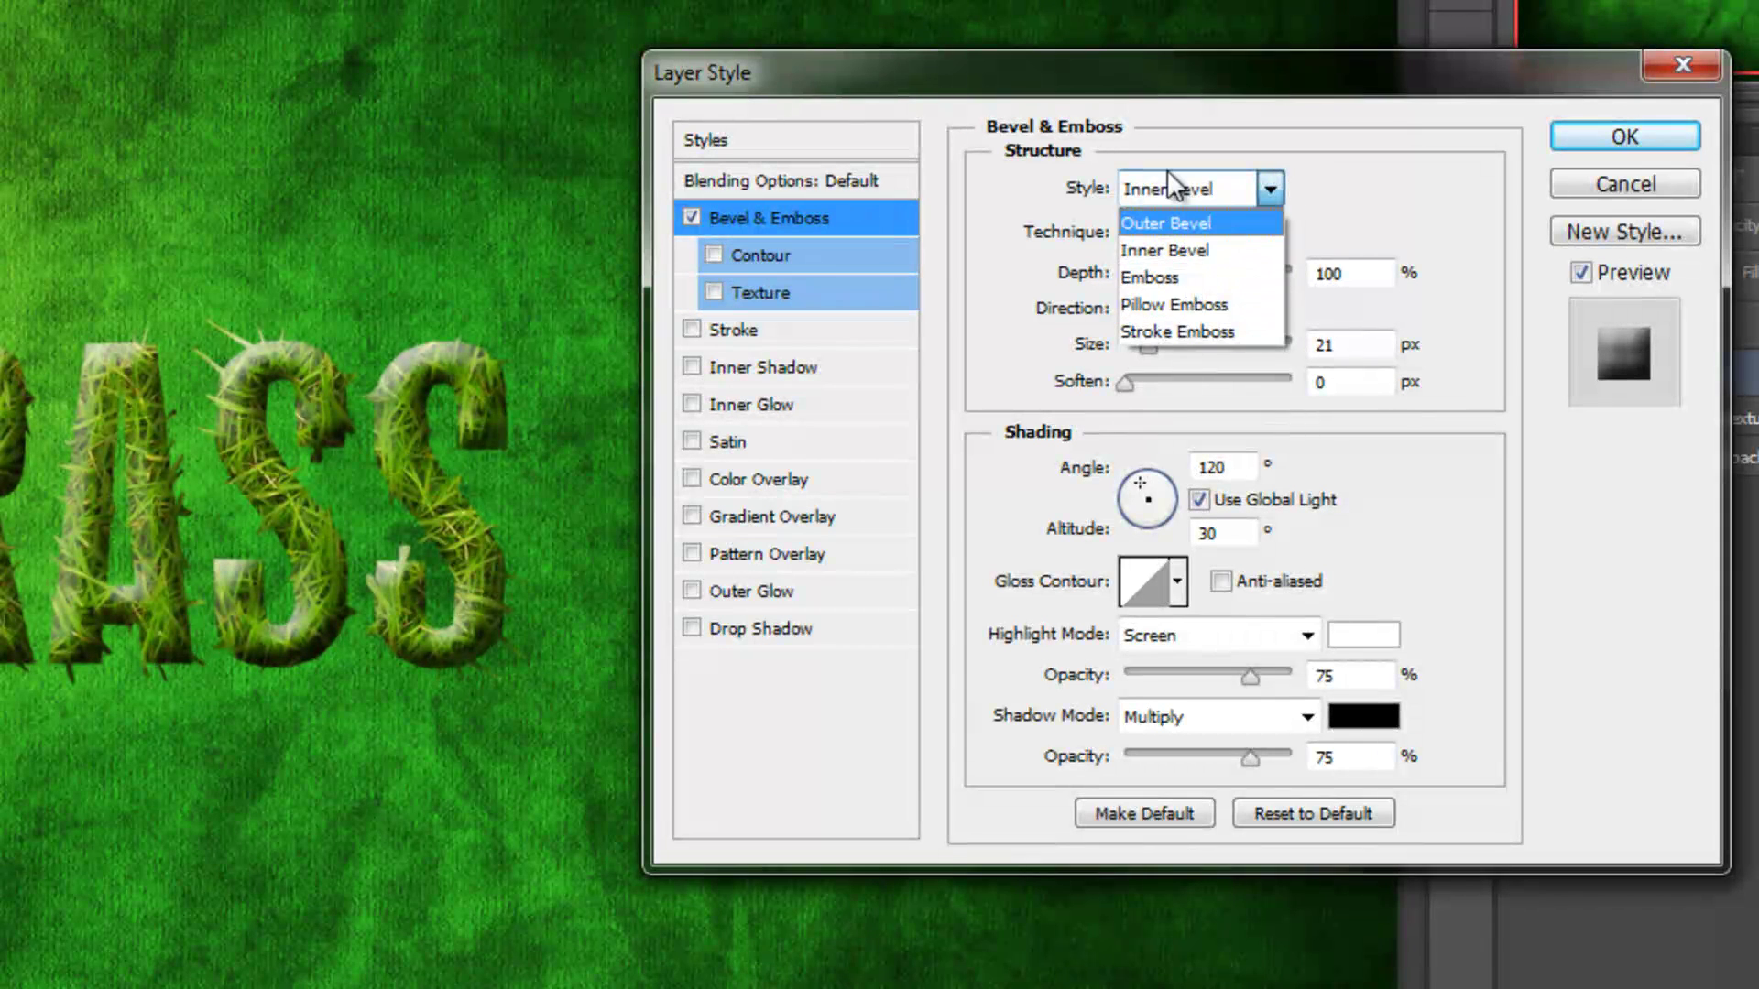
left_click(1166, 250)
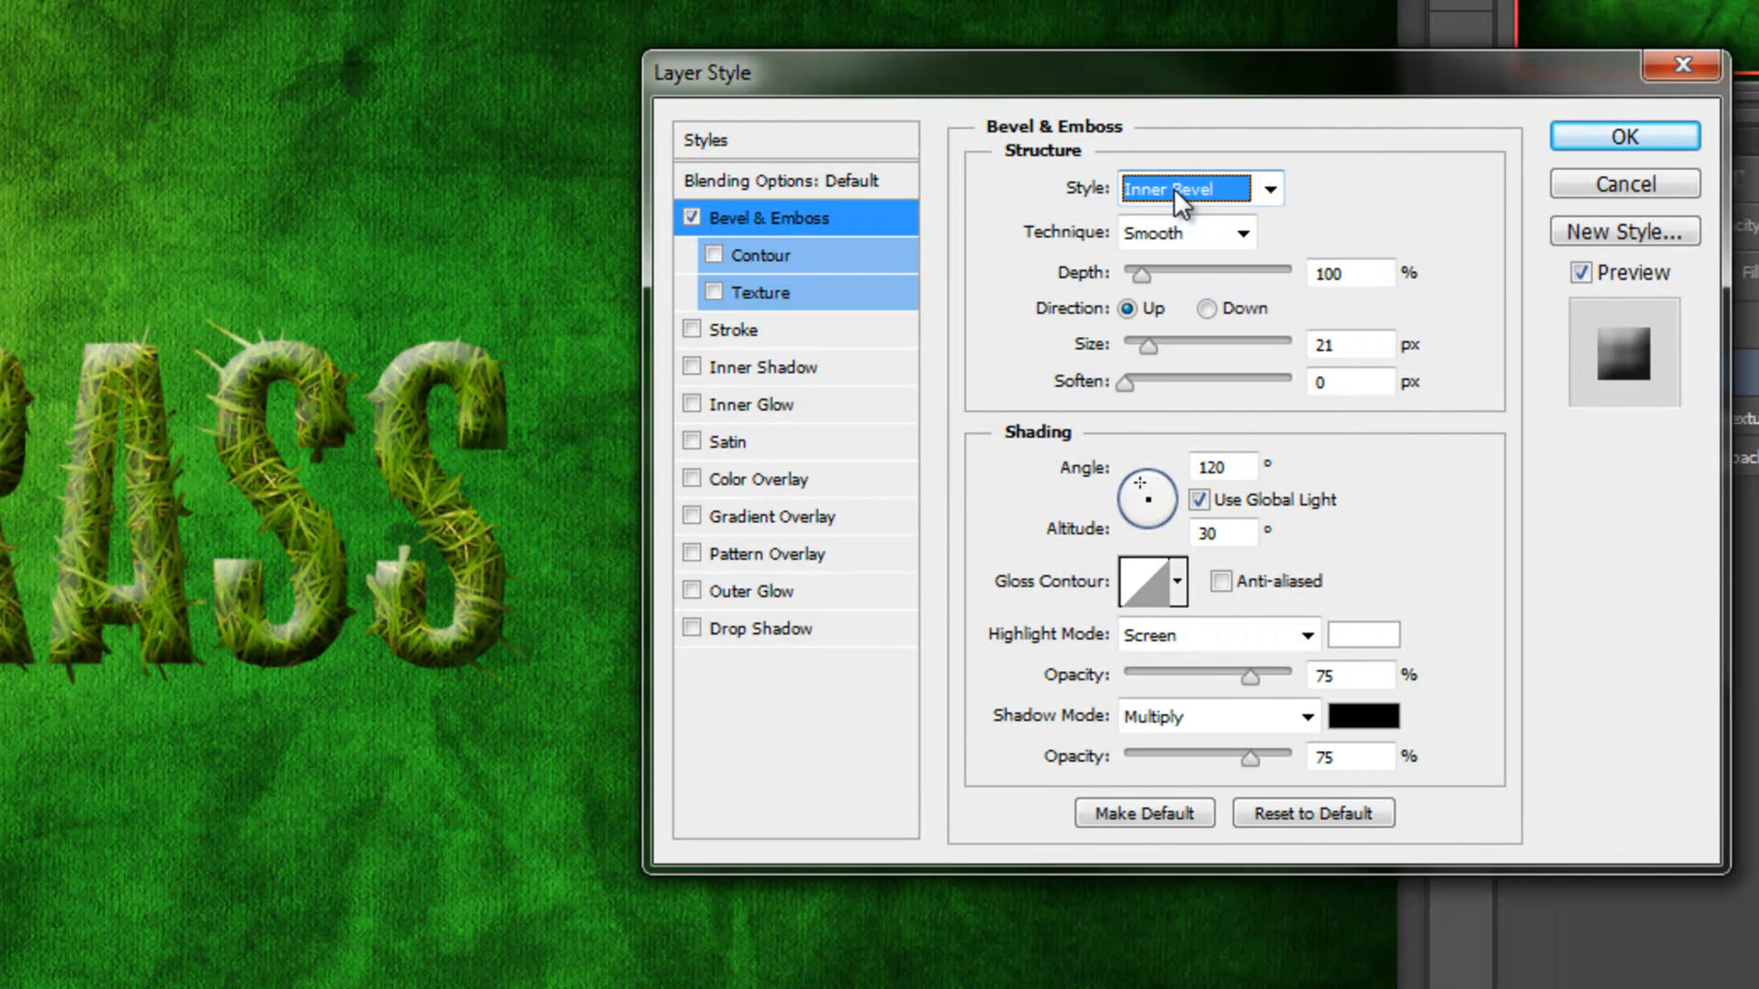
left_click(692, 218)
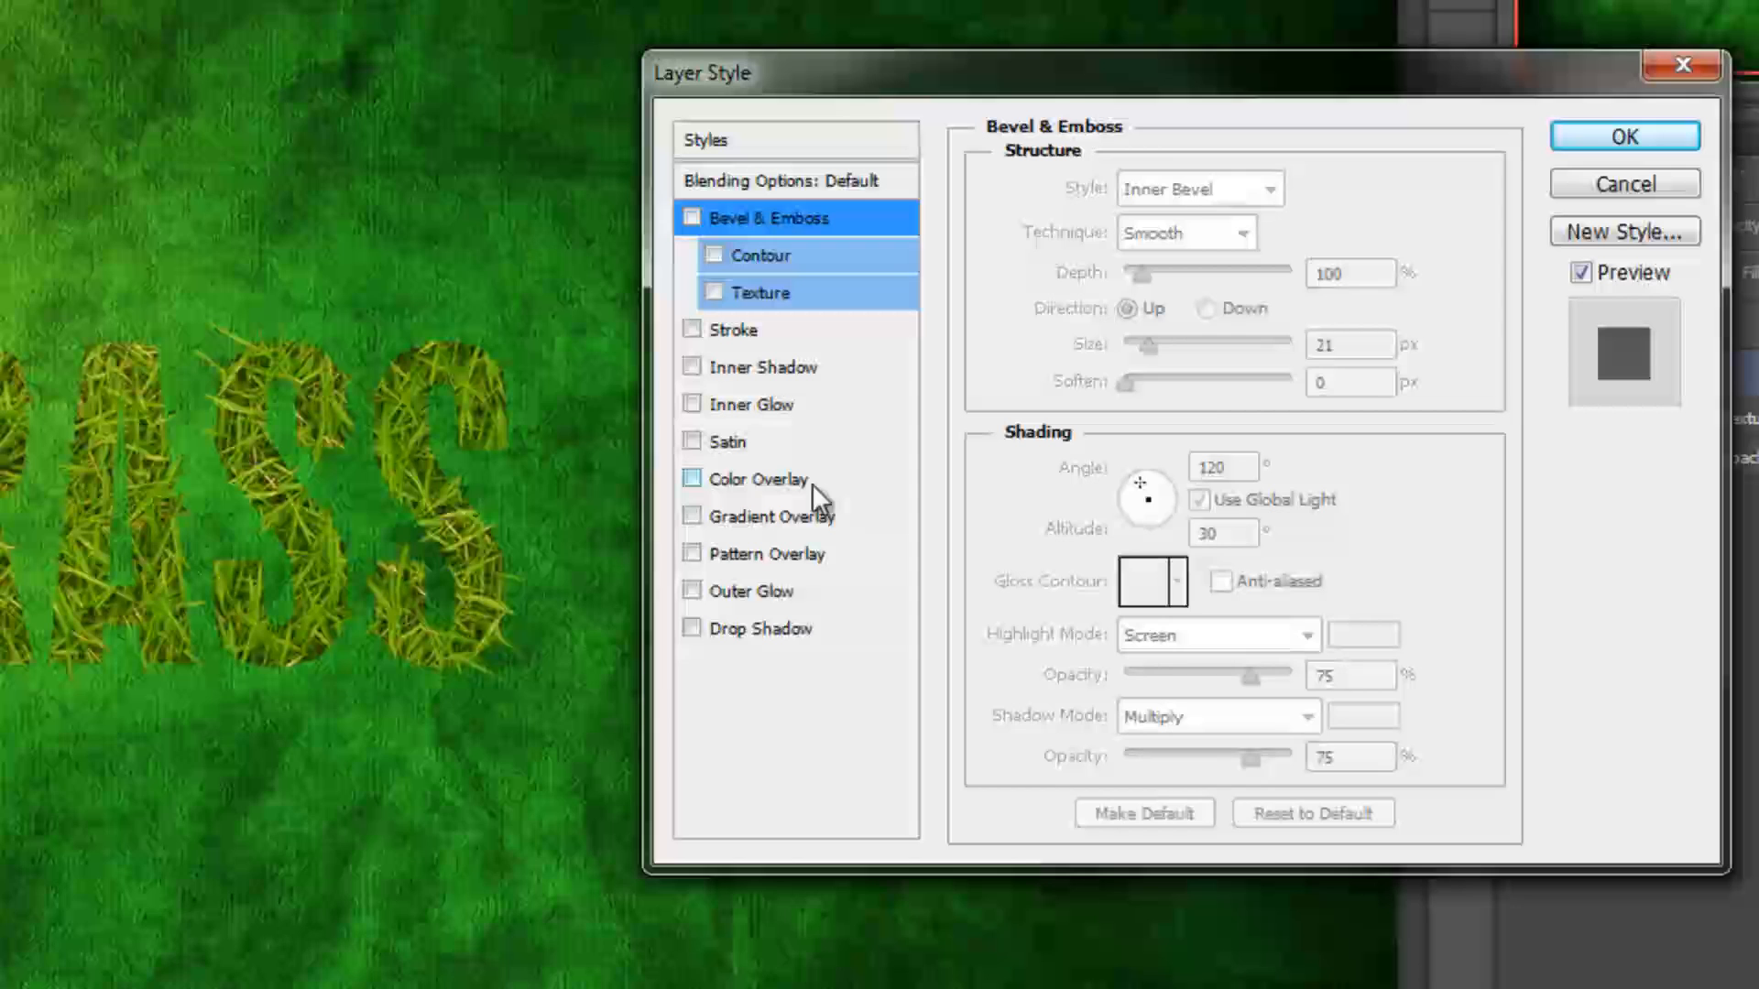
left_click(728, 442)
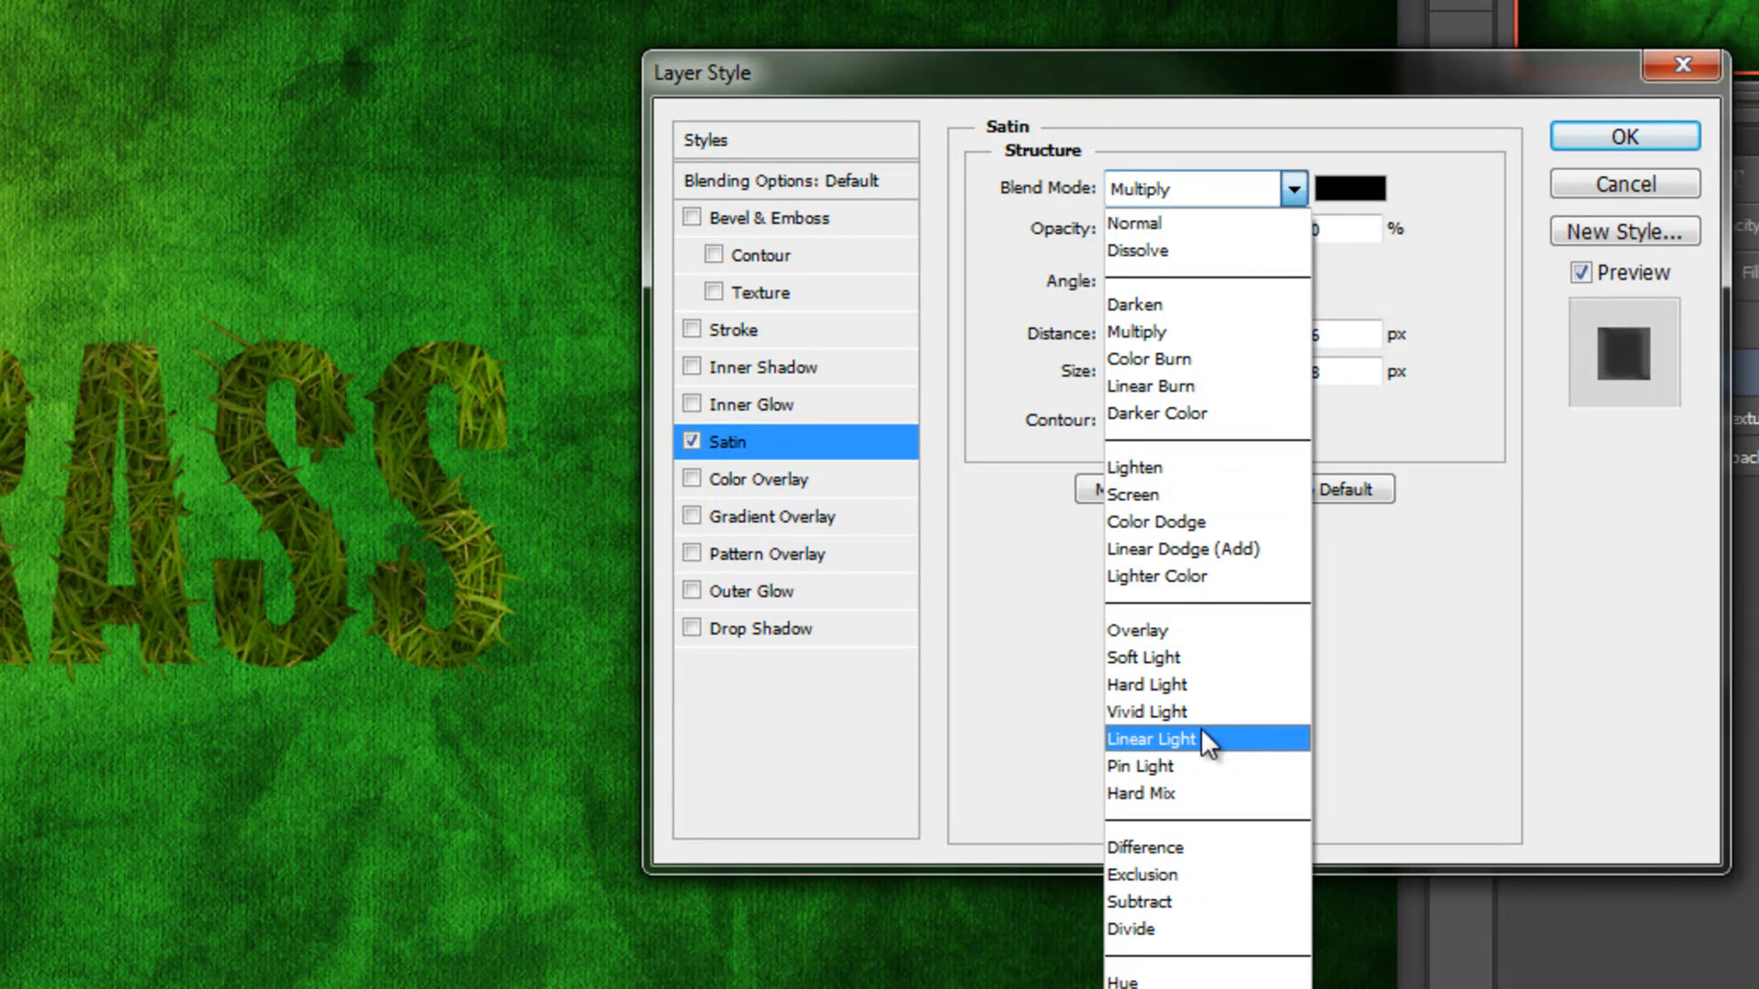
left_click(1134, 495)
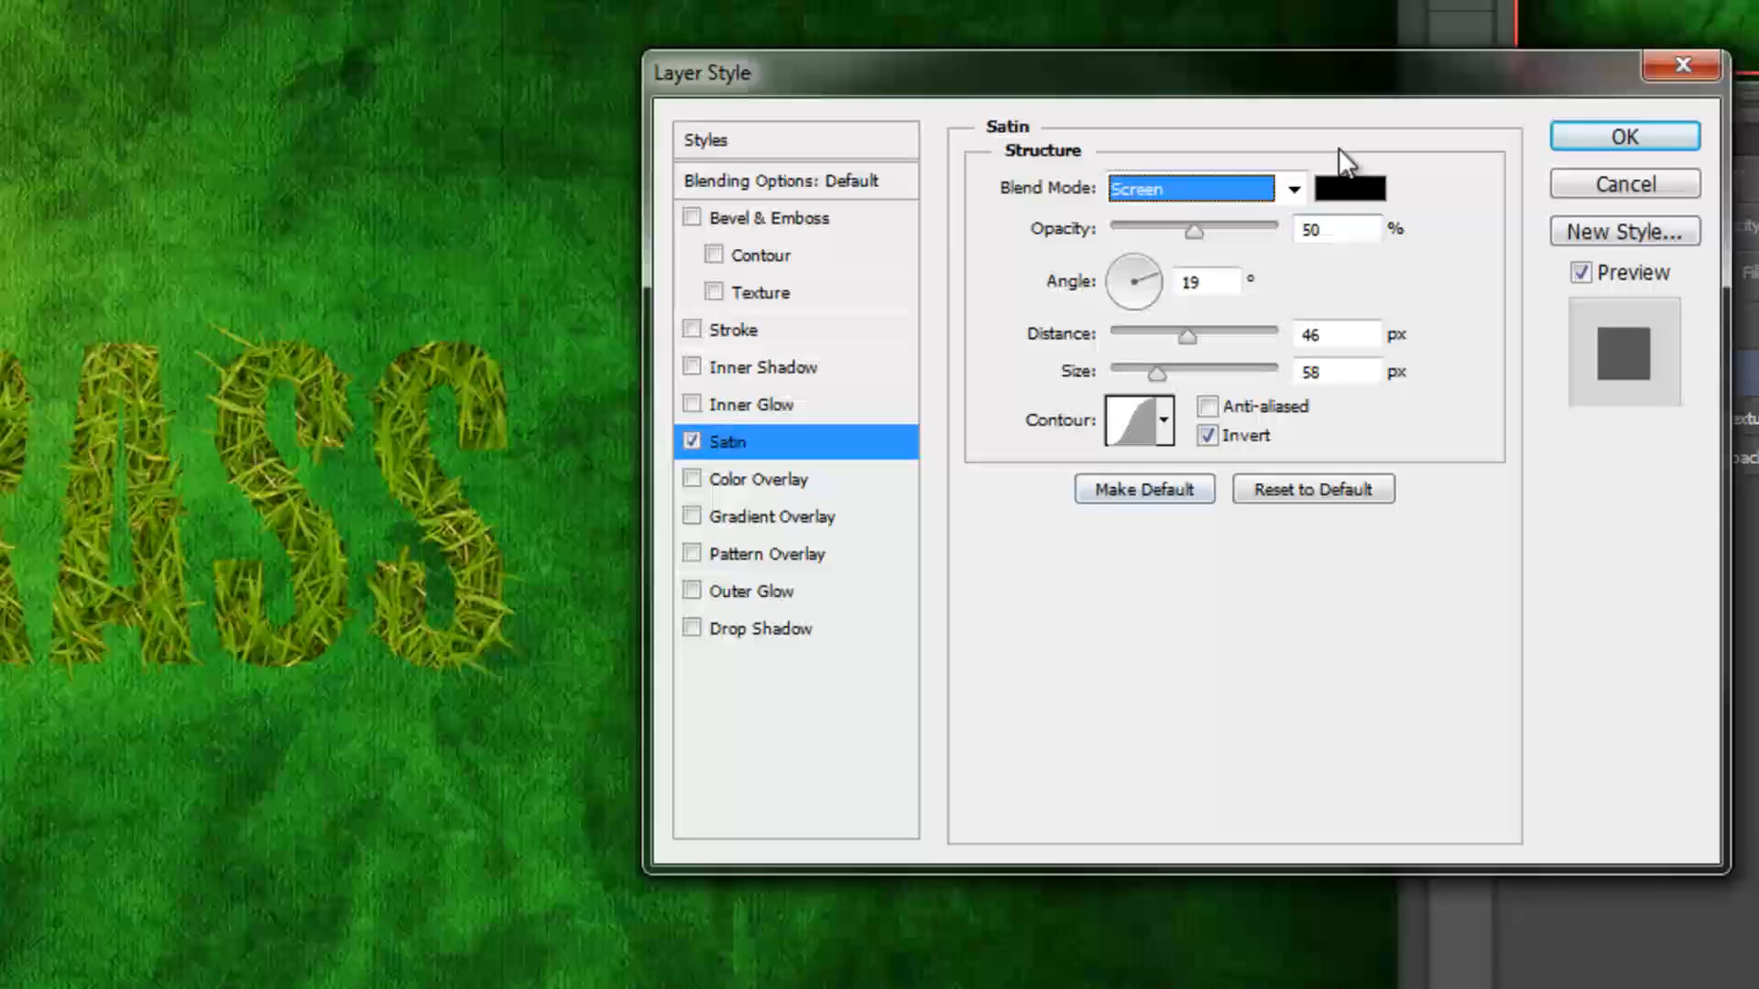
left_click(1349, 188)
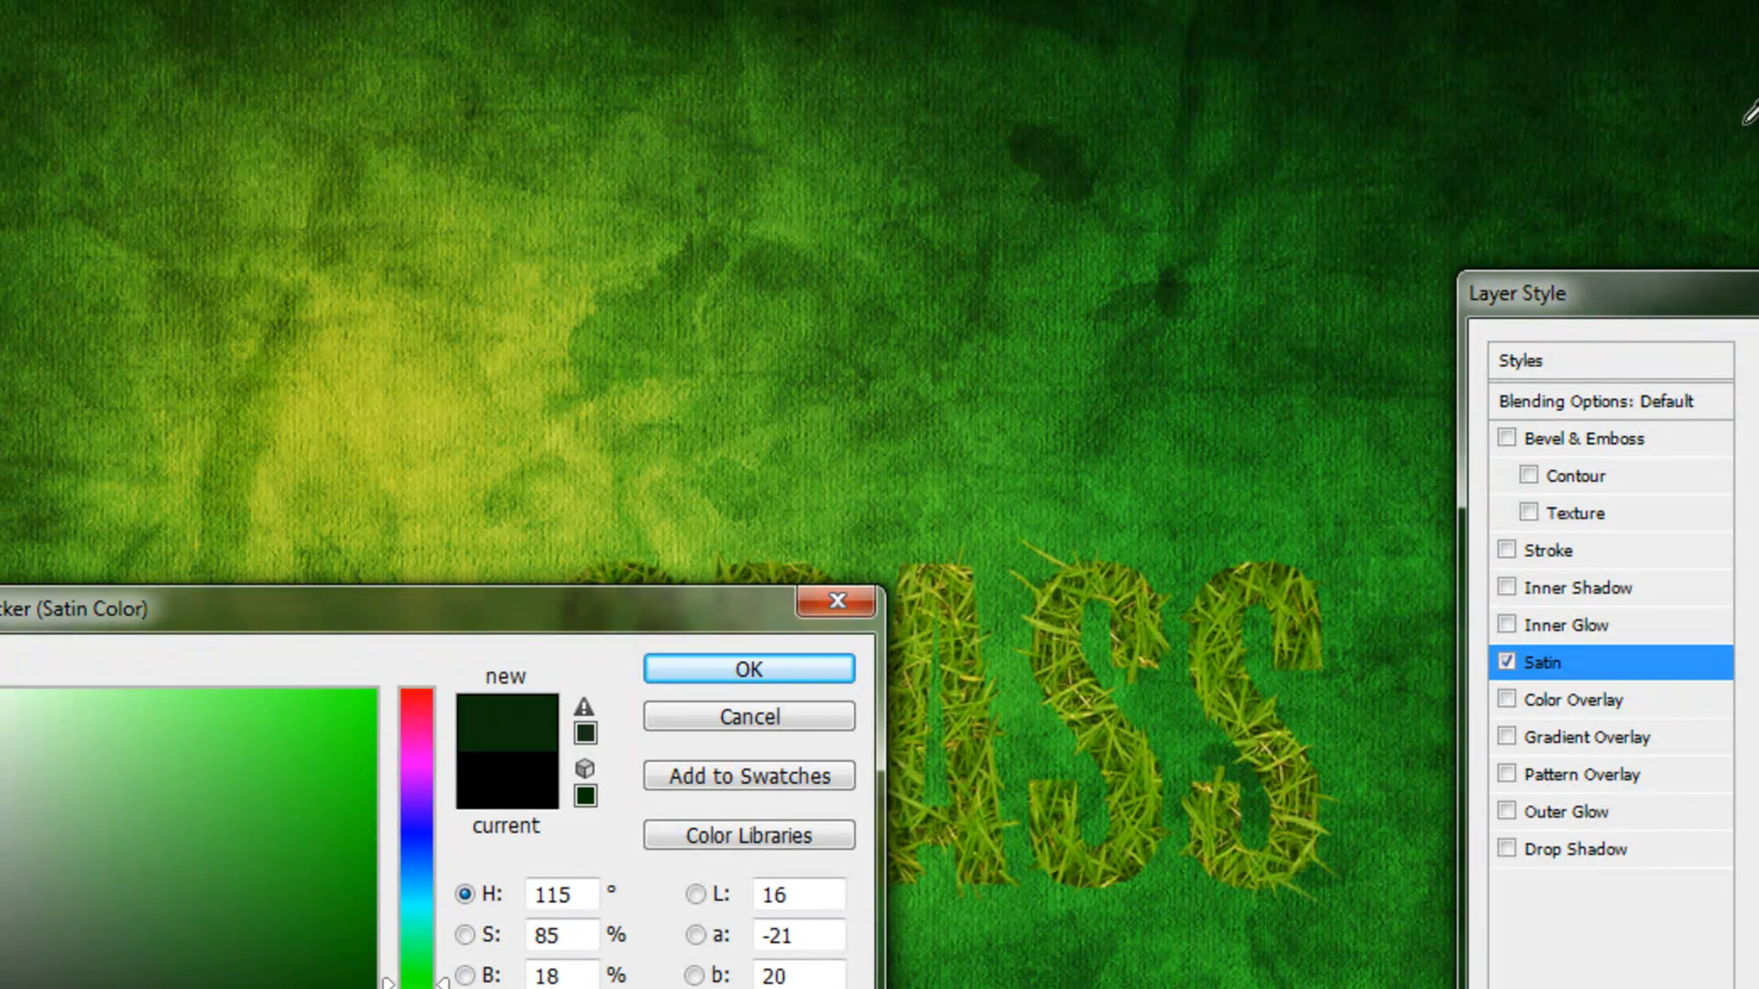
Sample a mid green satin colour; set opacity 13%, distance 10 px, size 15 px.
left_click(1025, 172)
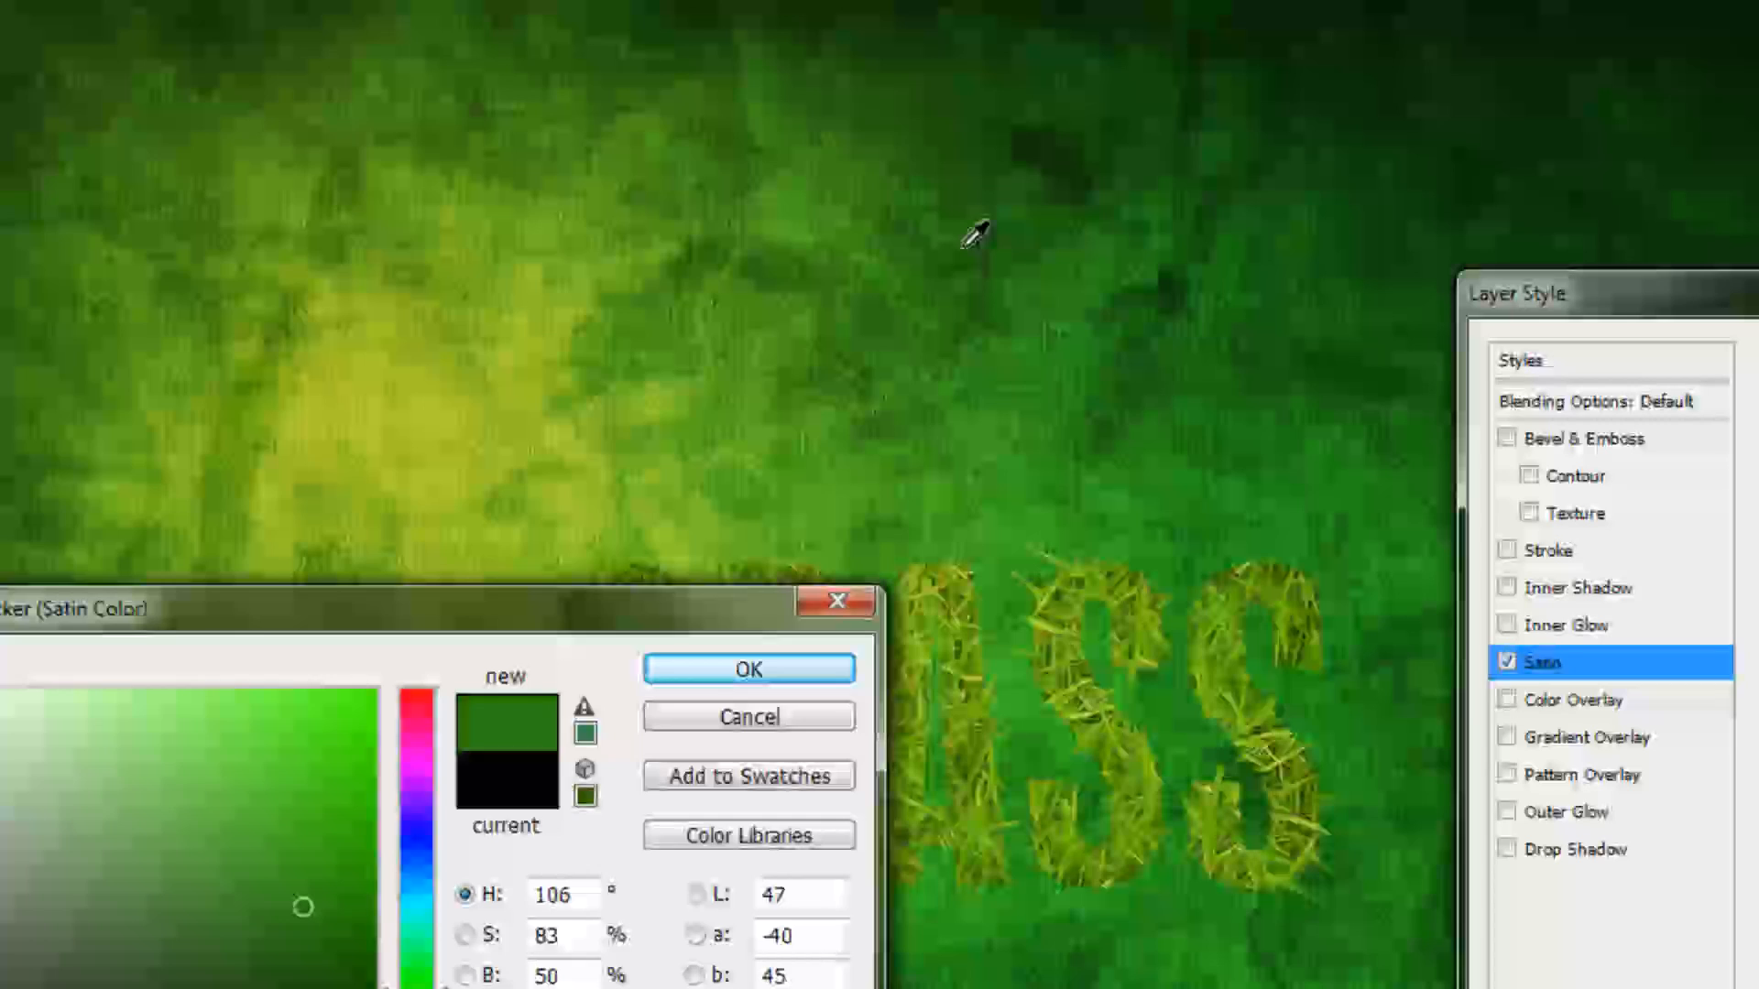
left_click(748, 668)
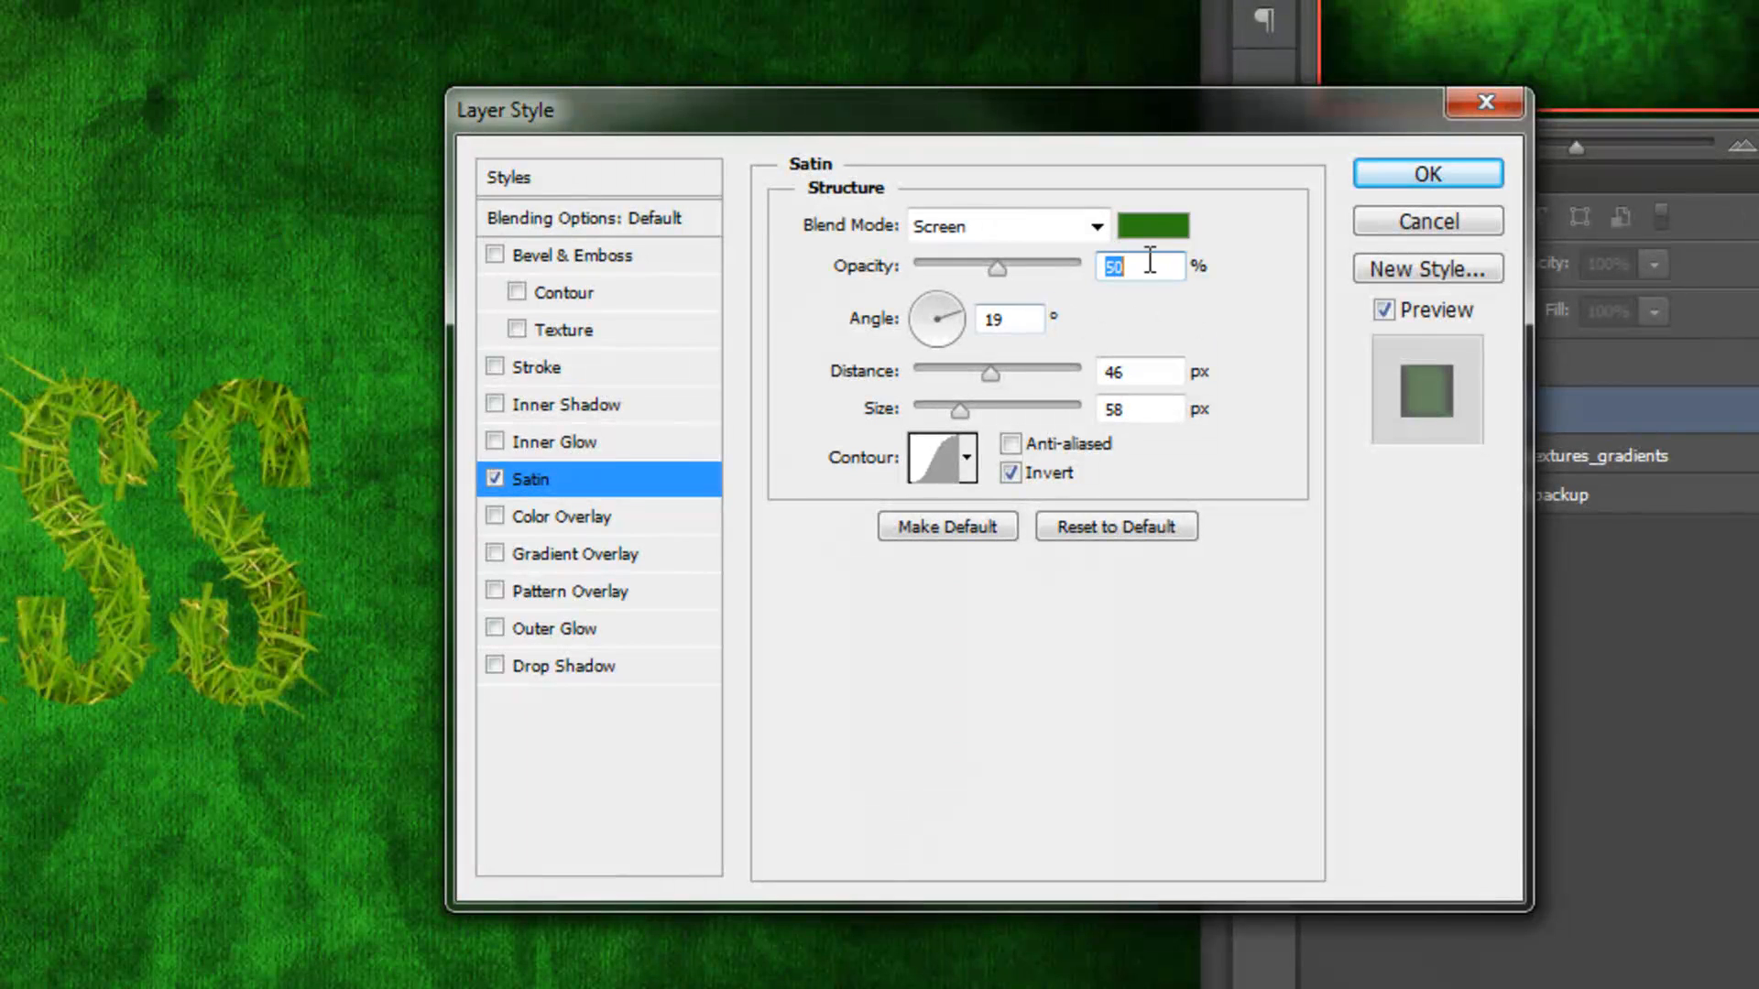
left_click_drag(999, 267, 931, 267)
type("15")
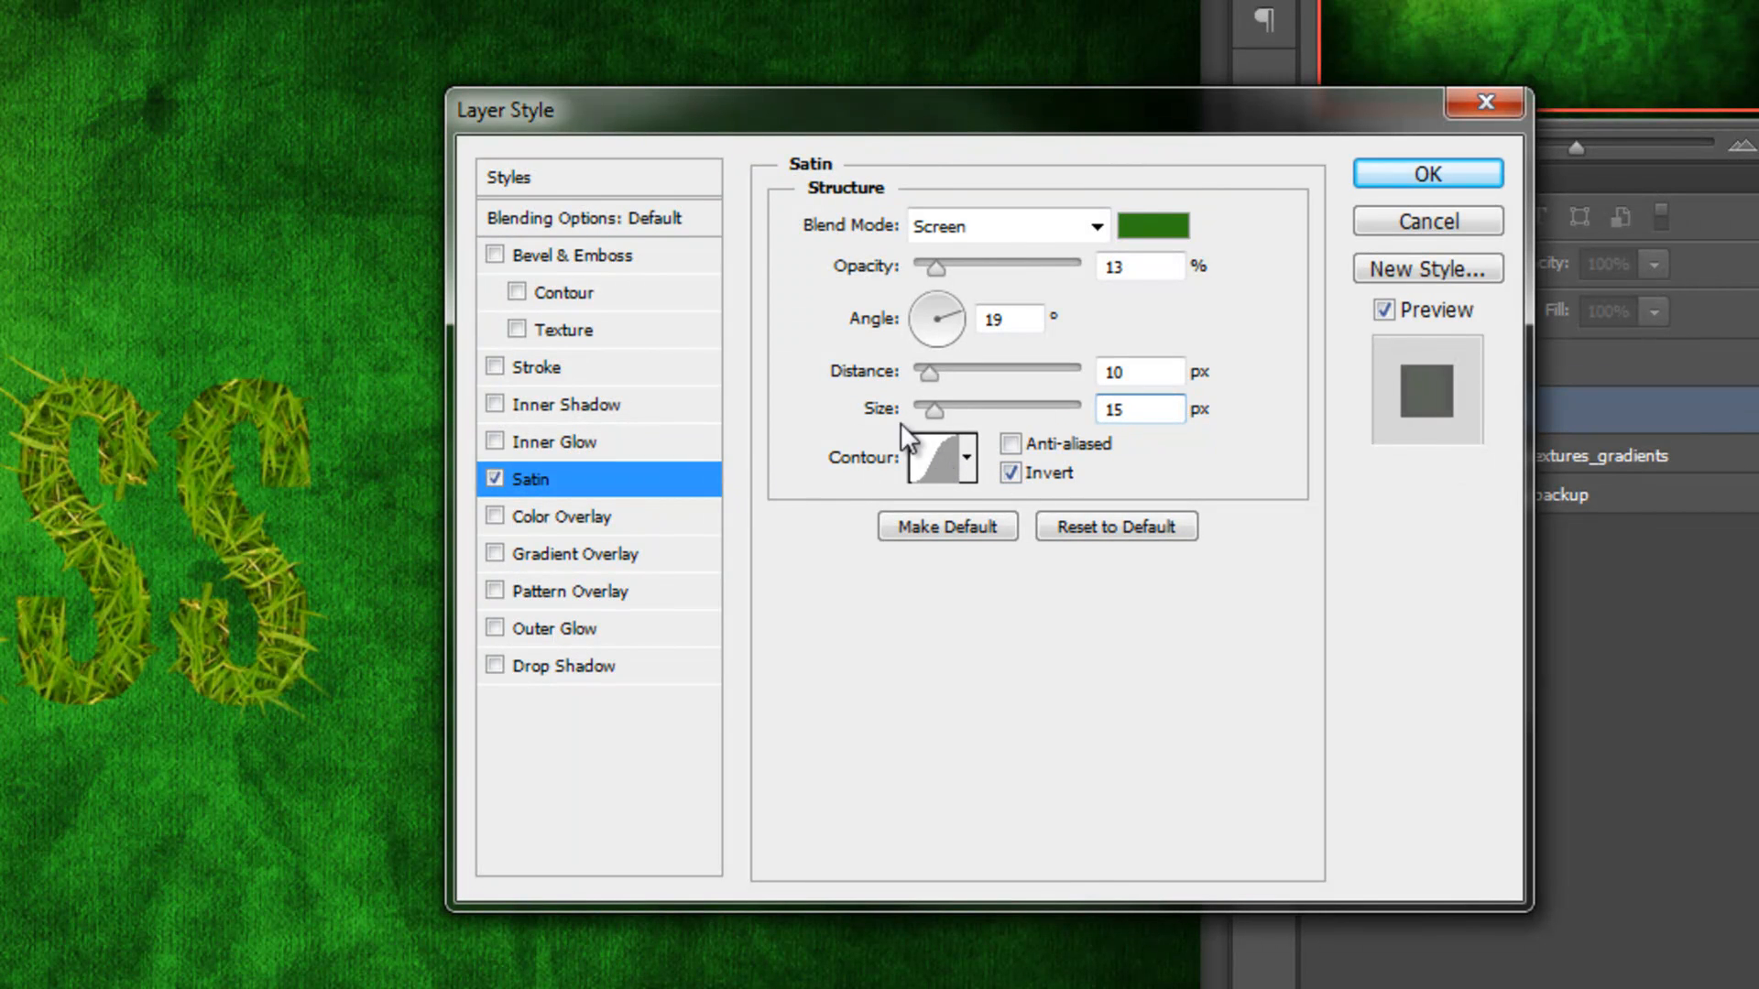
left_click(939, 458)
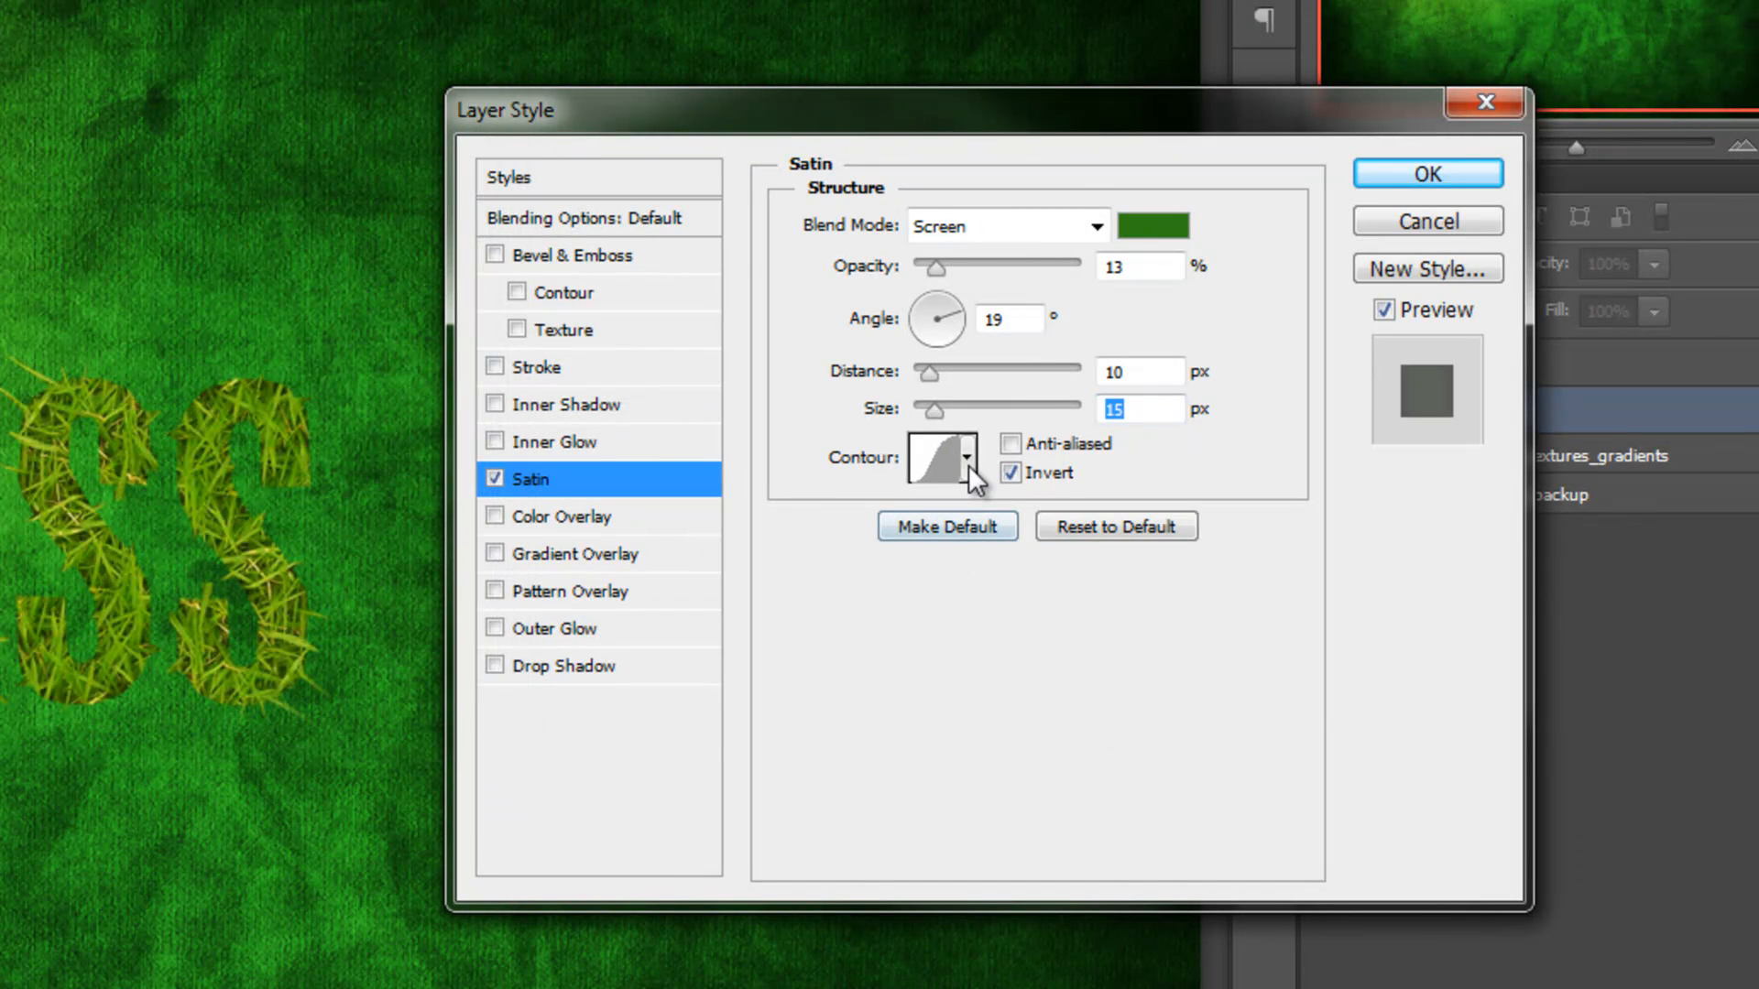
Switch the Satin contour from the smooth curve to the double-peaked preset.
left_click(963, 458)
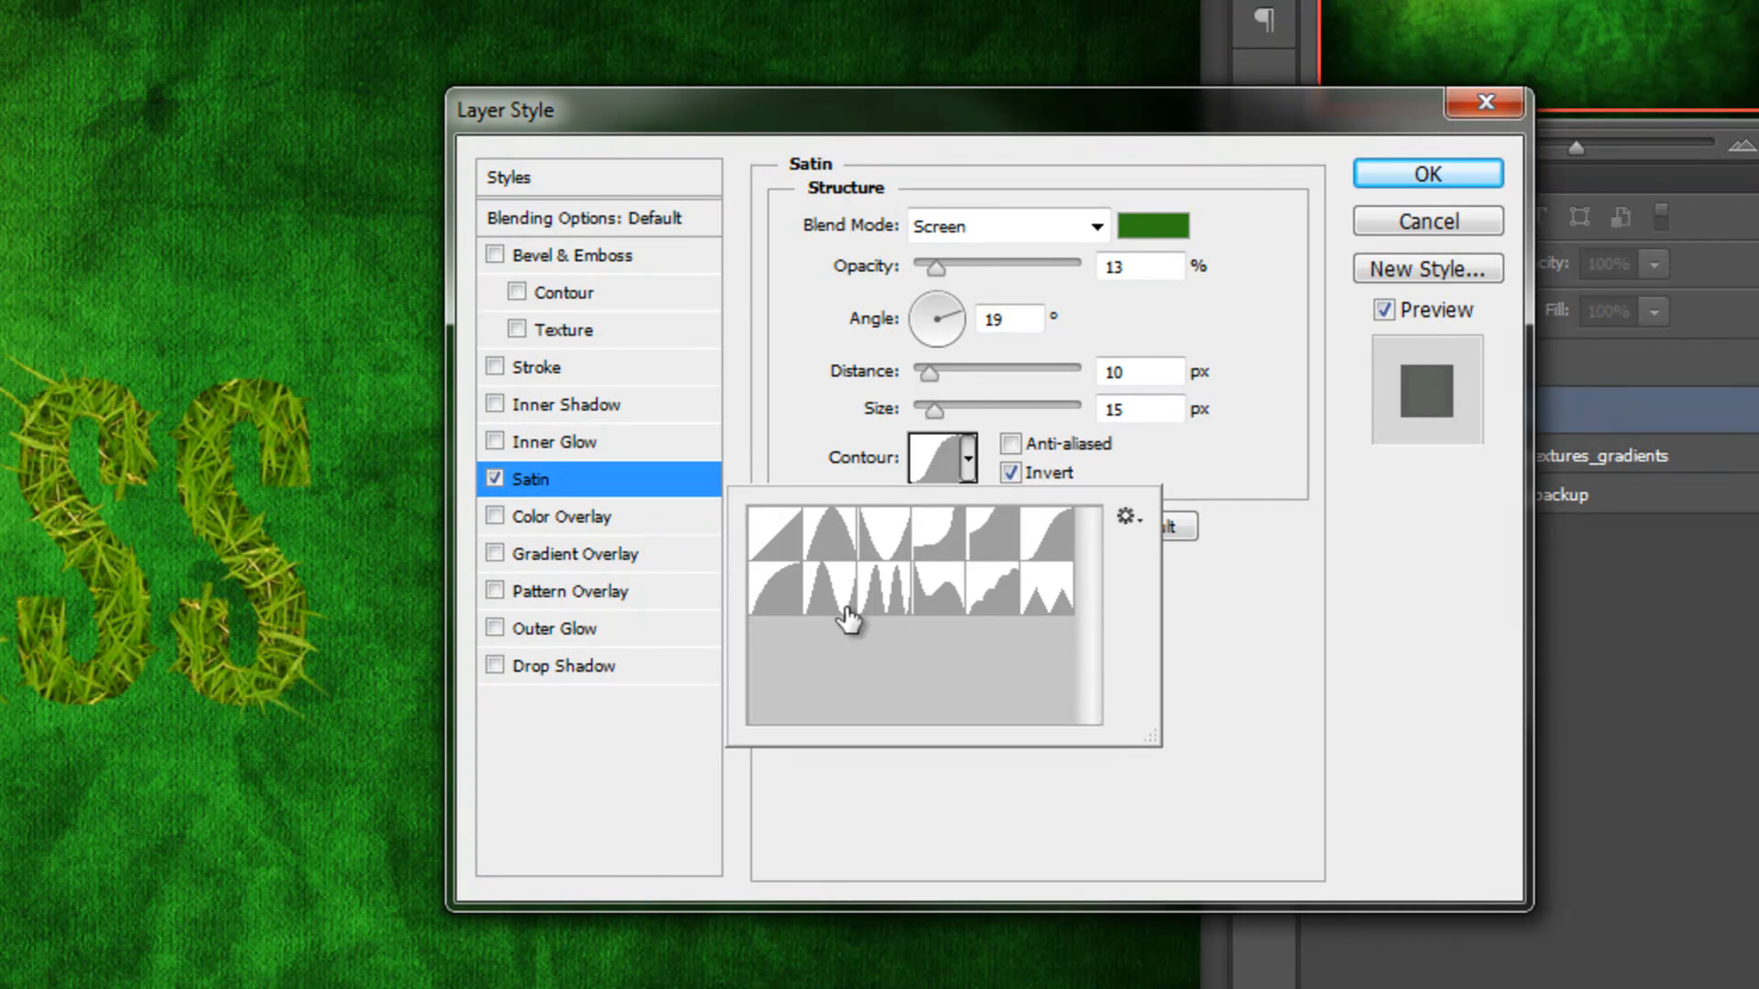
mouse_move(834, 621)
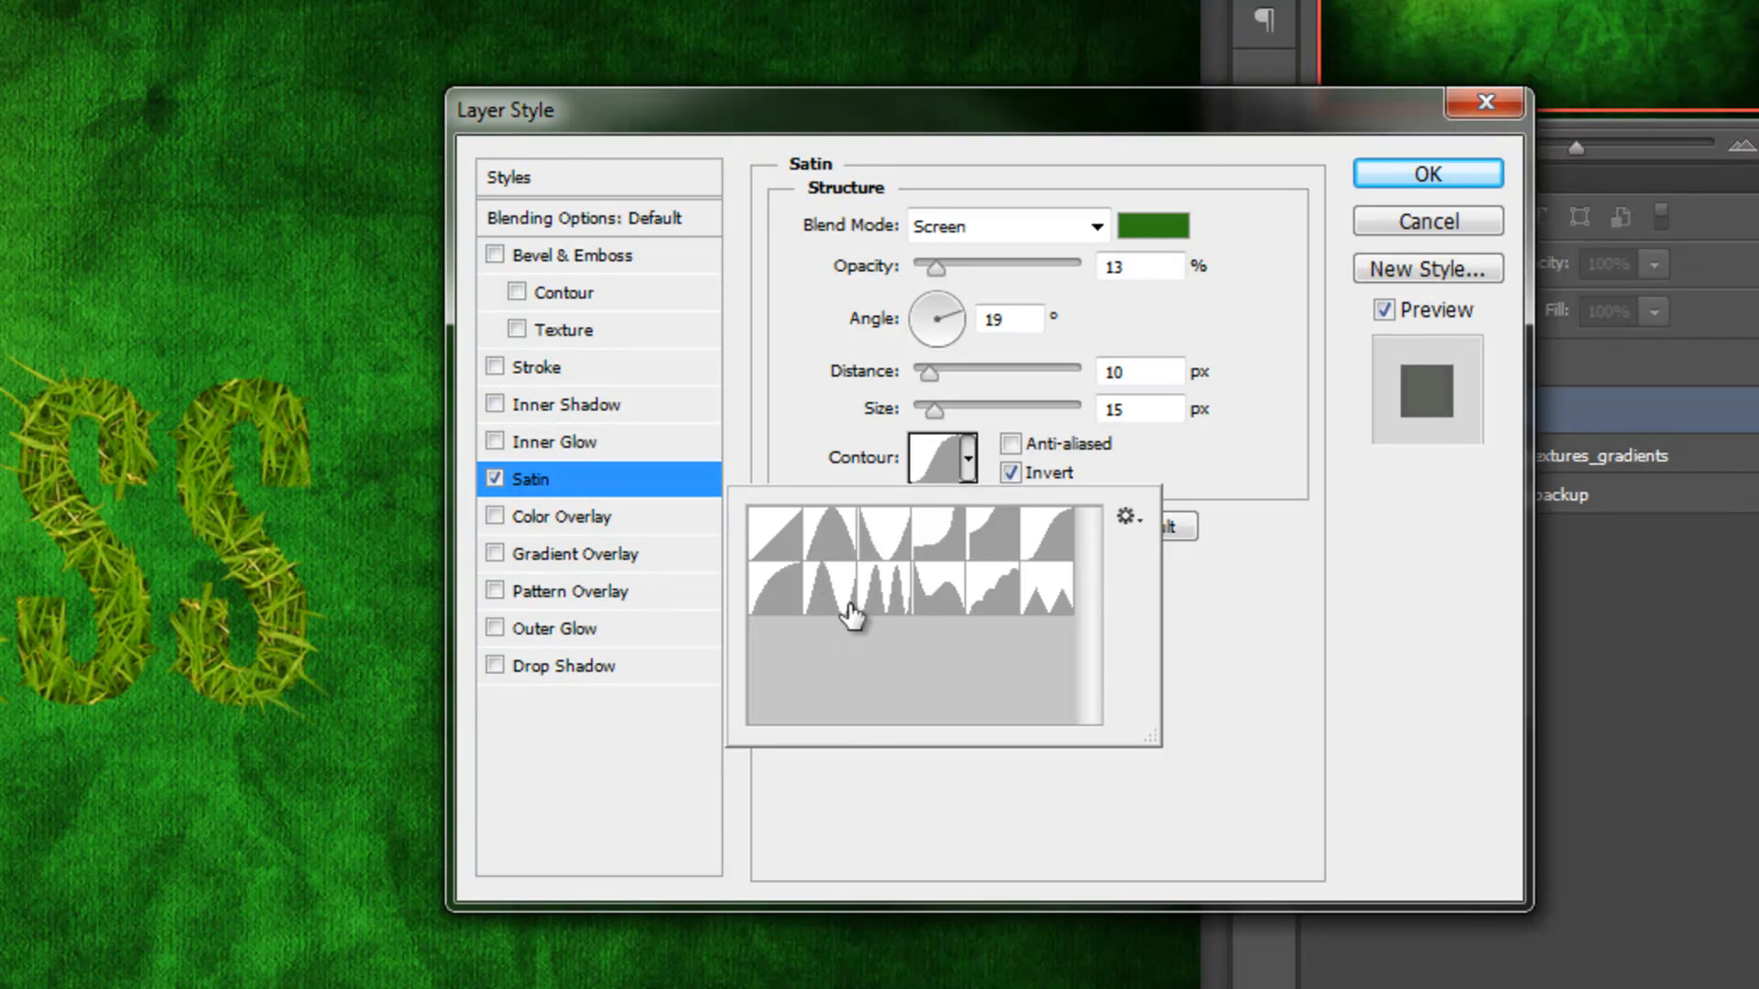
left_click(832, 588)
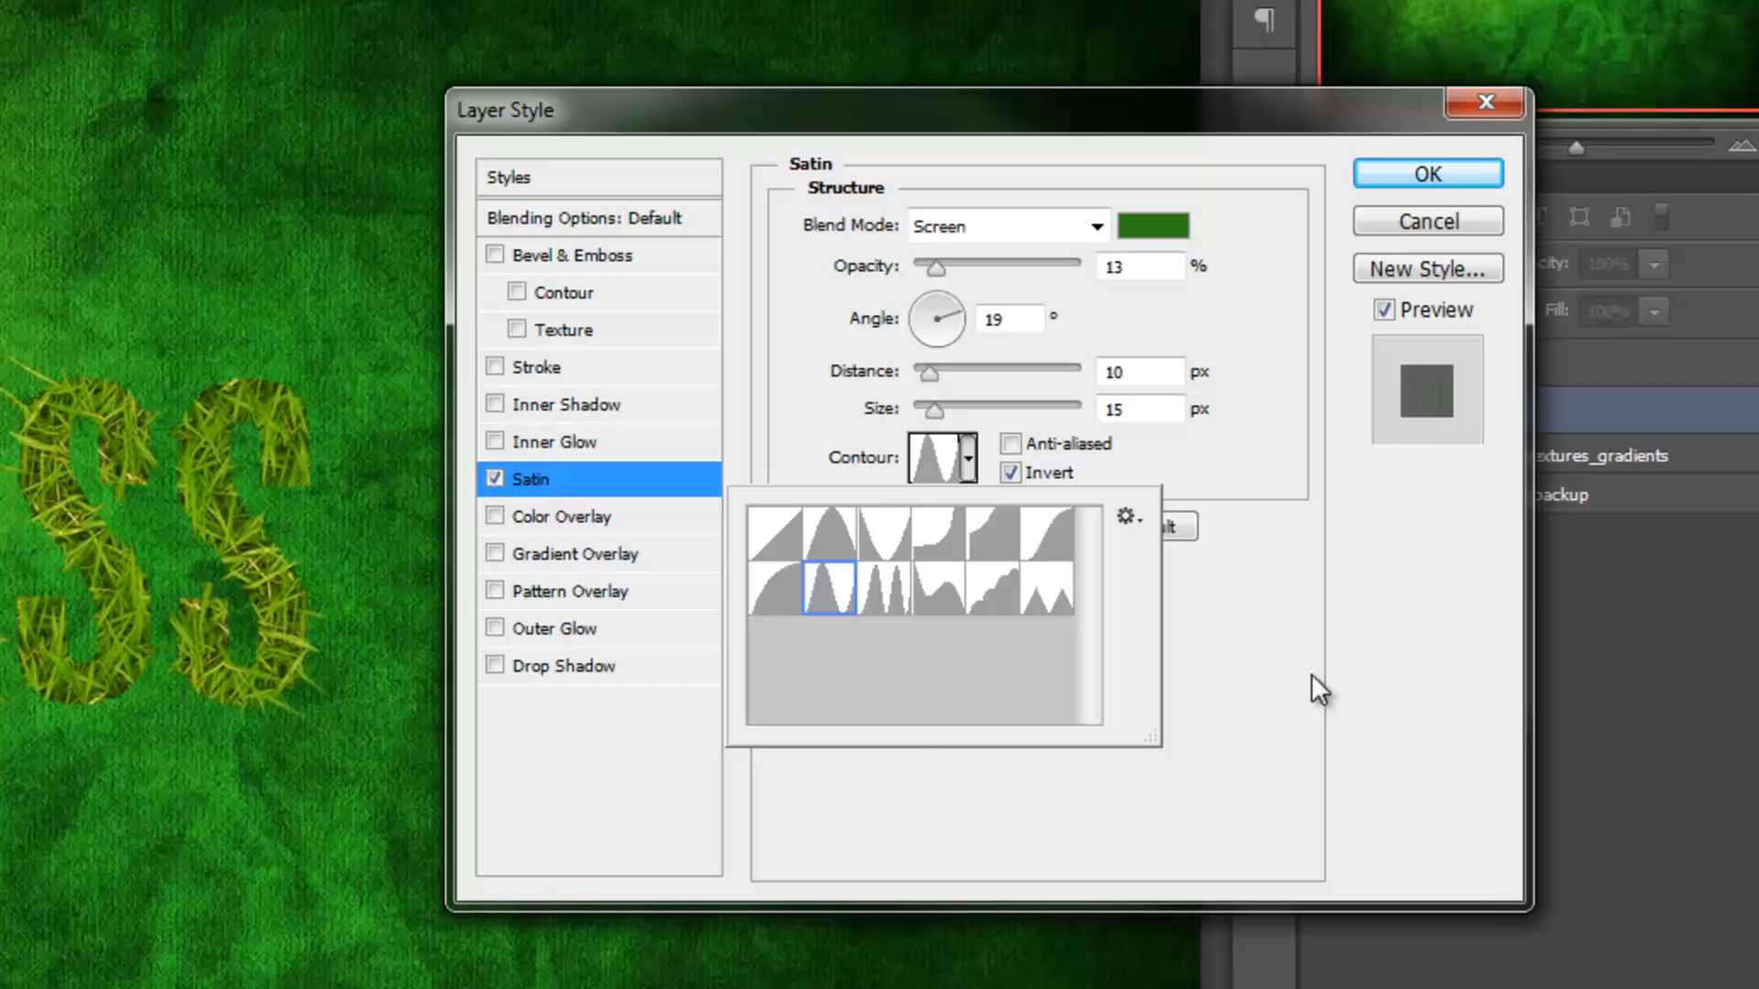
left_click(832, 586)
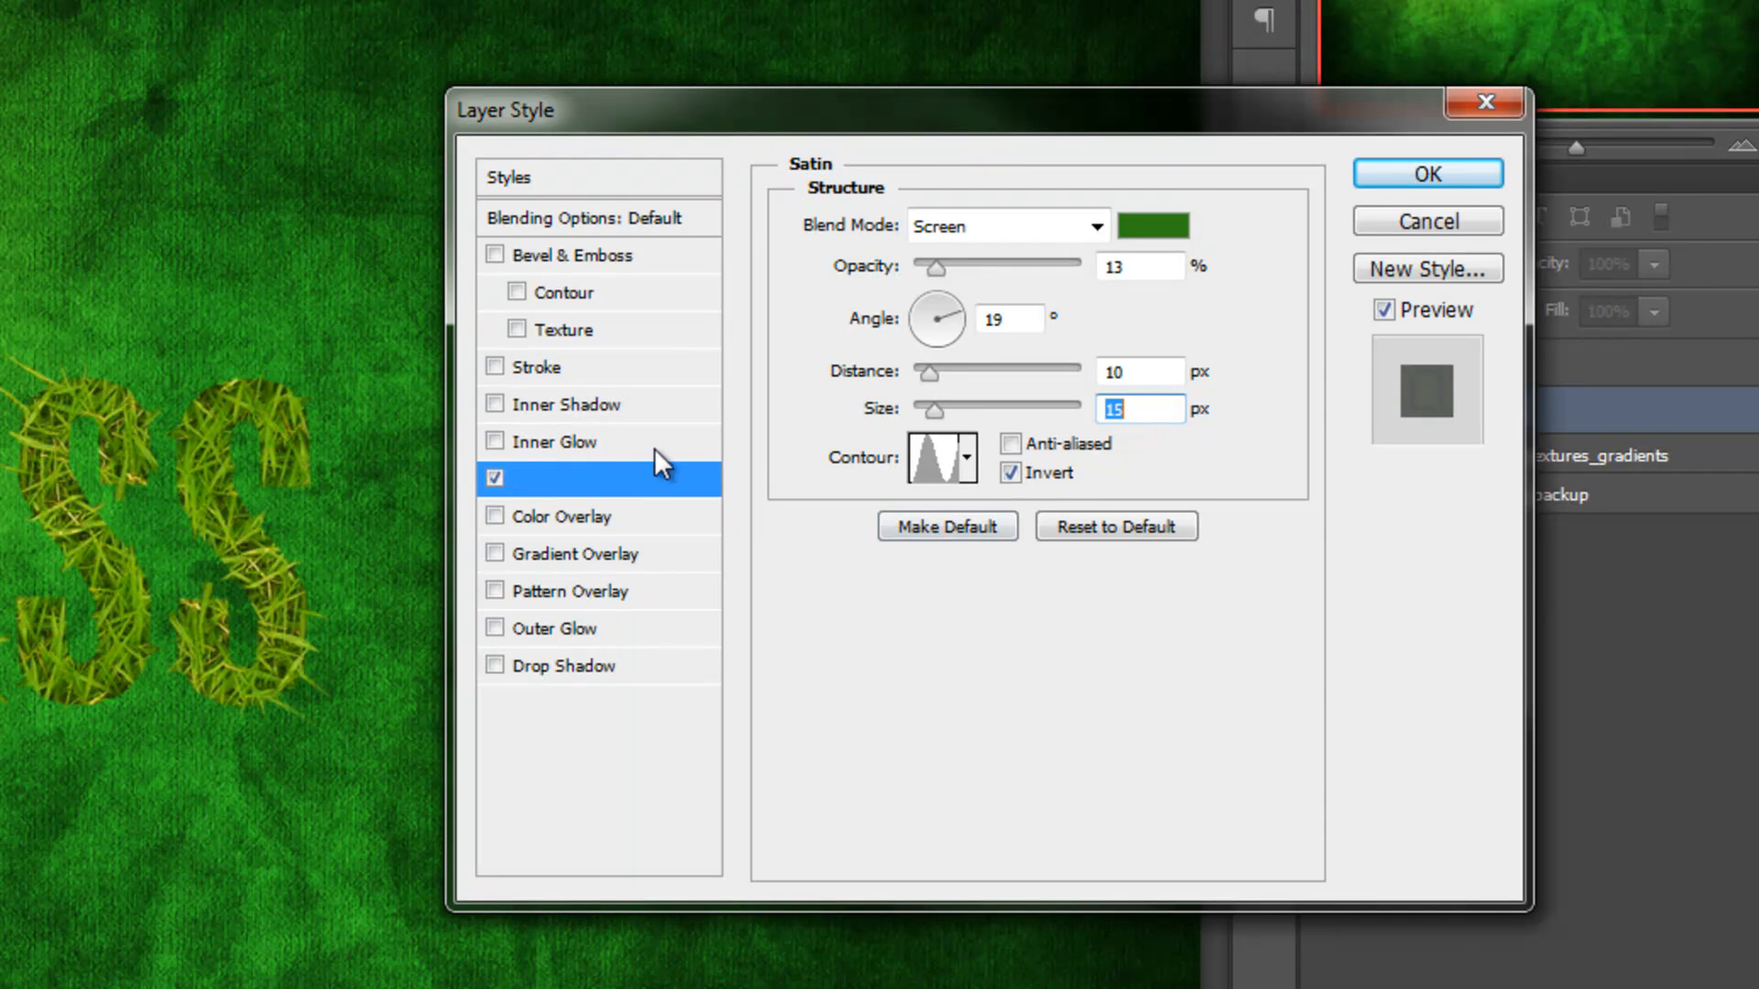
Add a 10 px Bevel & Emboss without Global Light, using the double-peak gloss contour.
left_click(589, 255)
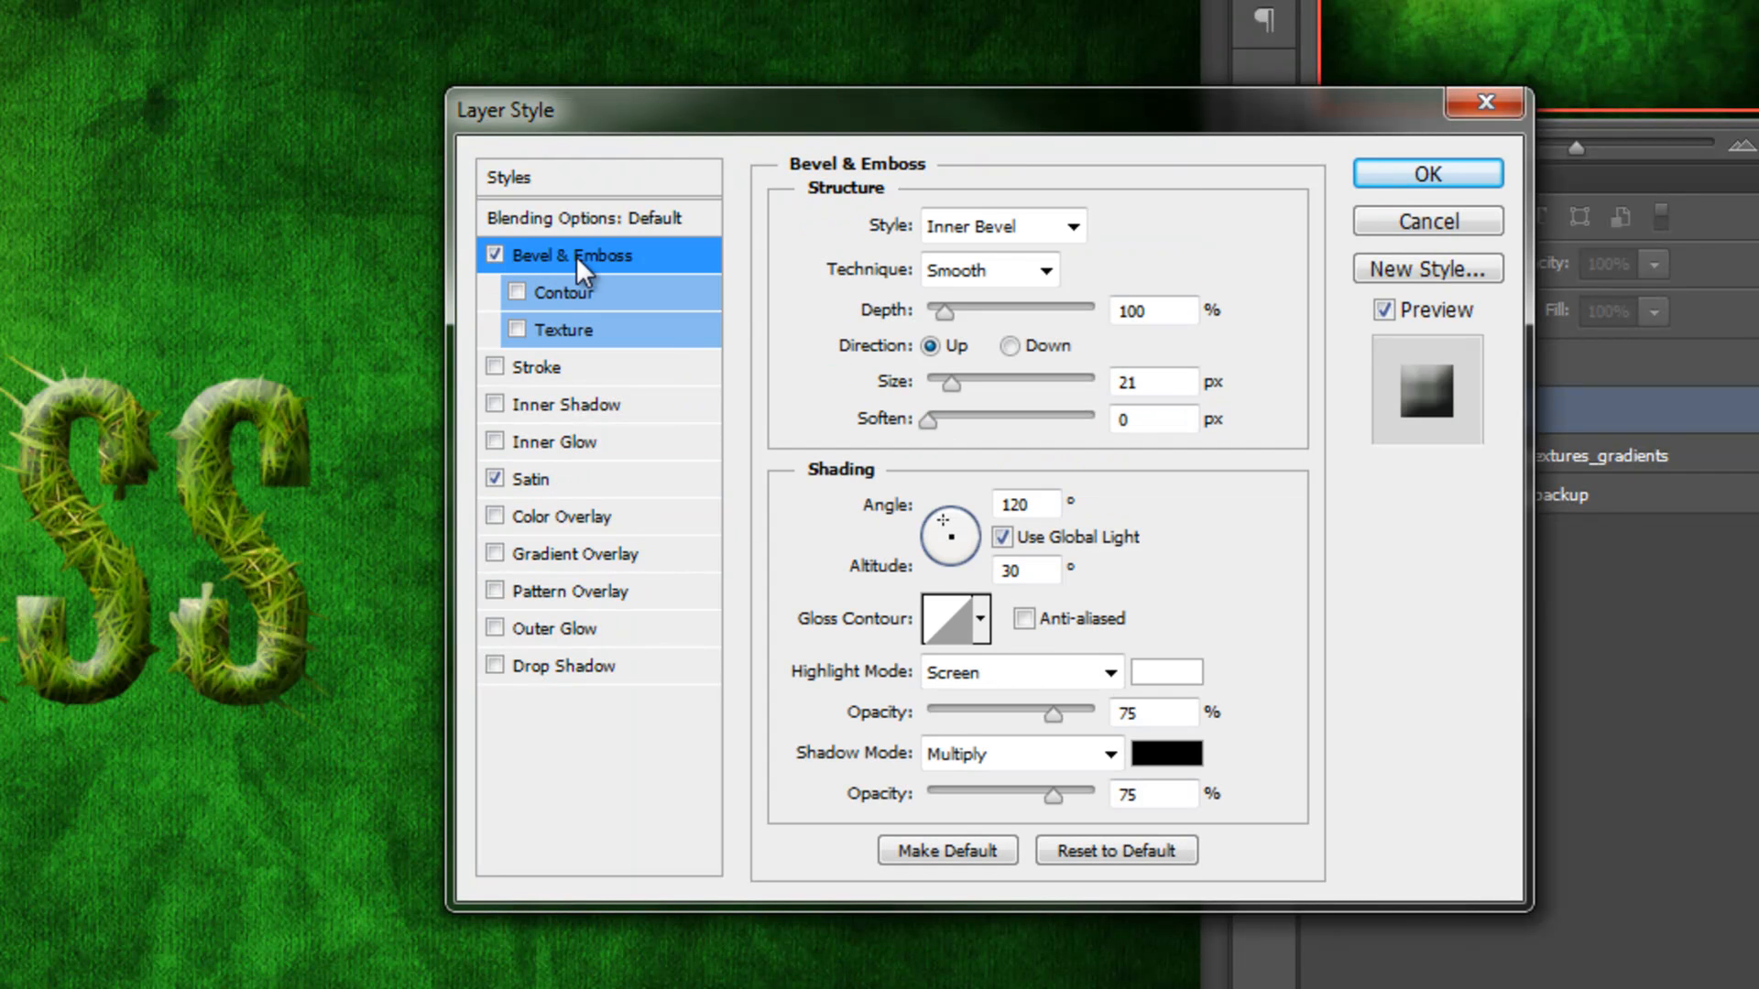
mouse_move(673, 349)
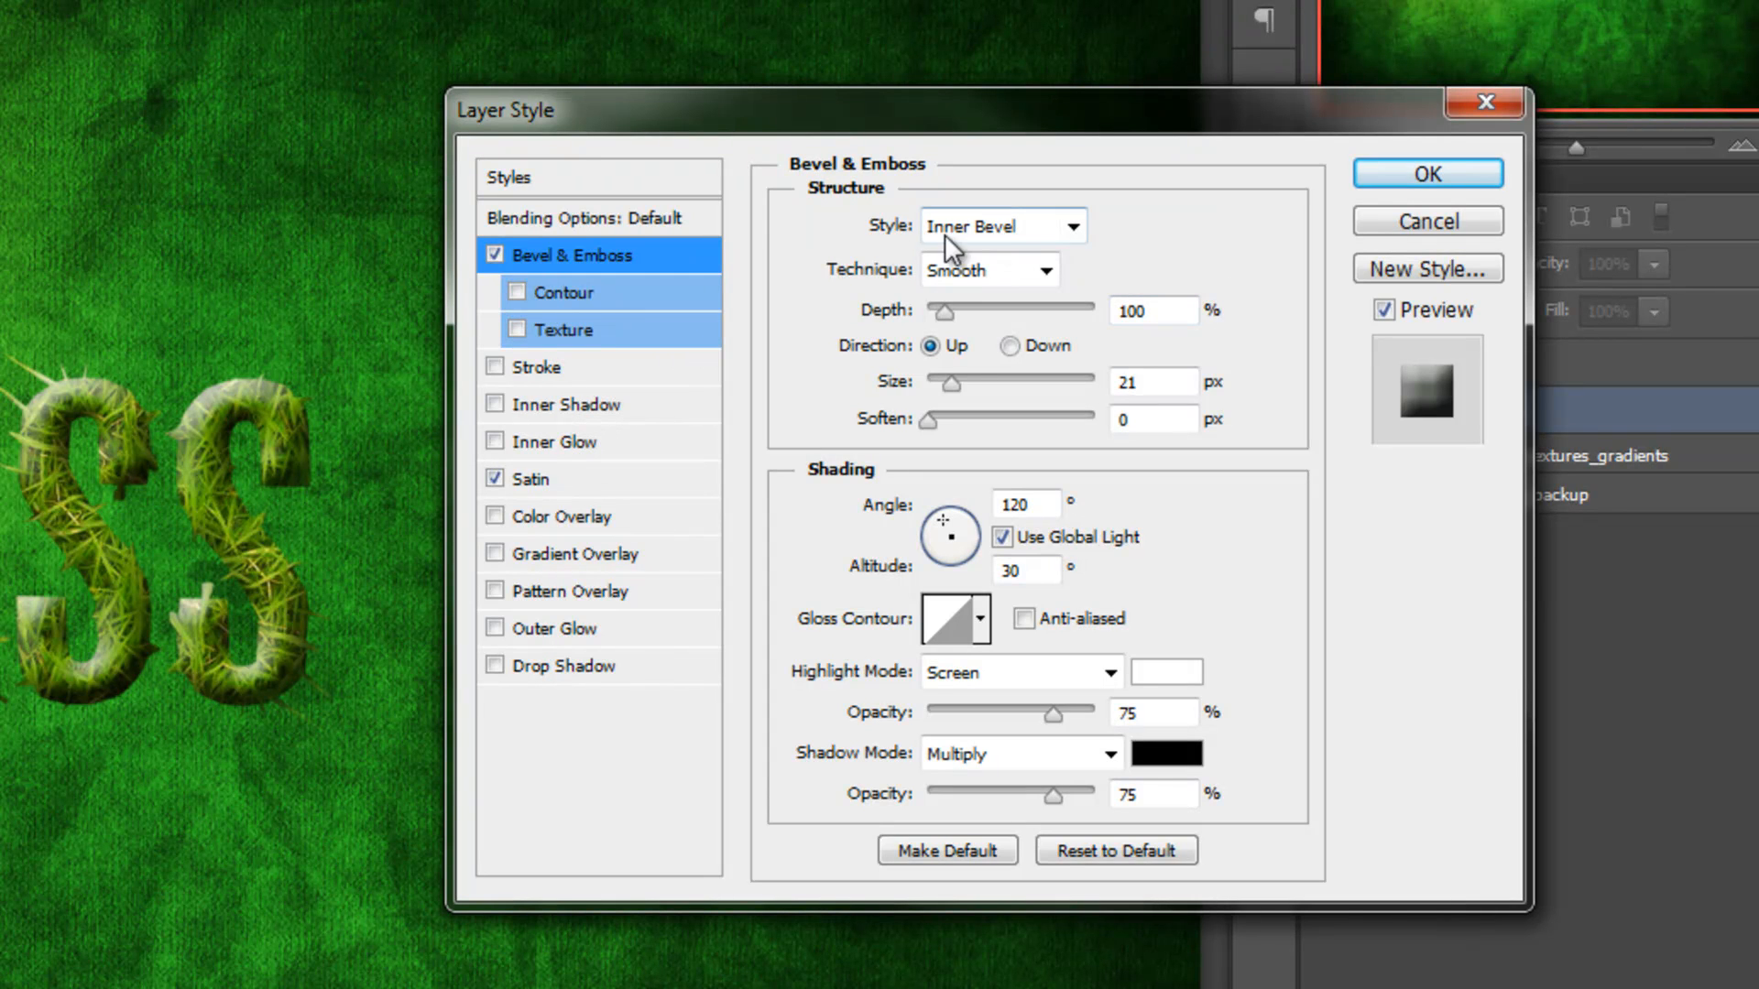
mouse_move(979, 284)
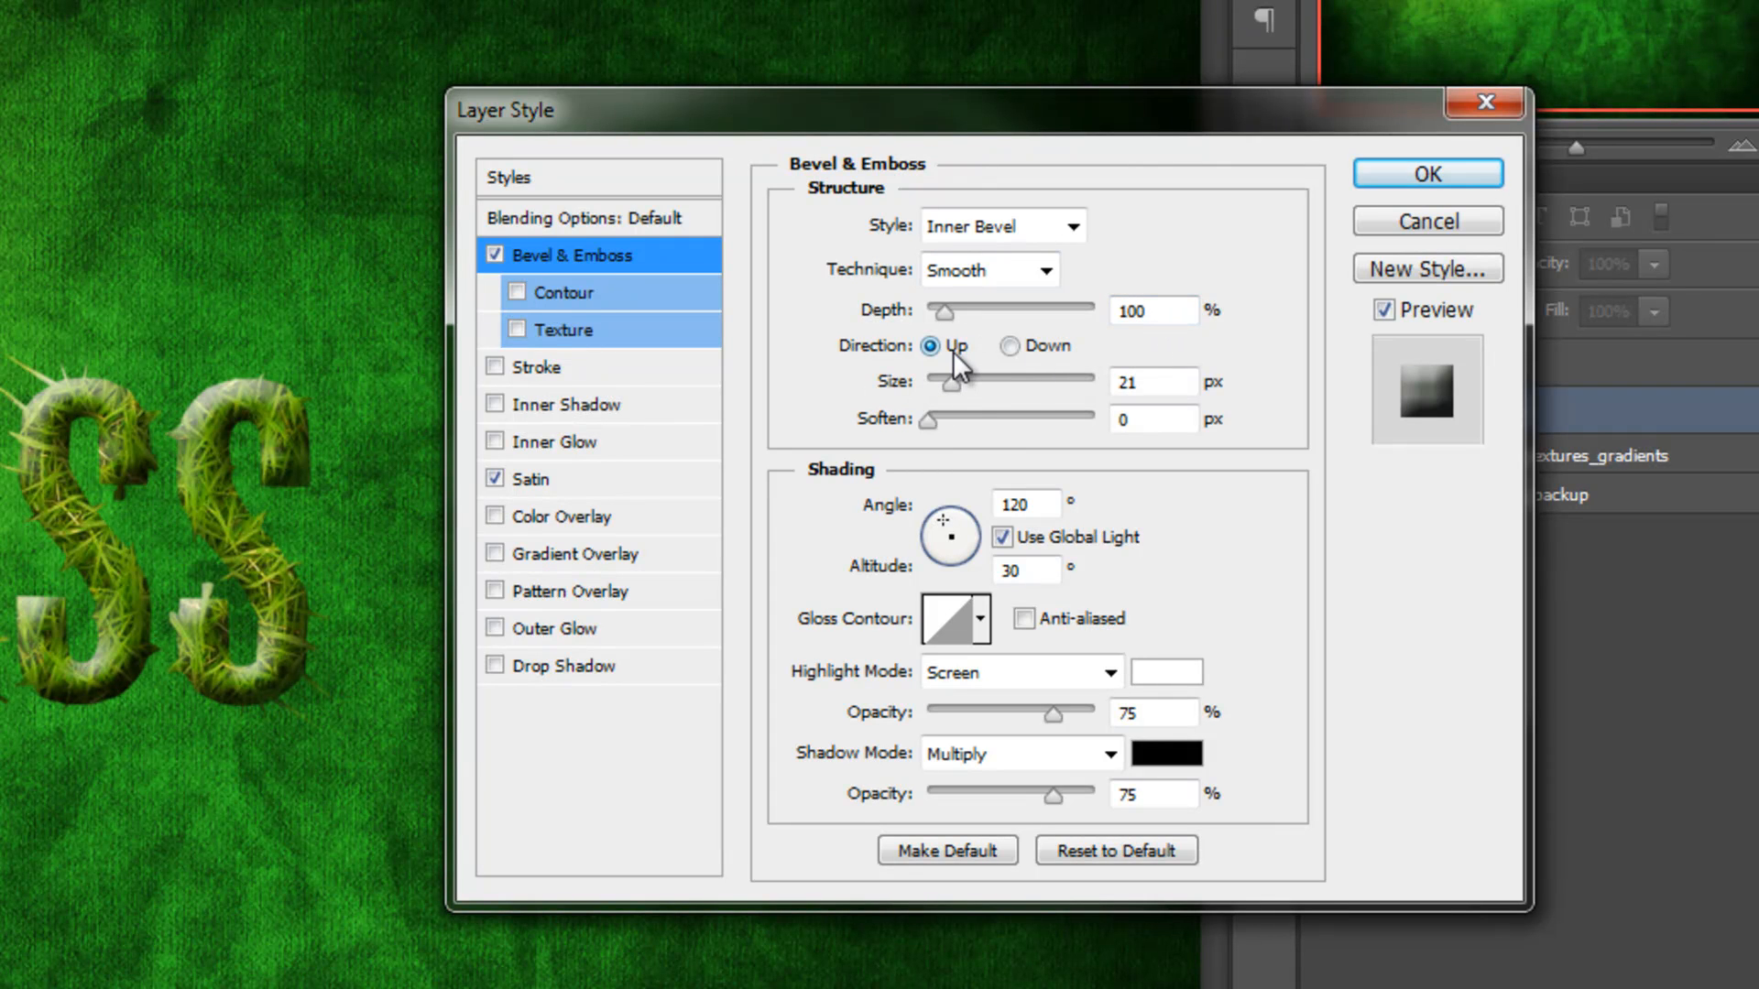
mouse_move(1014, 406)
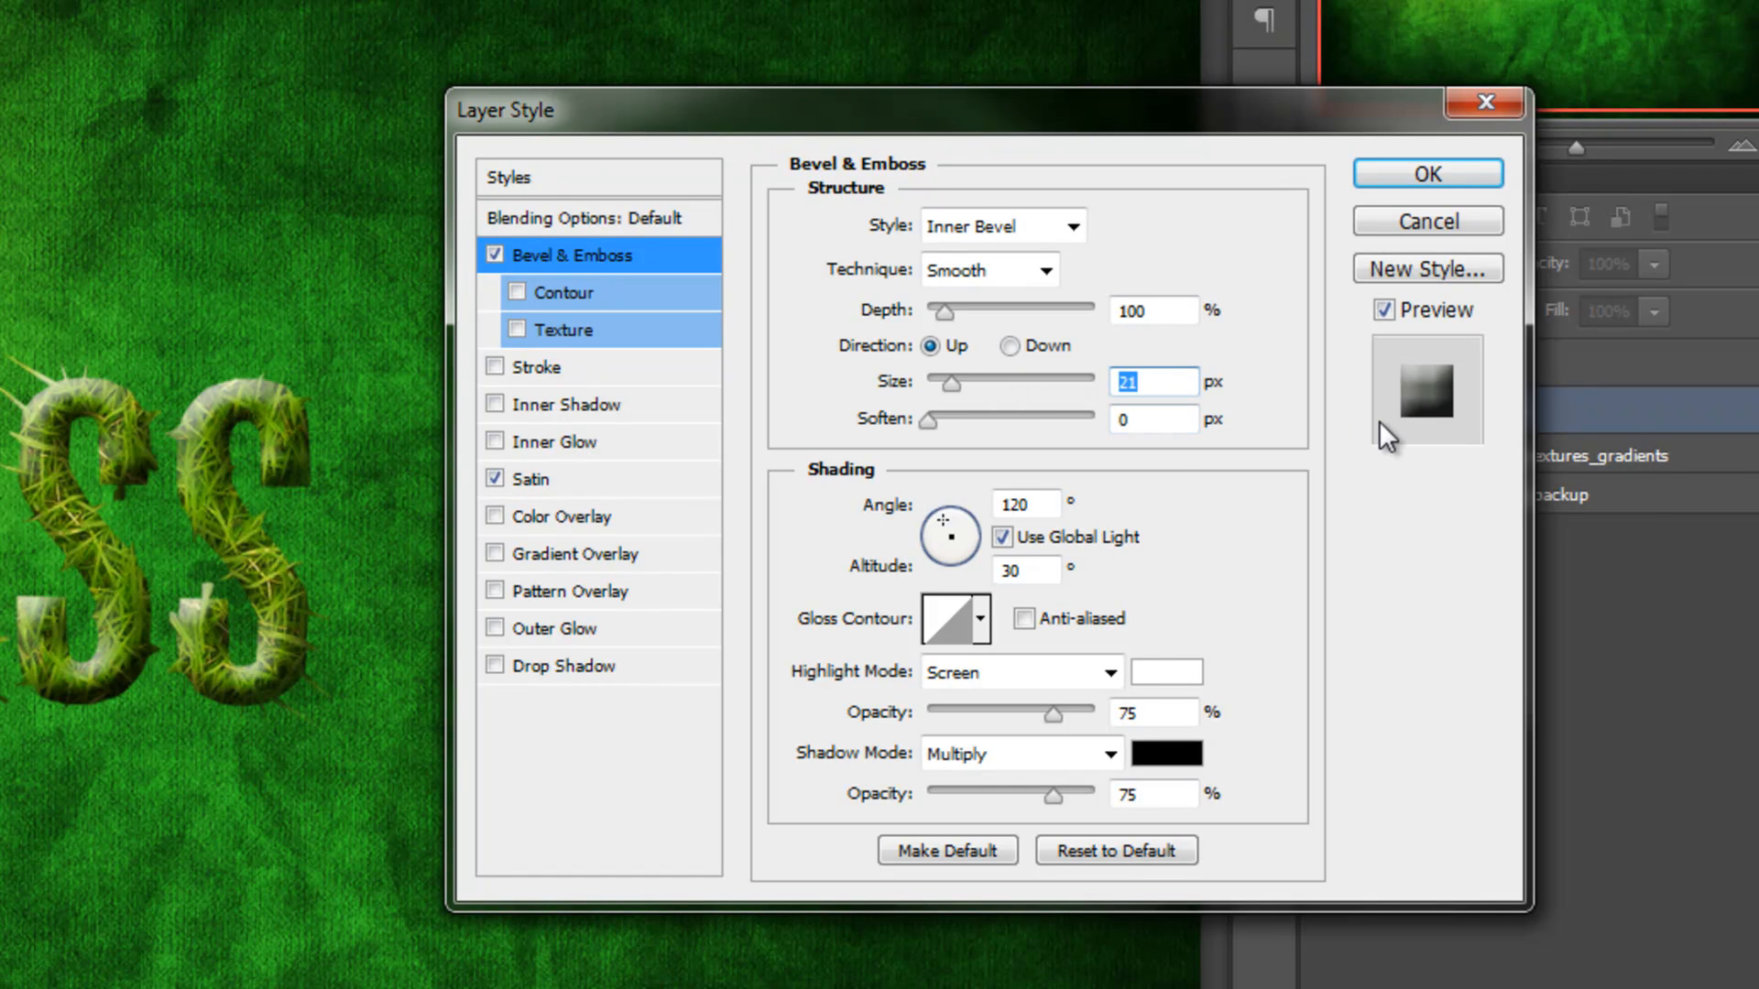
type("10")
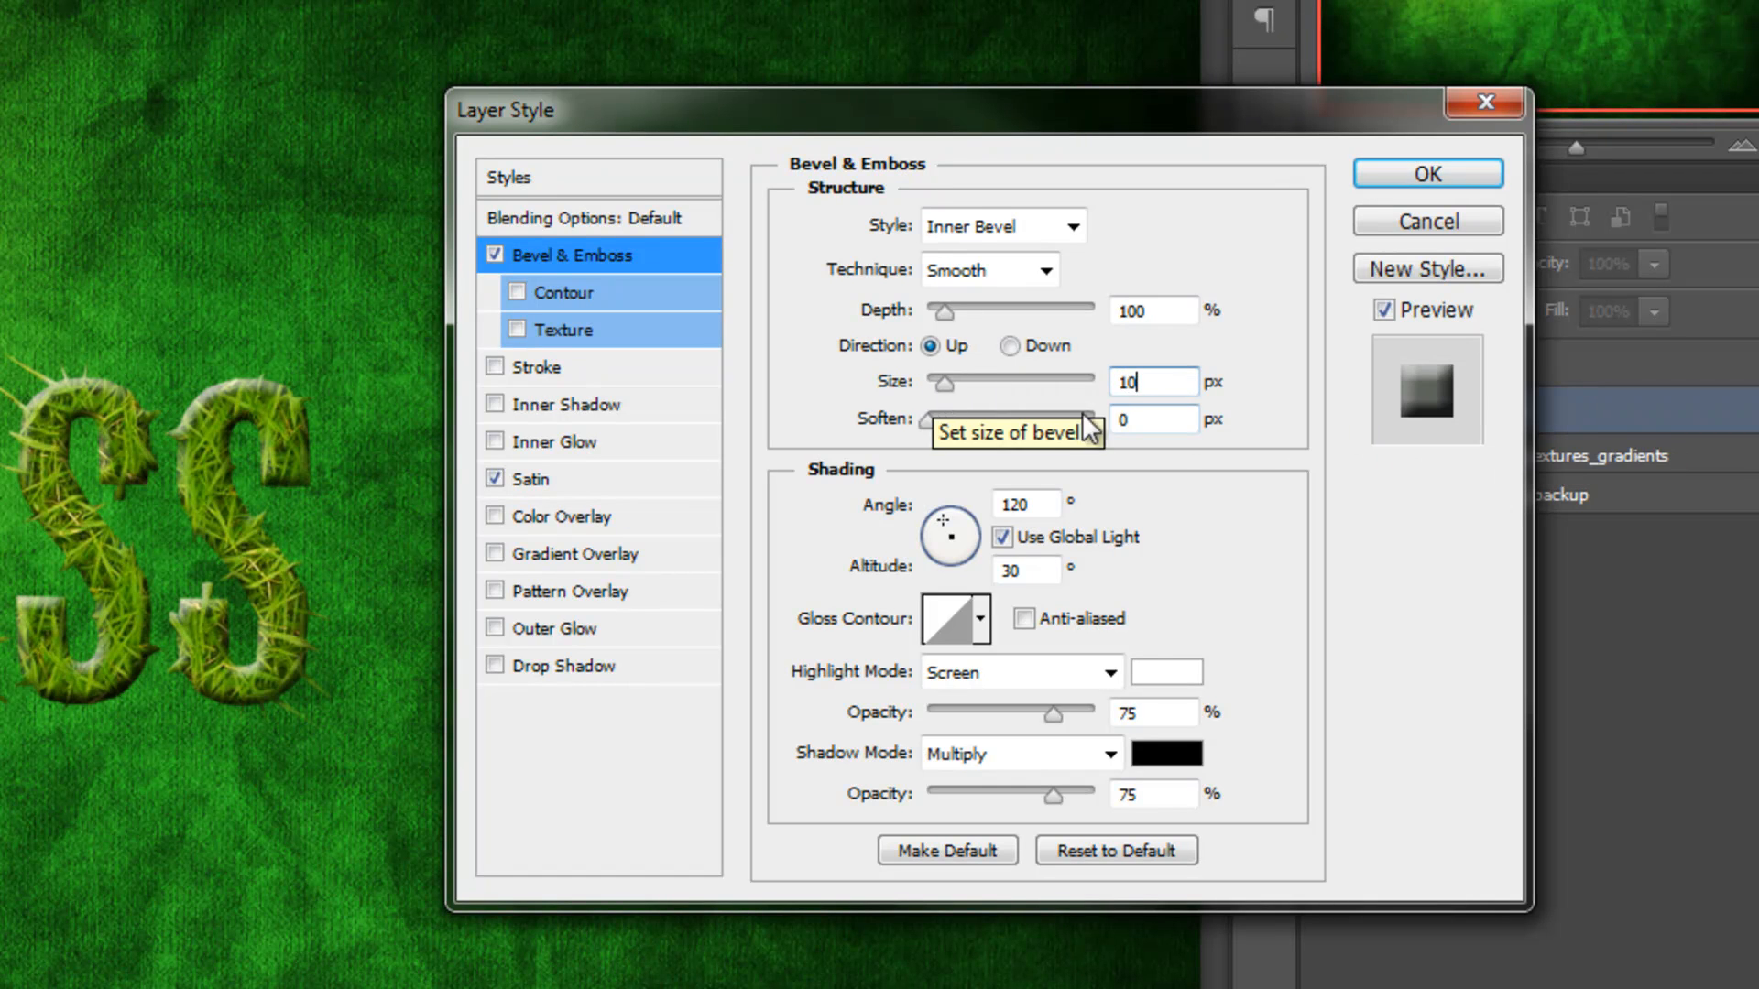
mouse_move(1109, 498)
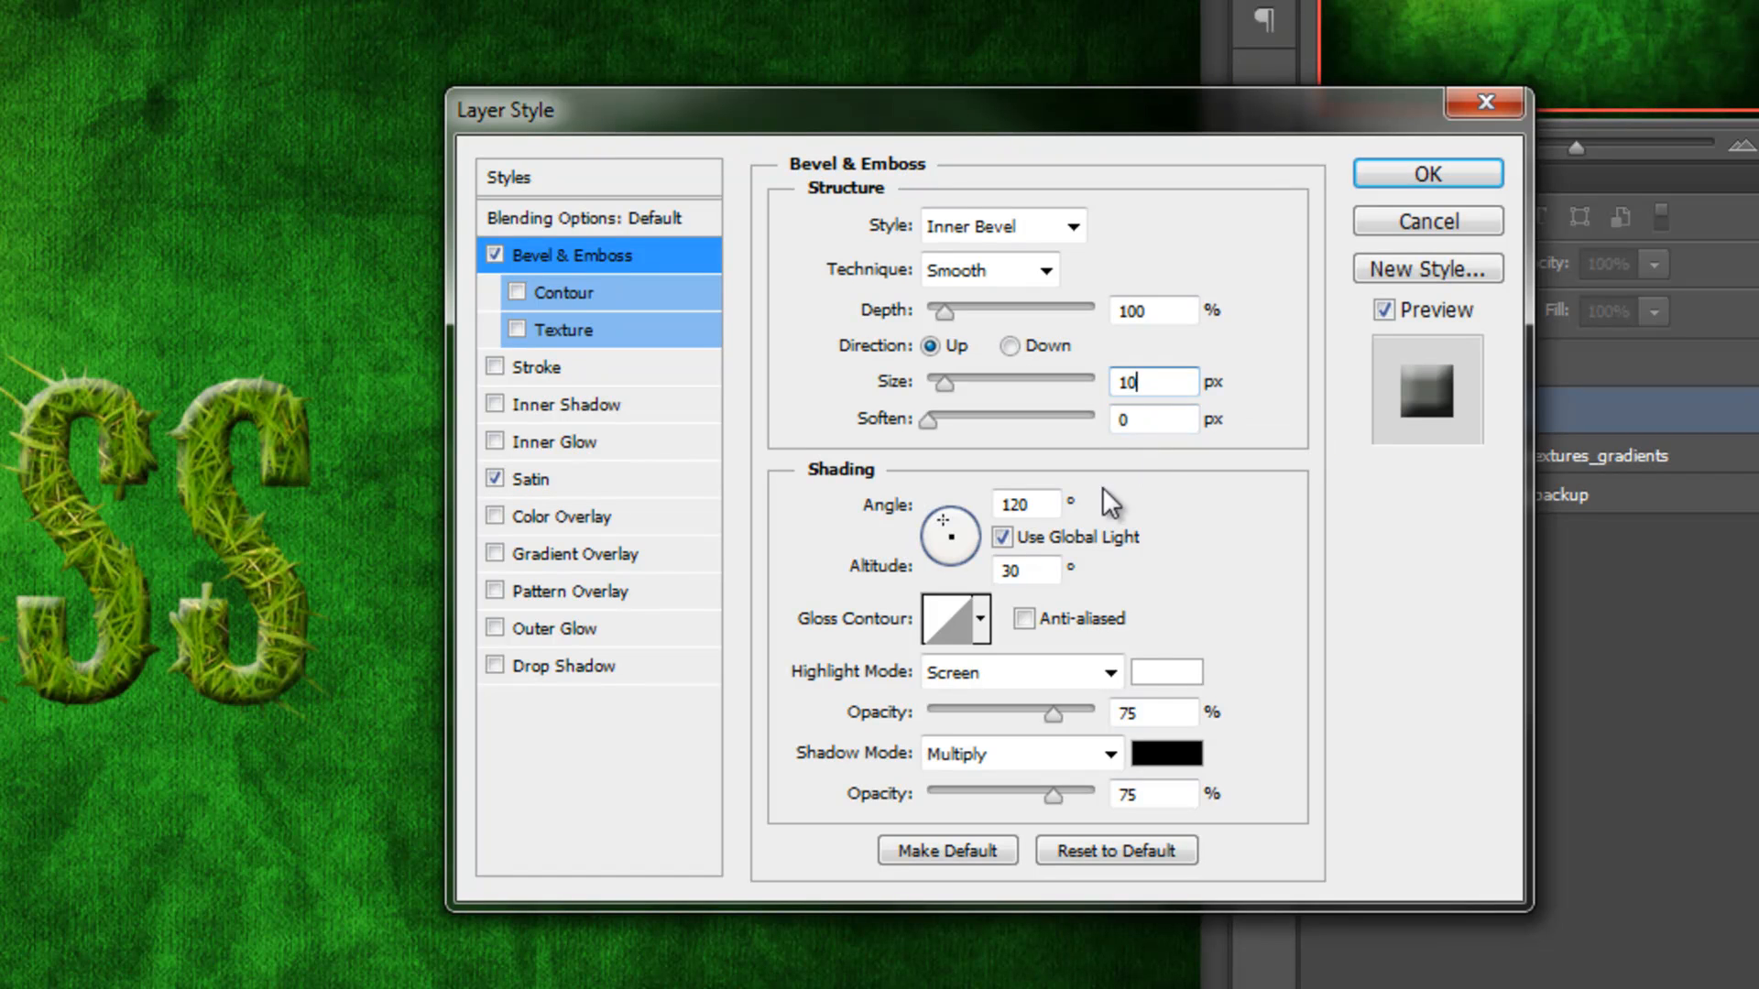
mouse_move(960, 550)
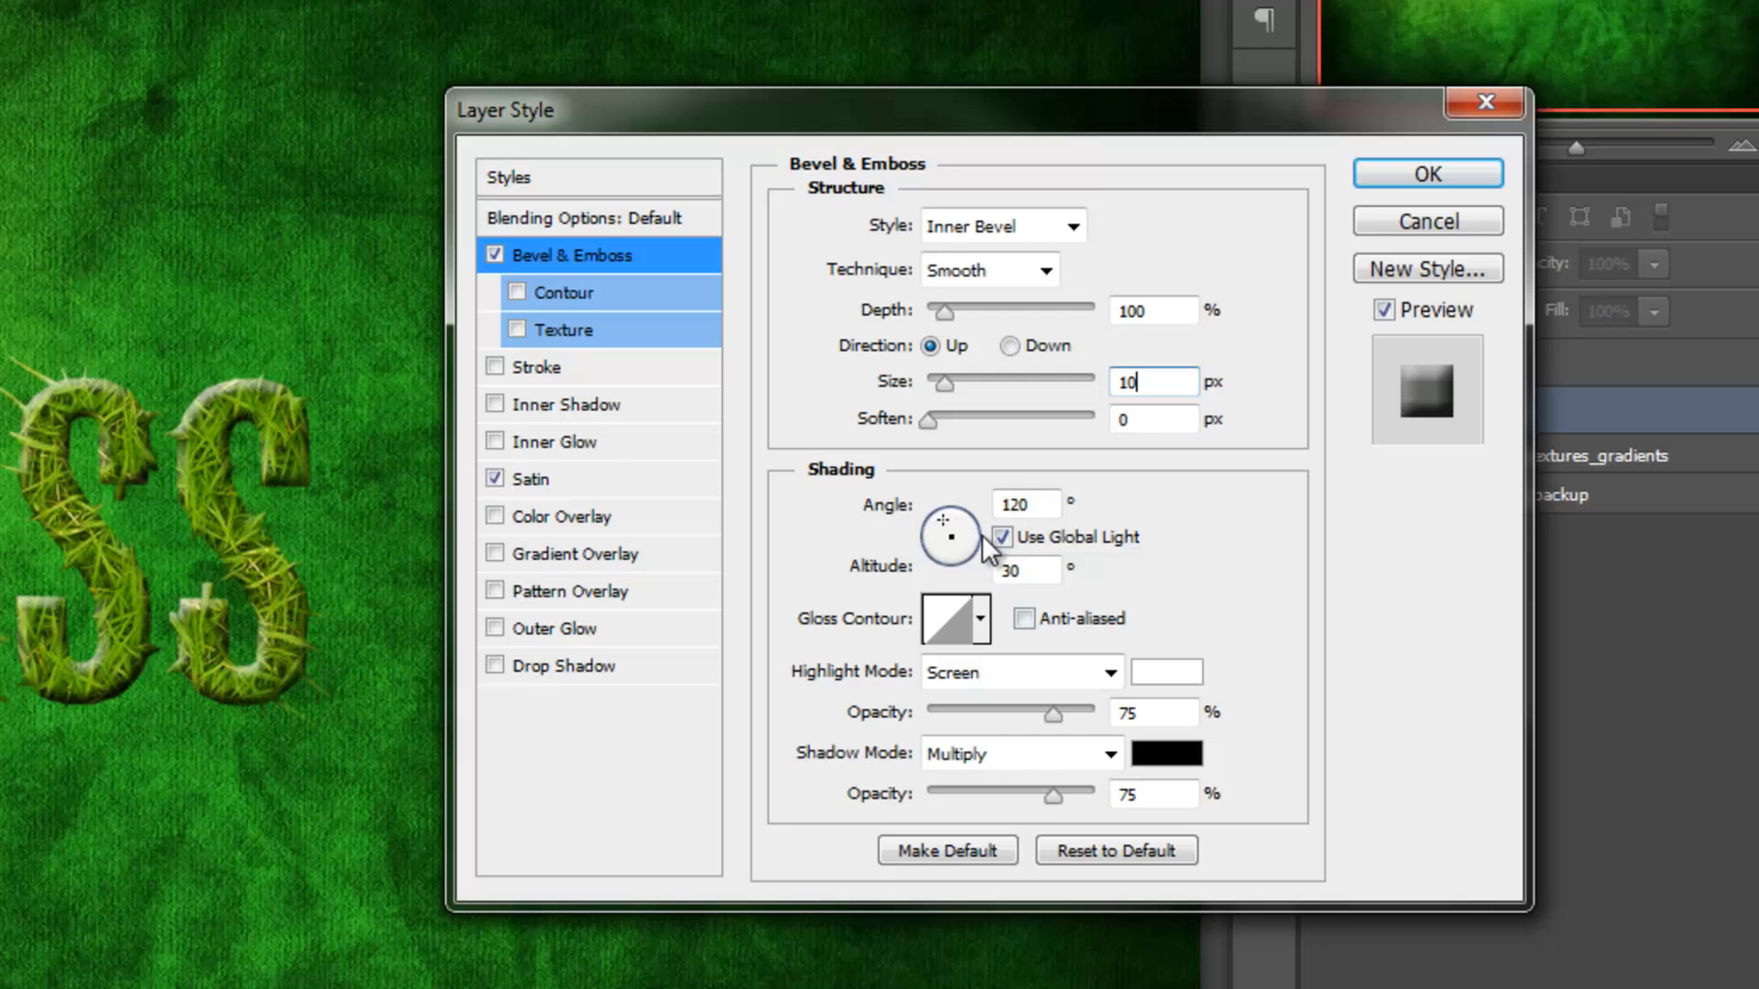
mouse_move(959, 600)
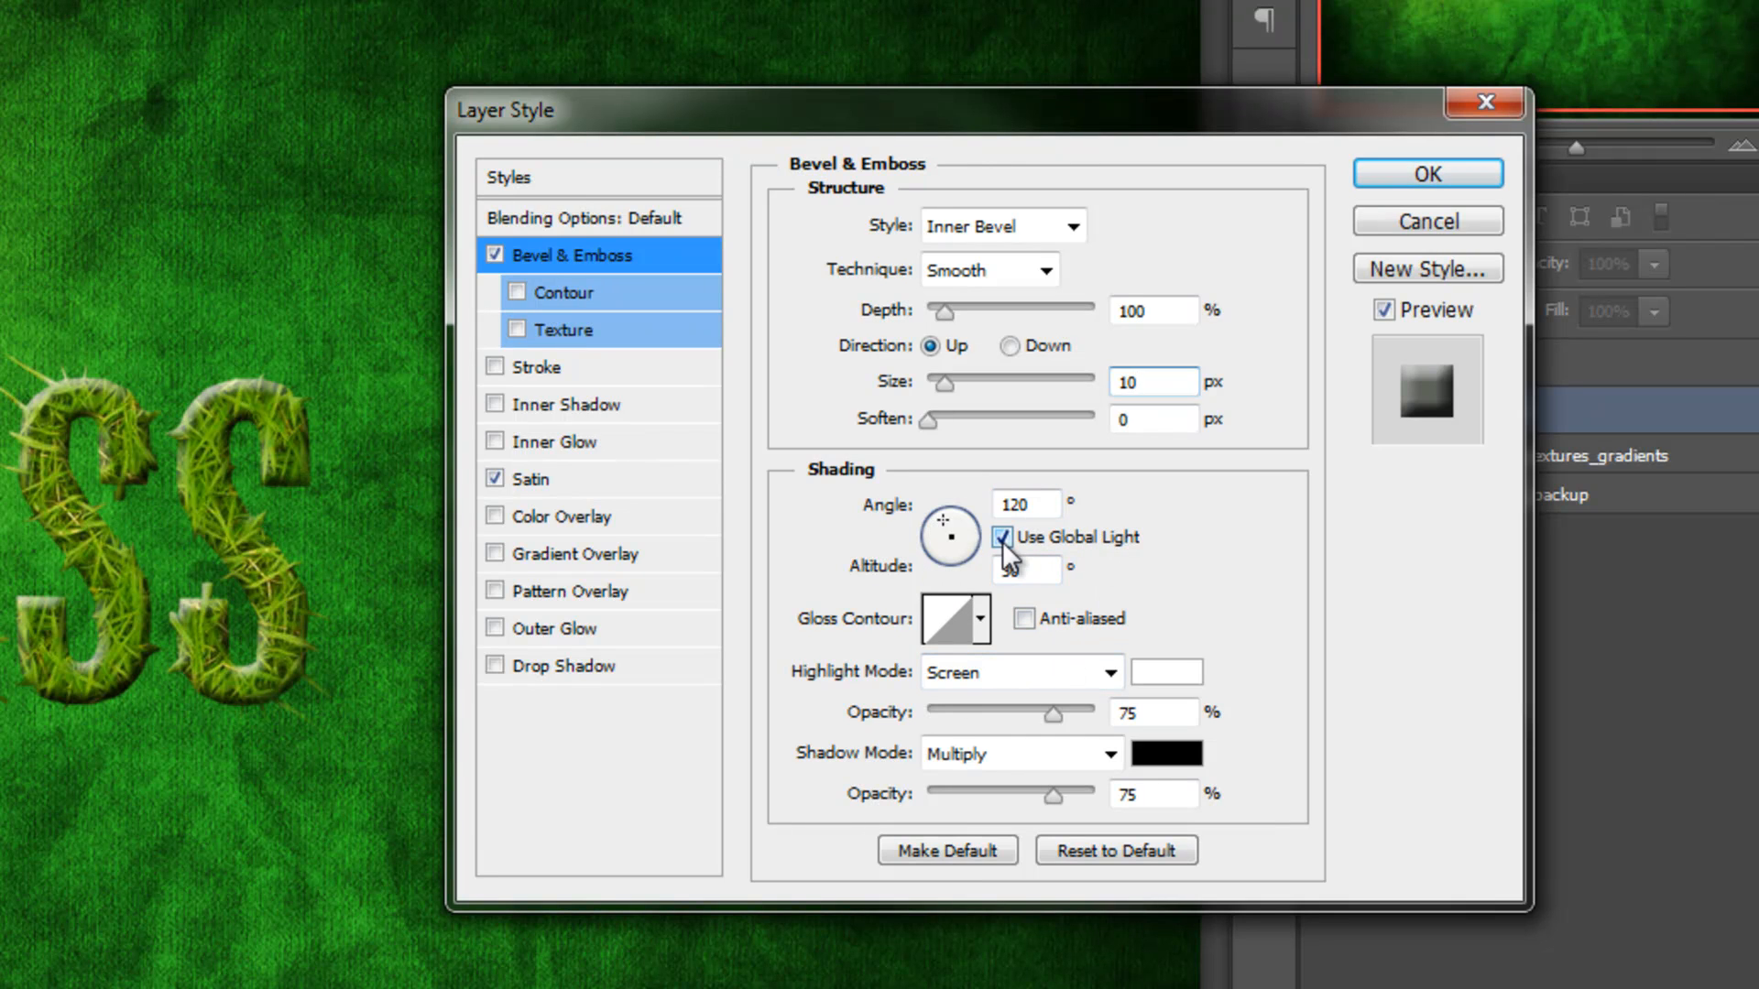
left_click(1003, 537)
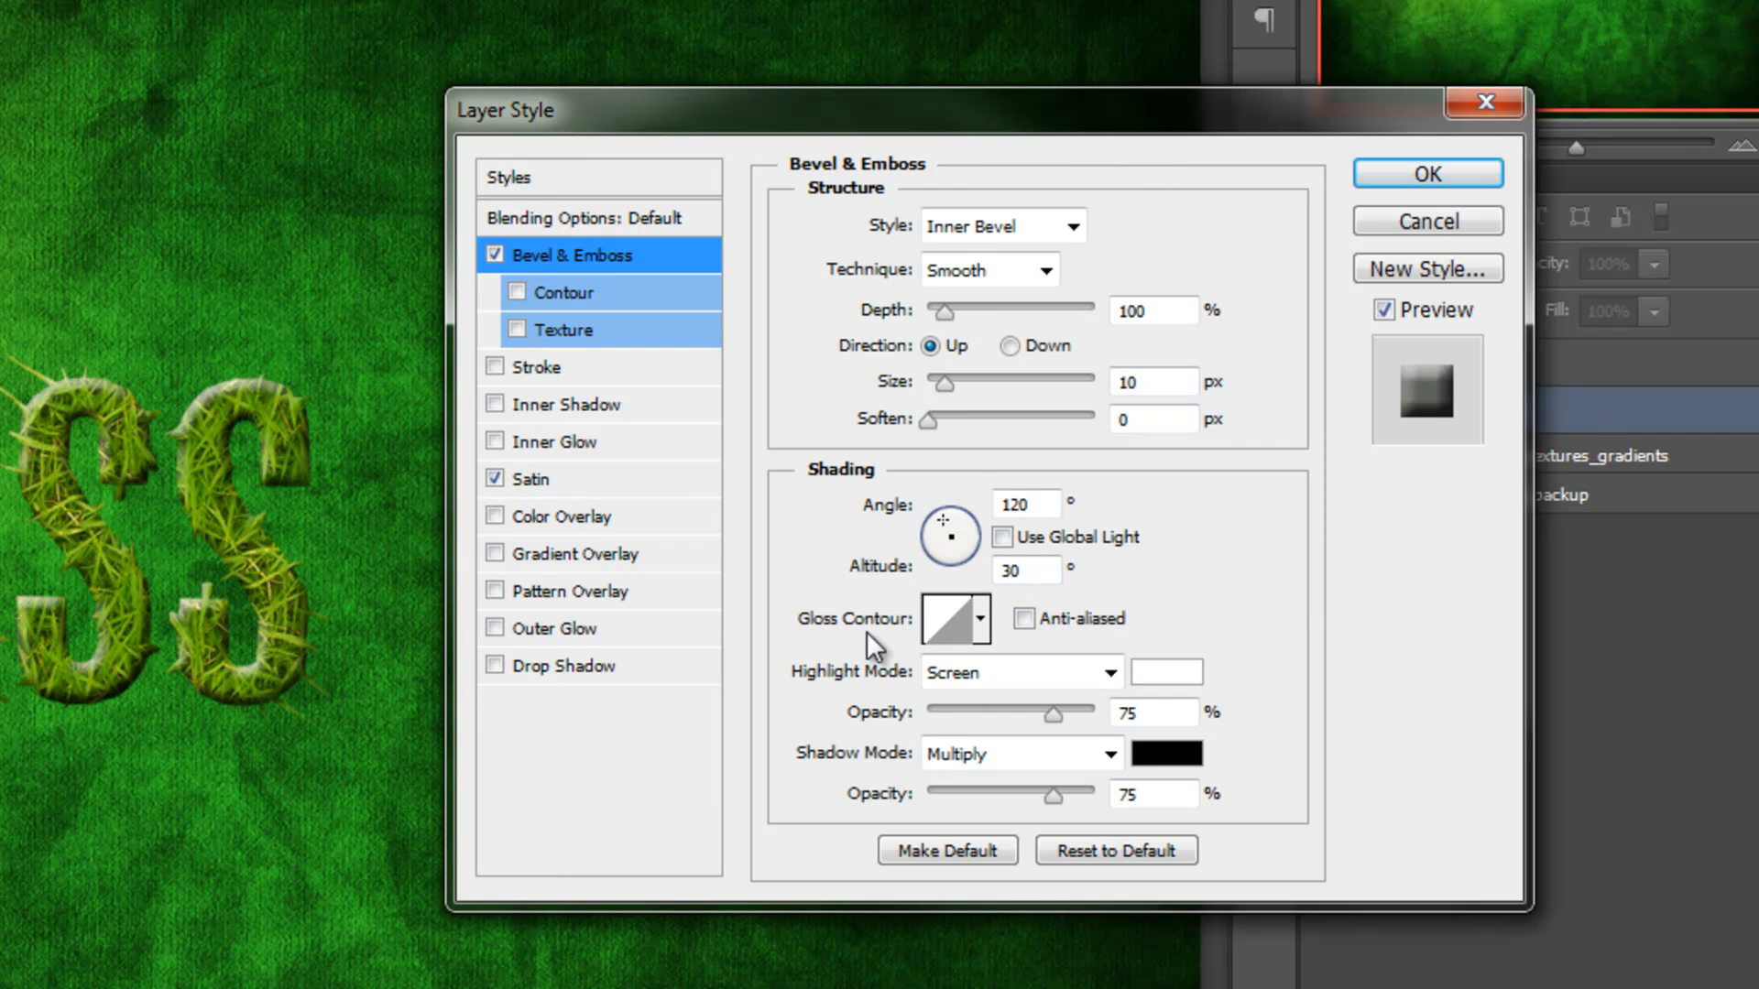
left_click(980, 619)
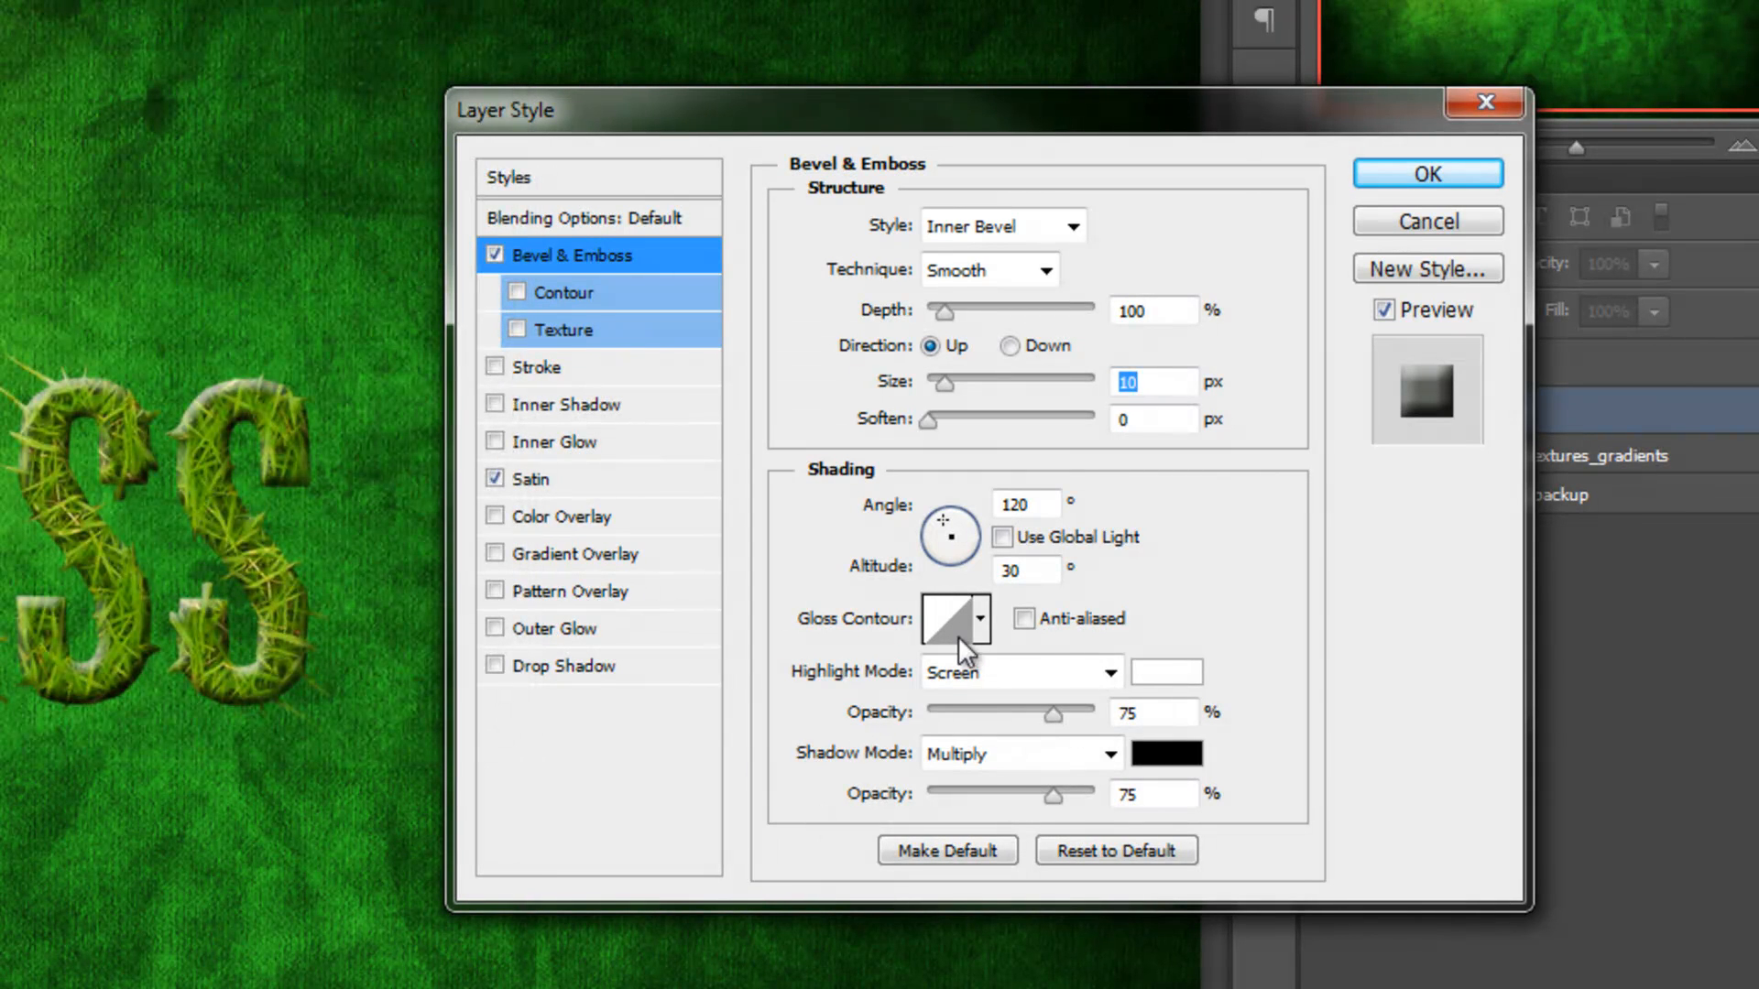
left_click(982, 618)
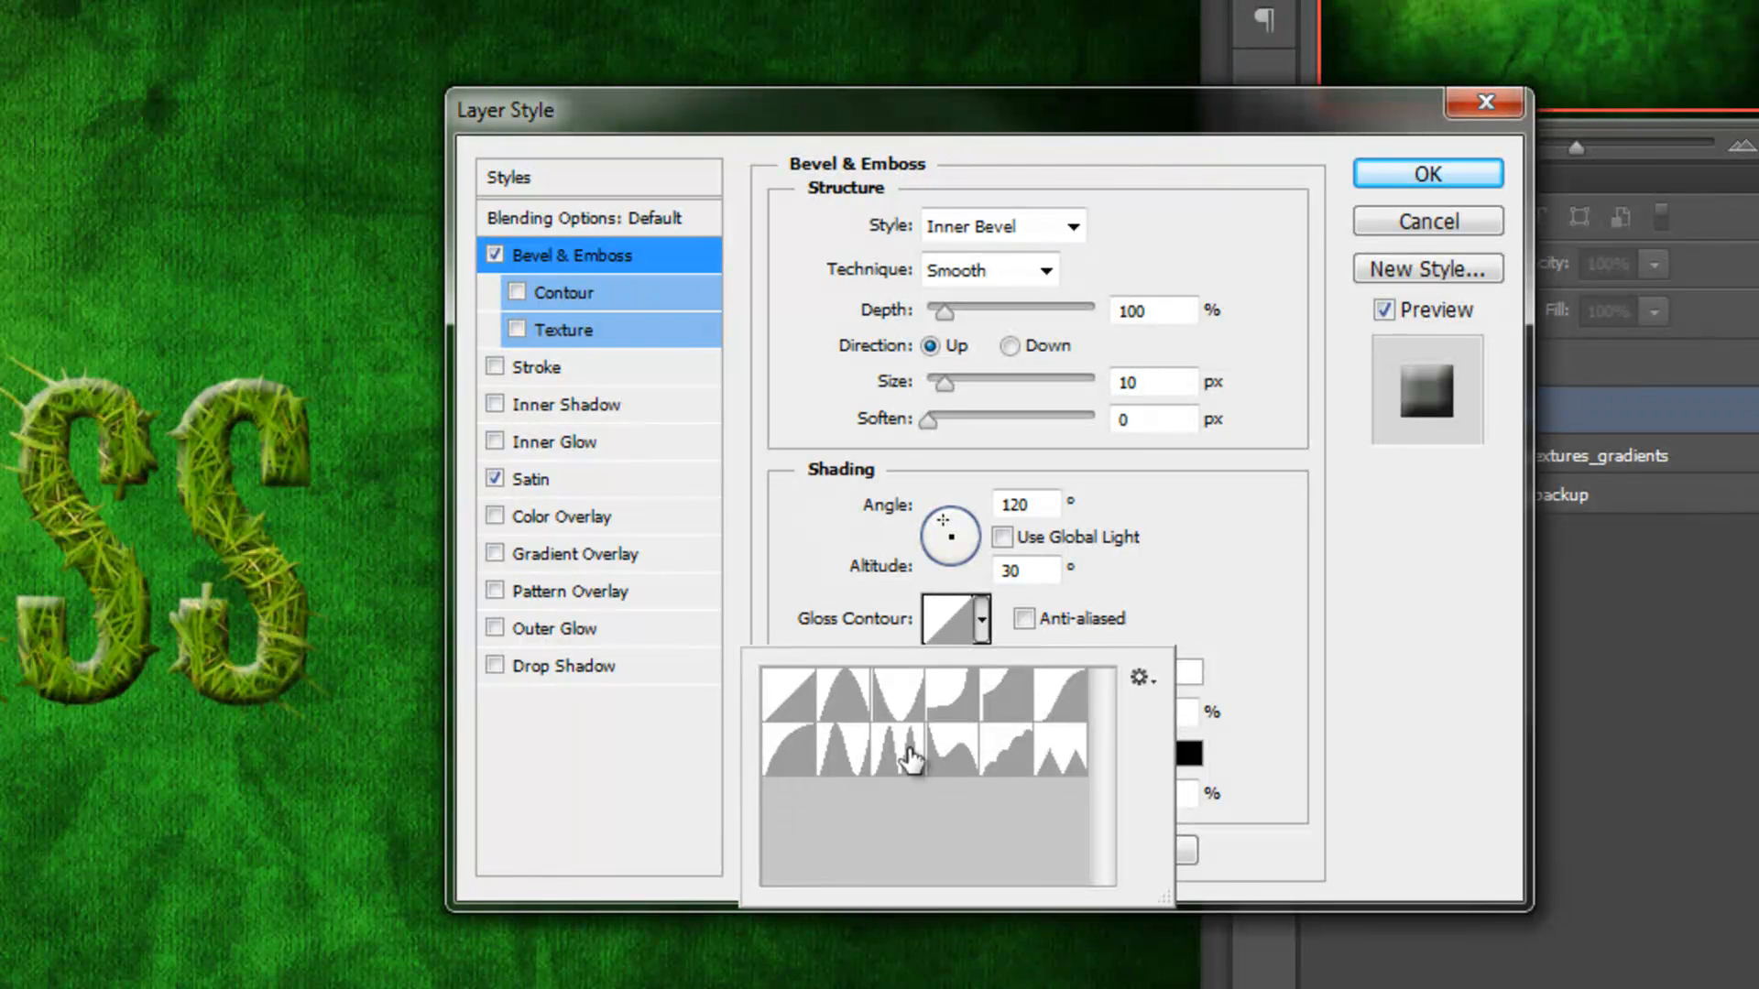
mouse_move(907, 798)
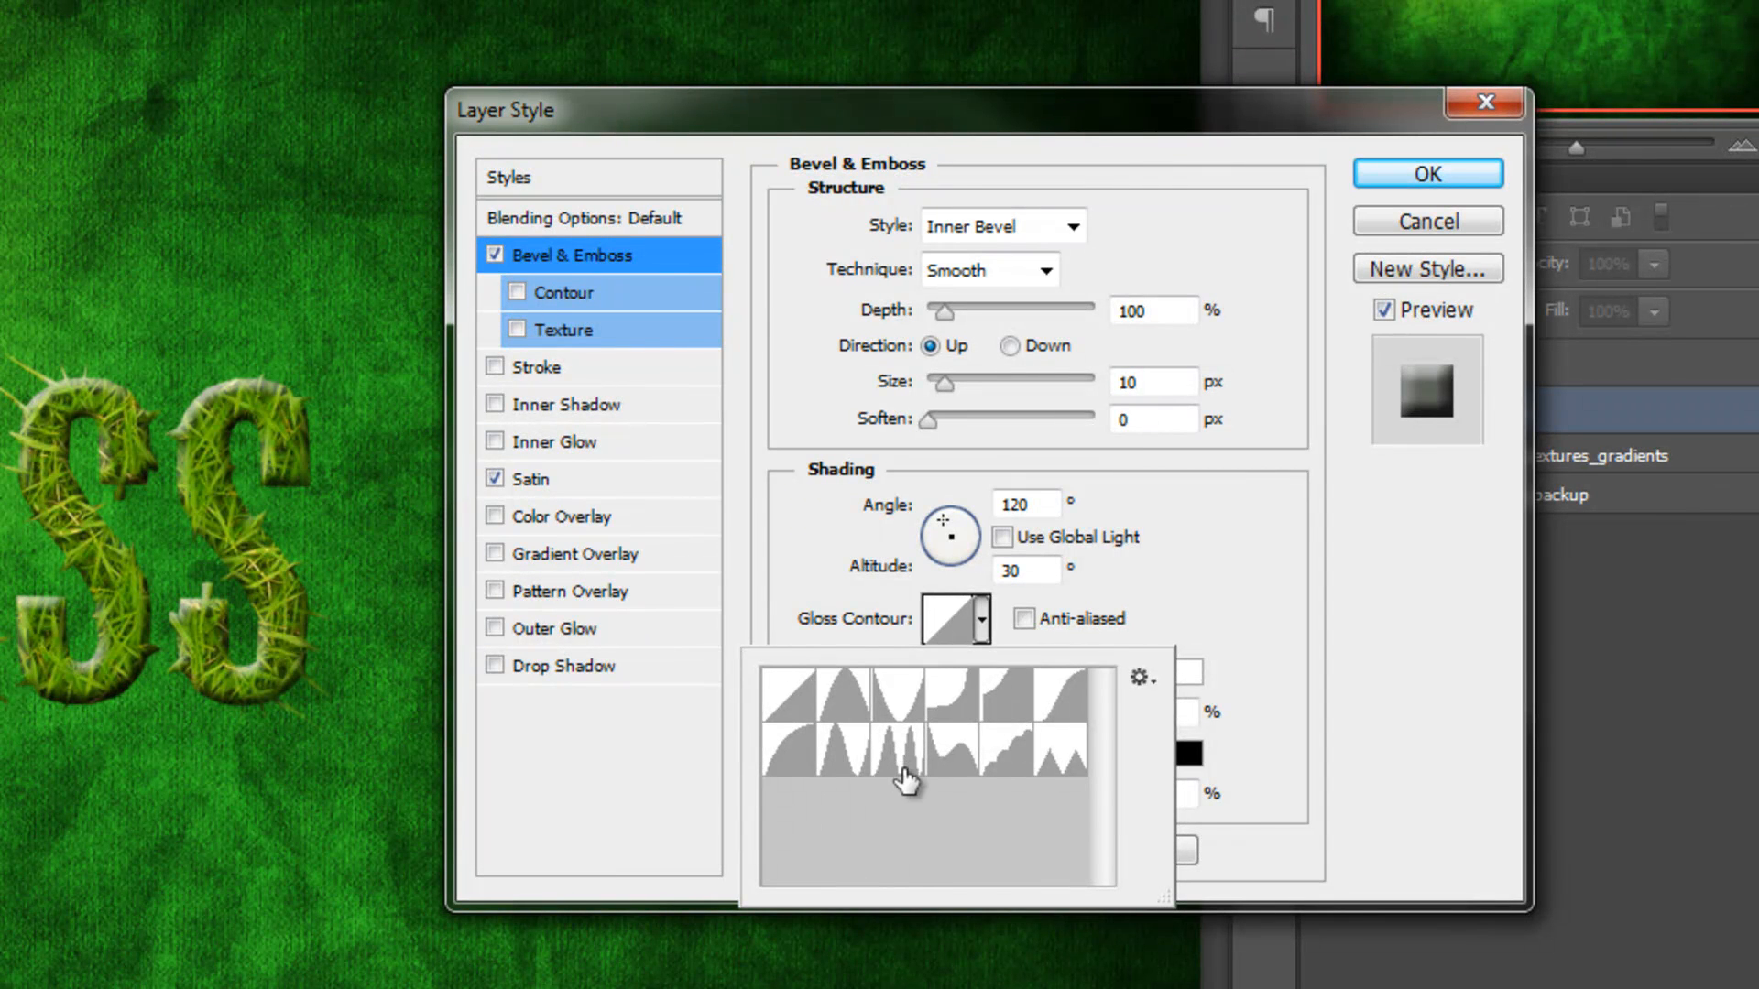
left_click(898, 764)
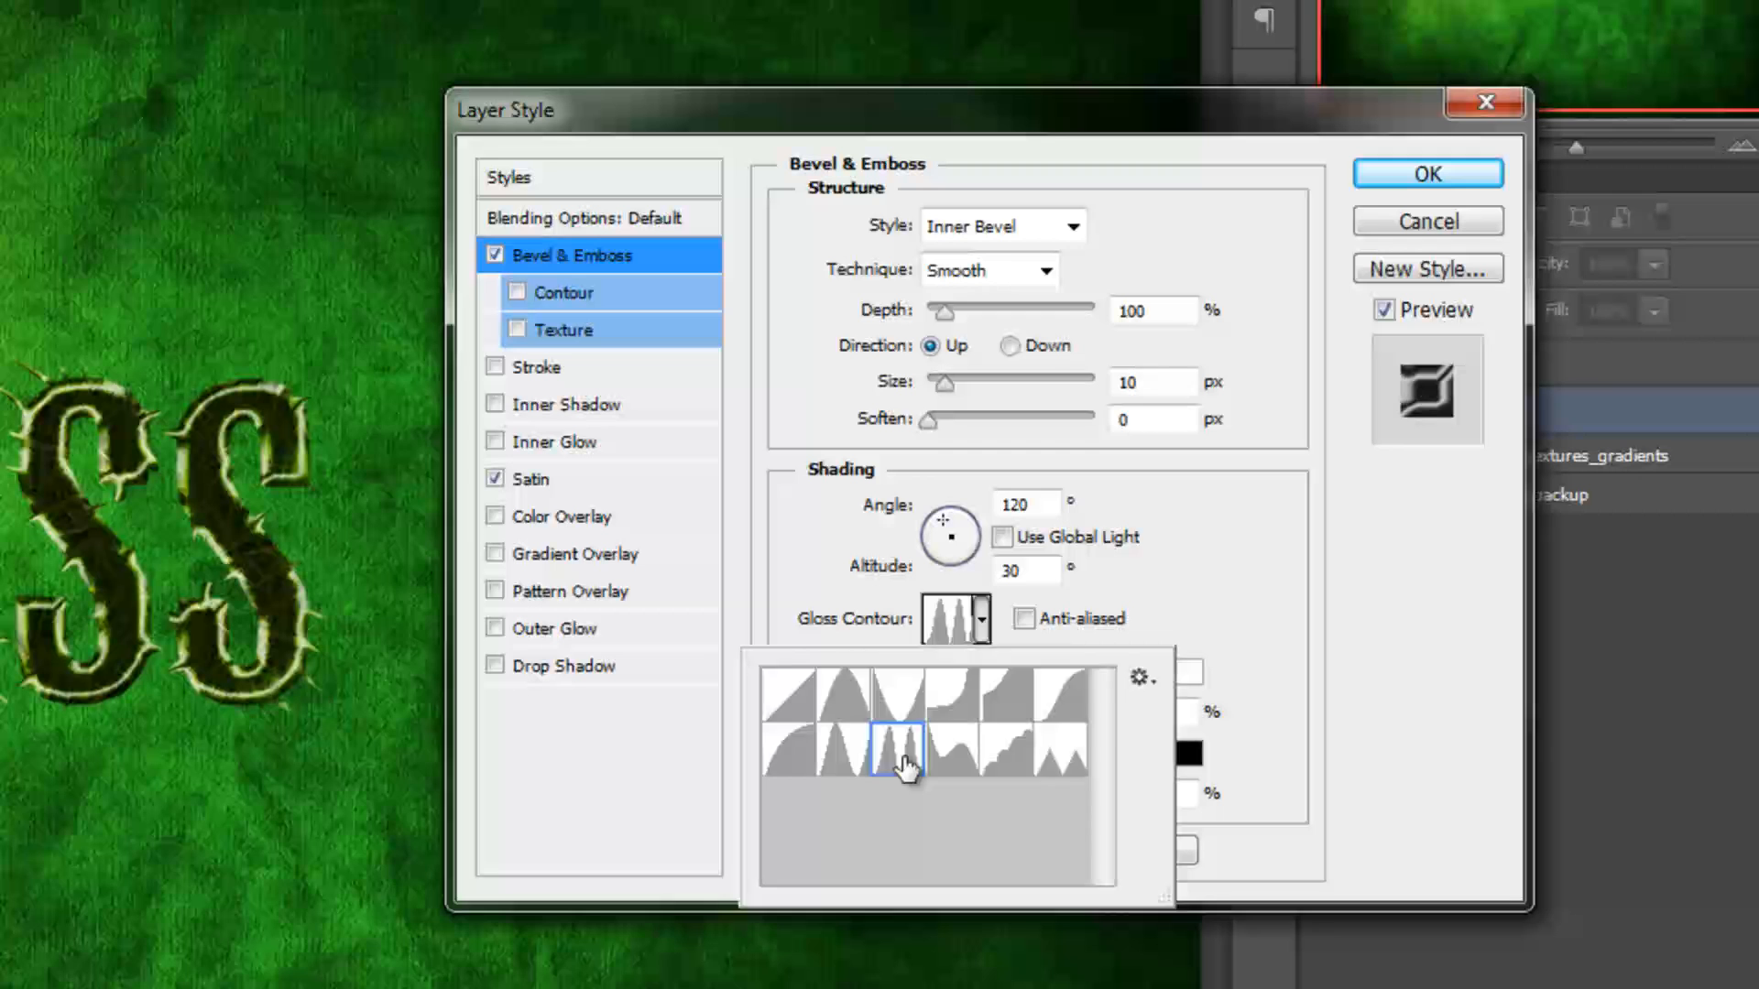
left_click(902, 761)
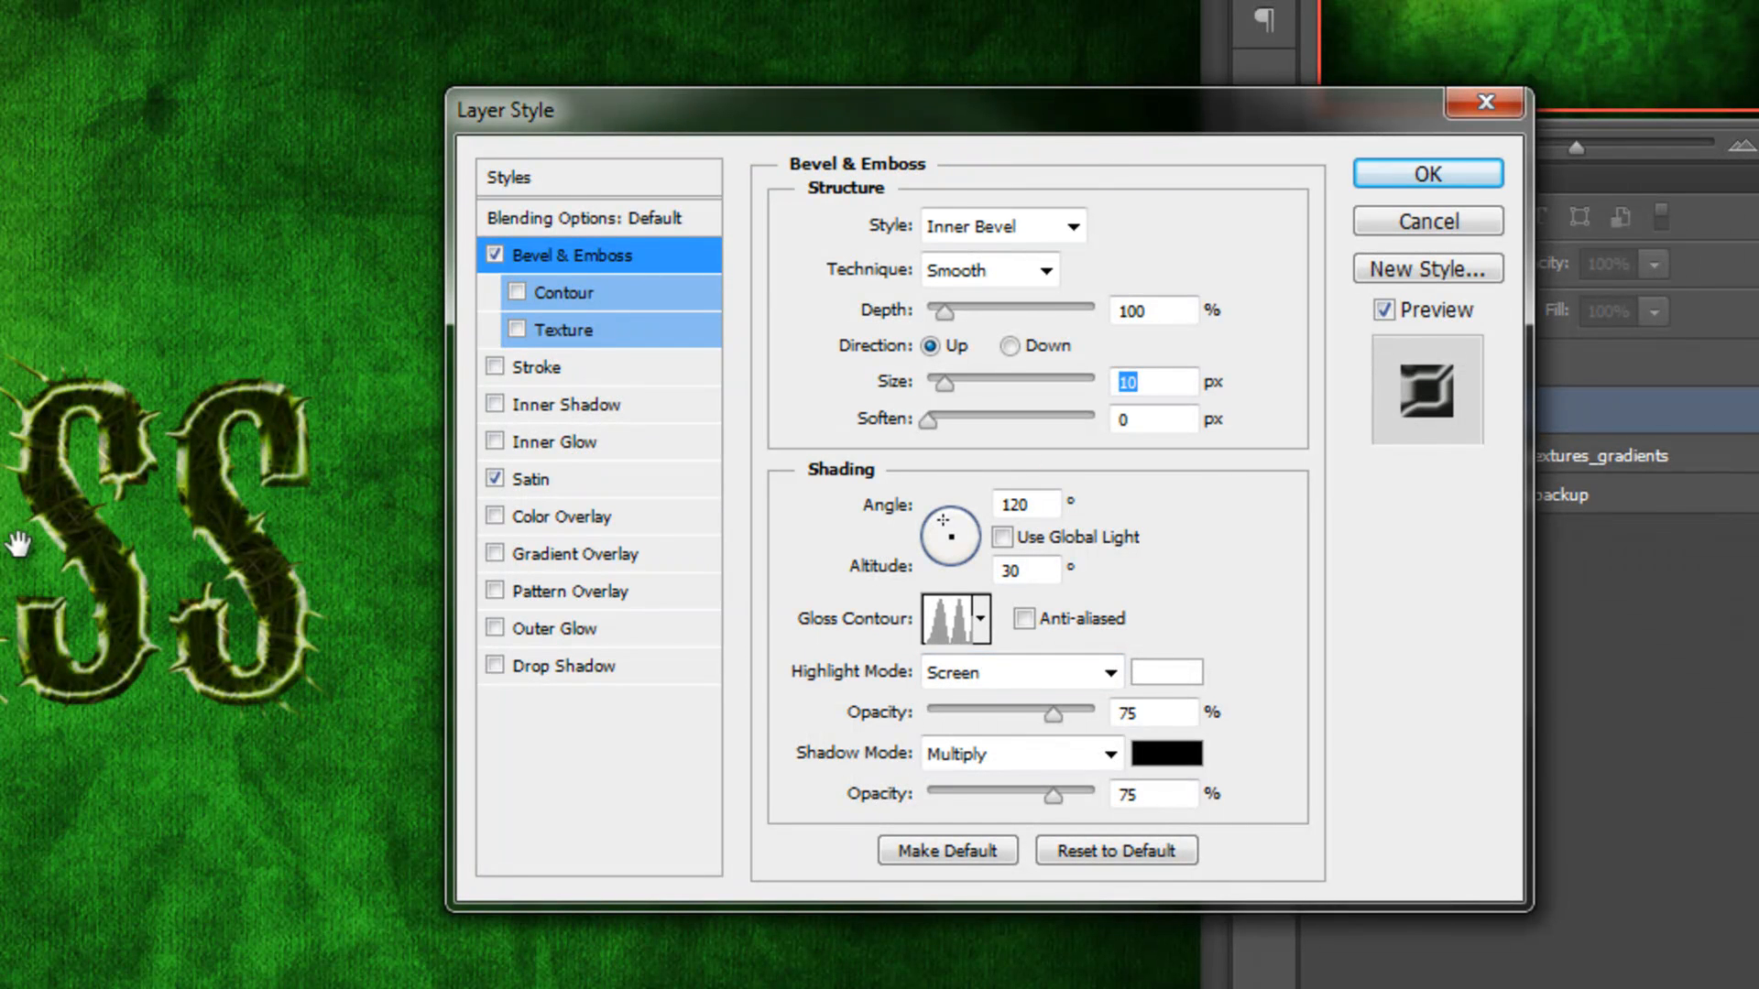
mouse_move(1082, 693)
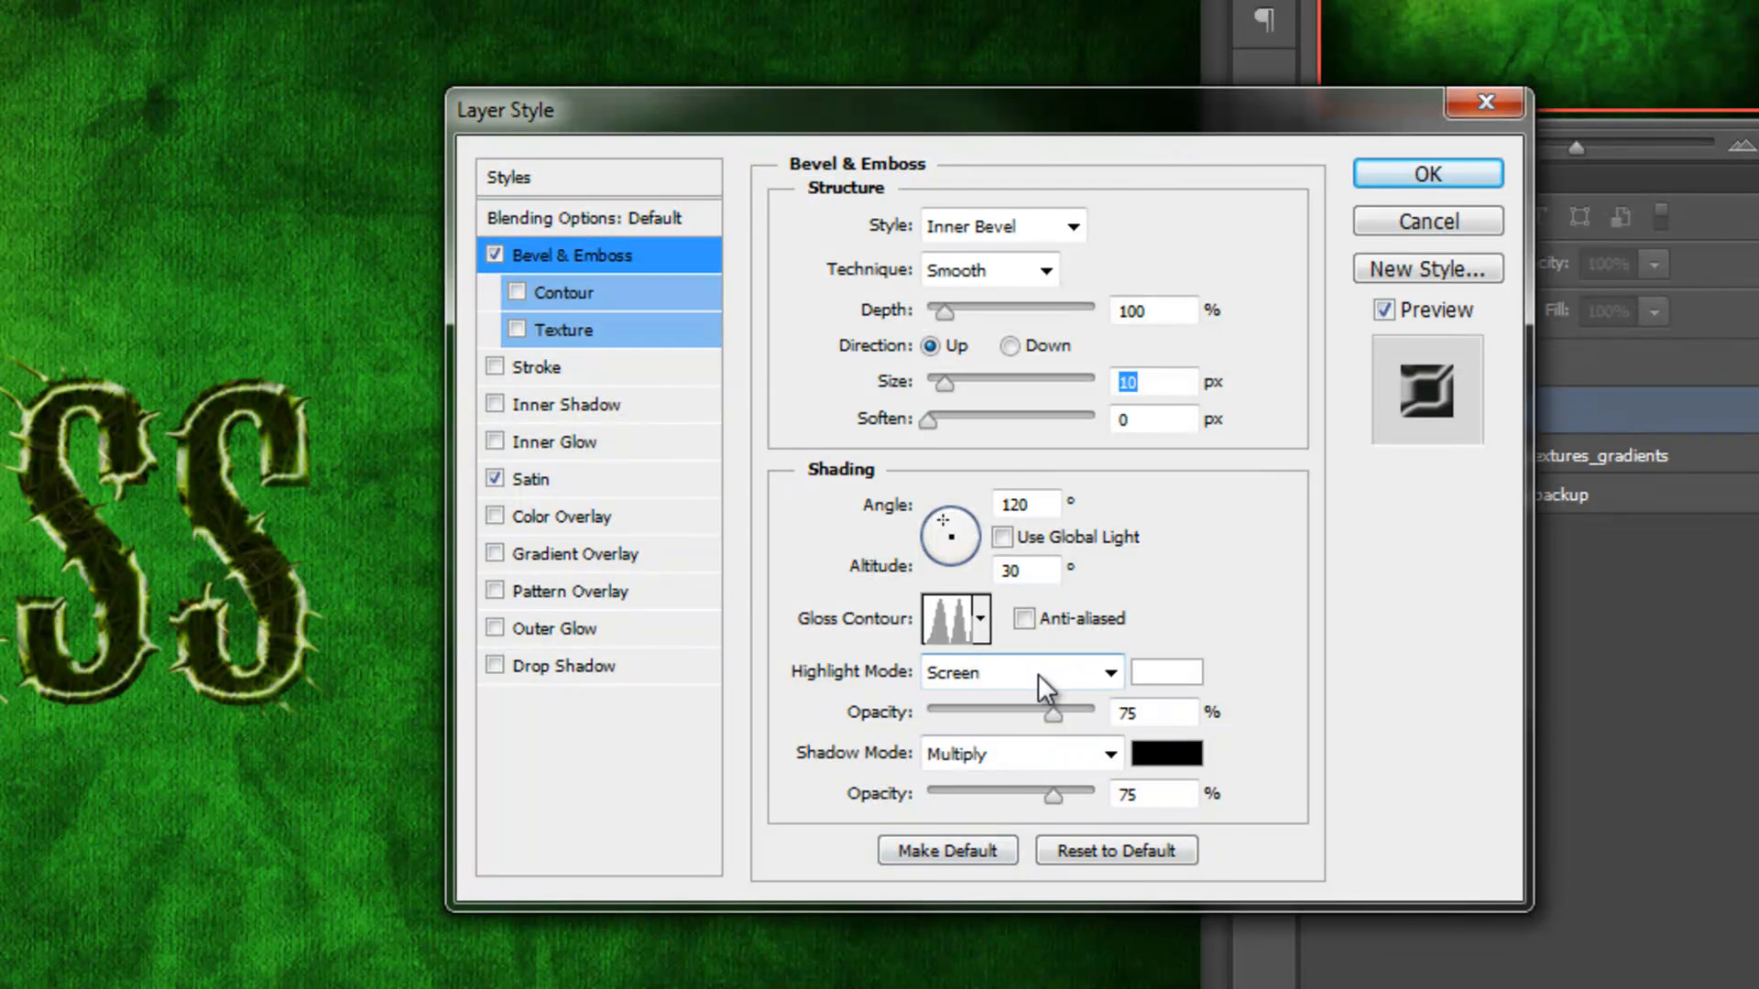
Set the bevel highlight to Overlay at 15% opacity and shadow opacity to 25%.
left_click(1108, 672)
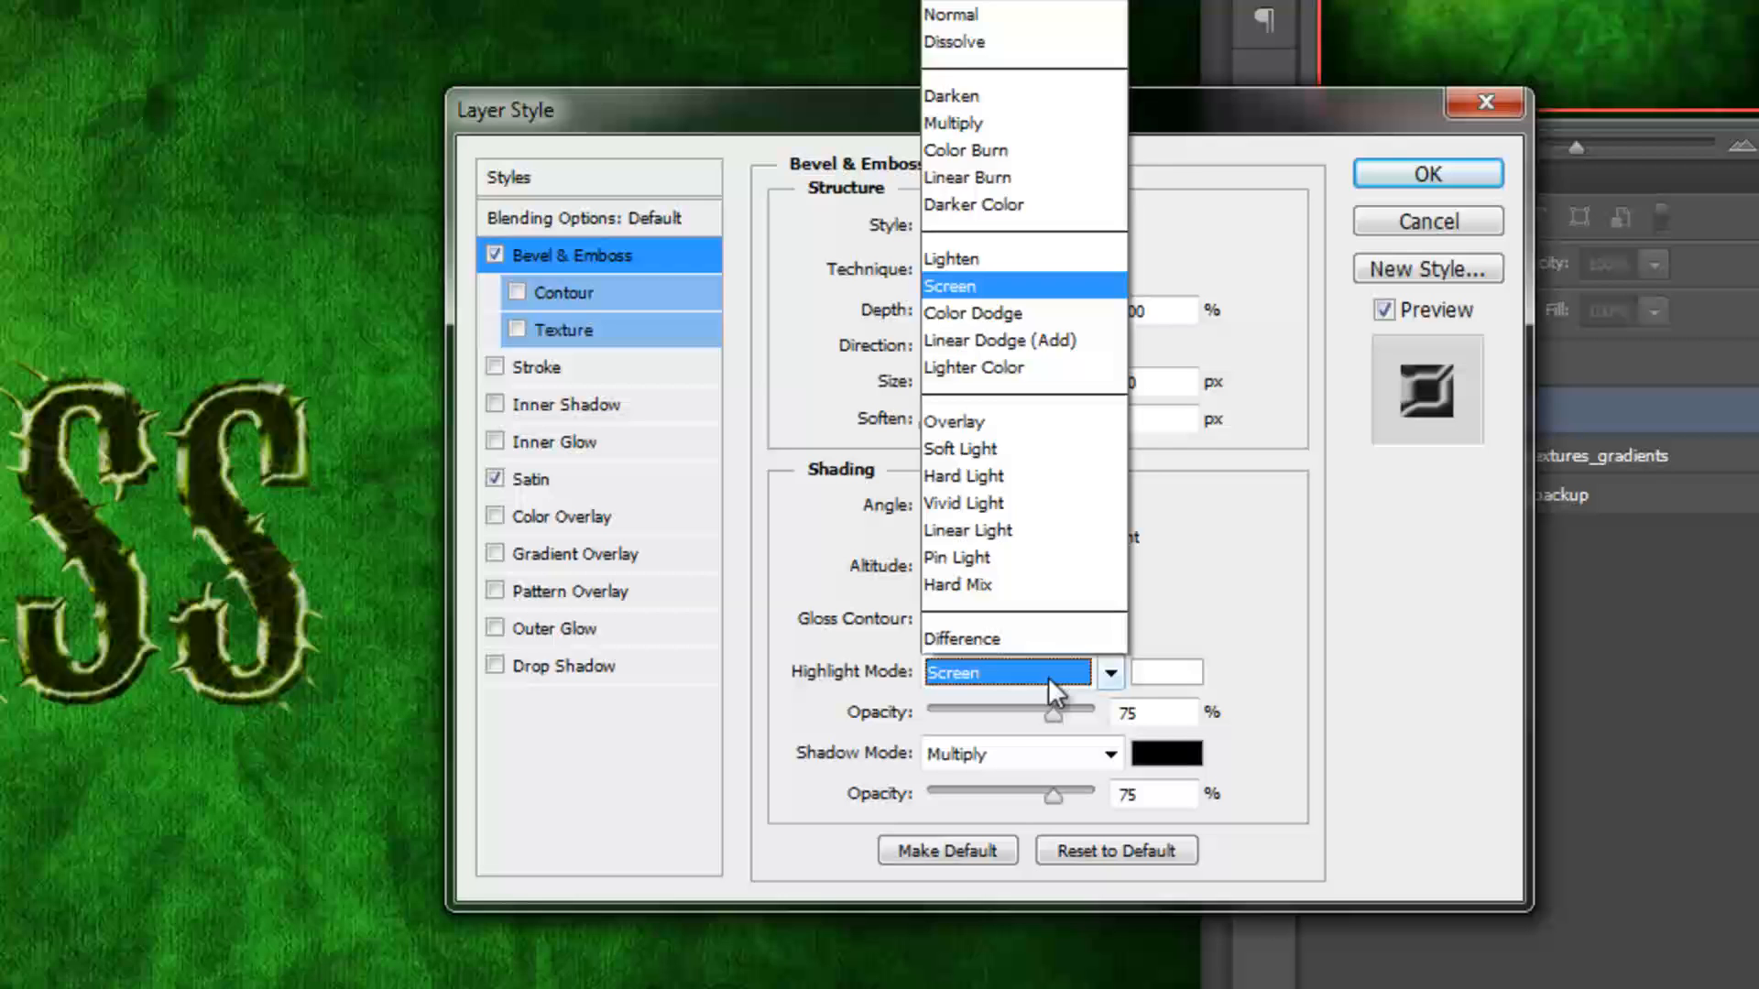
left_click(954, 205)
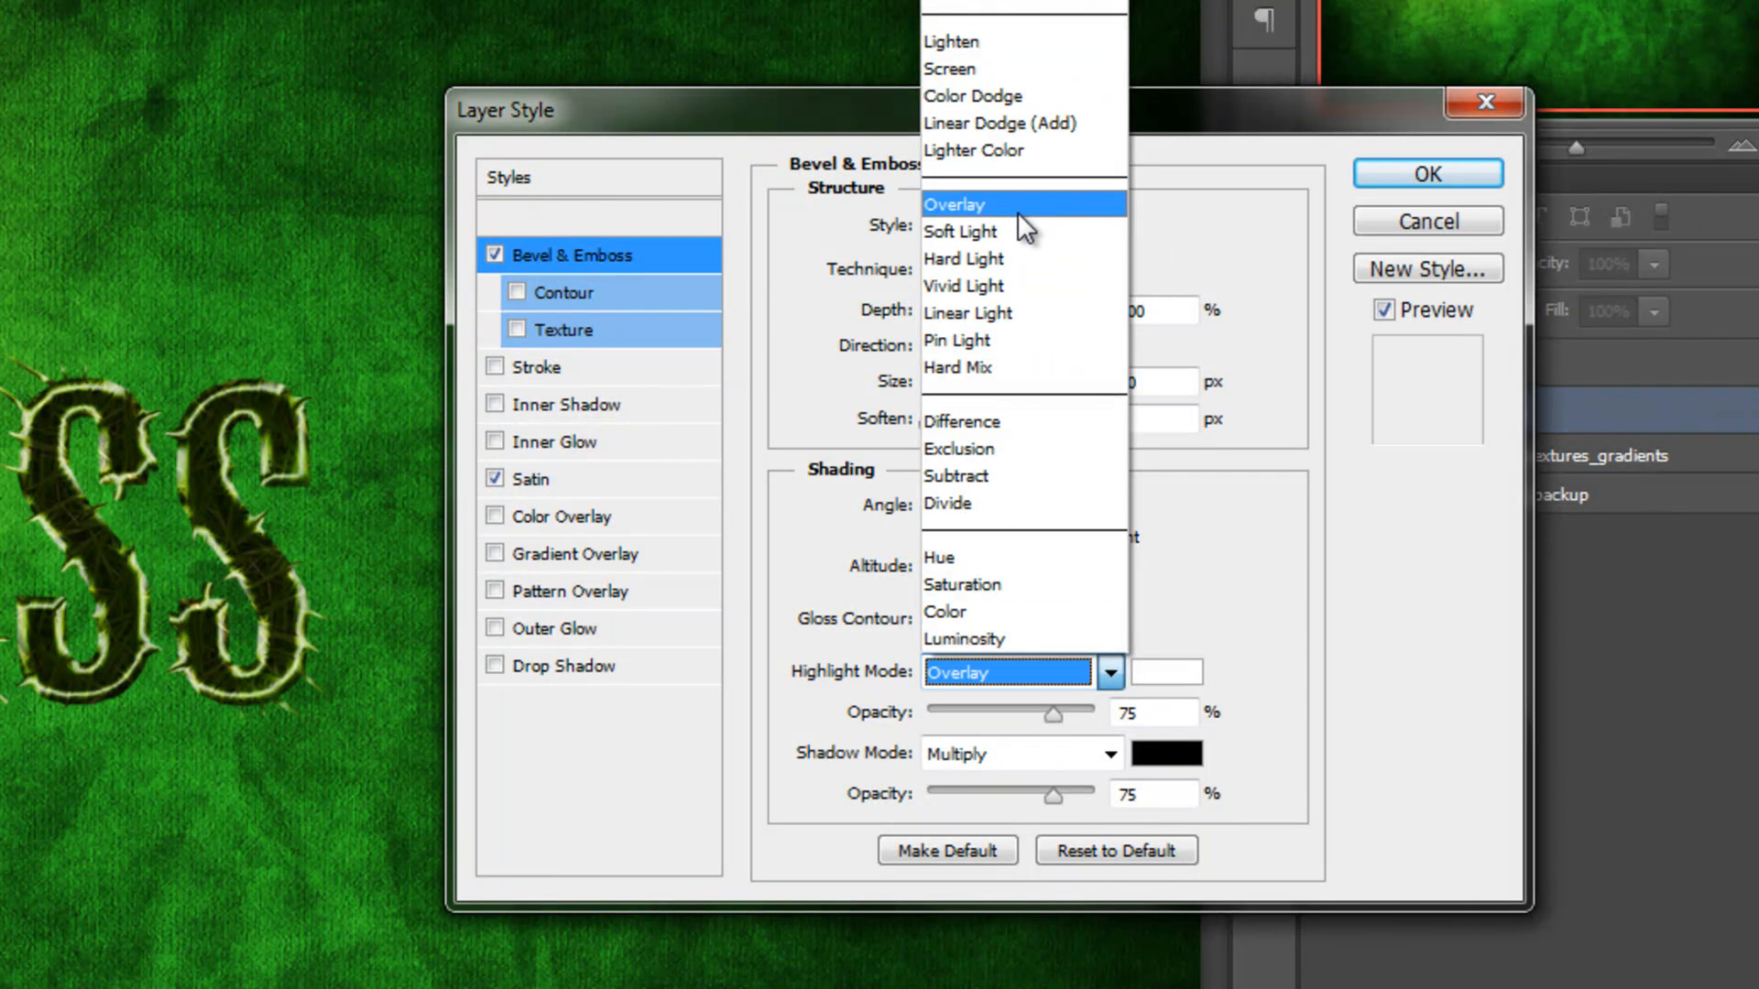
left_click(954, 205)
type("15")
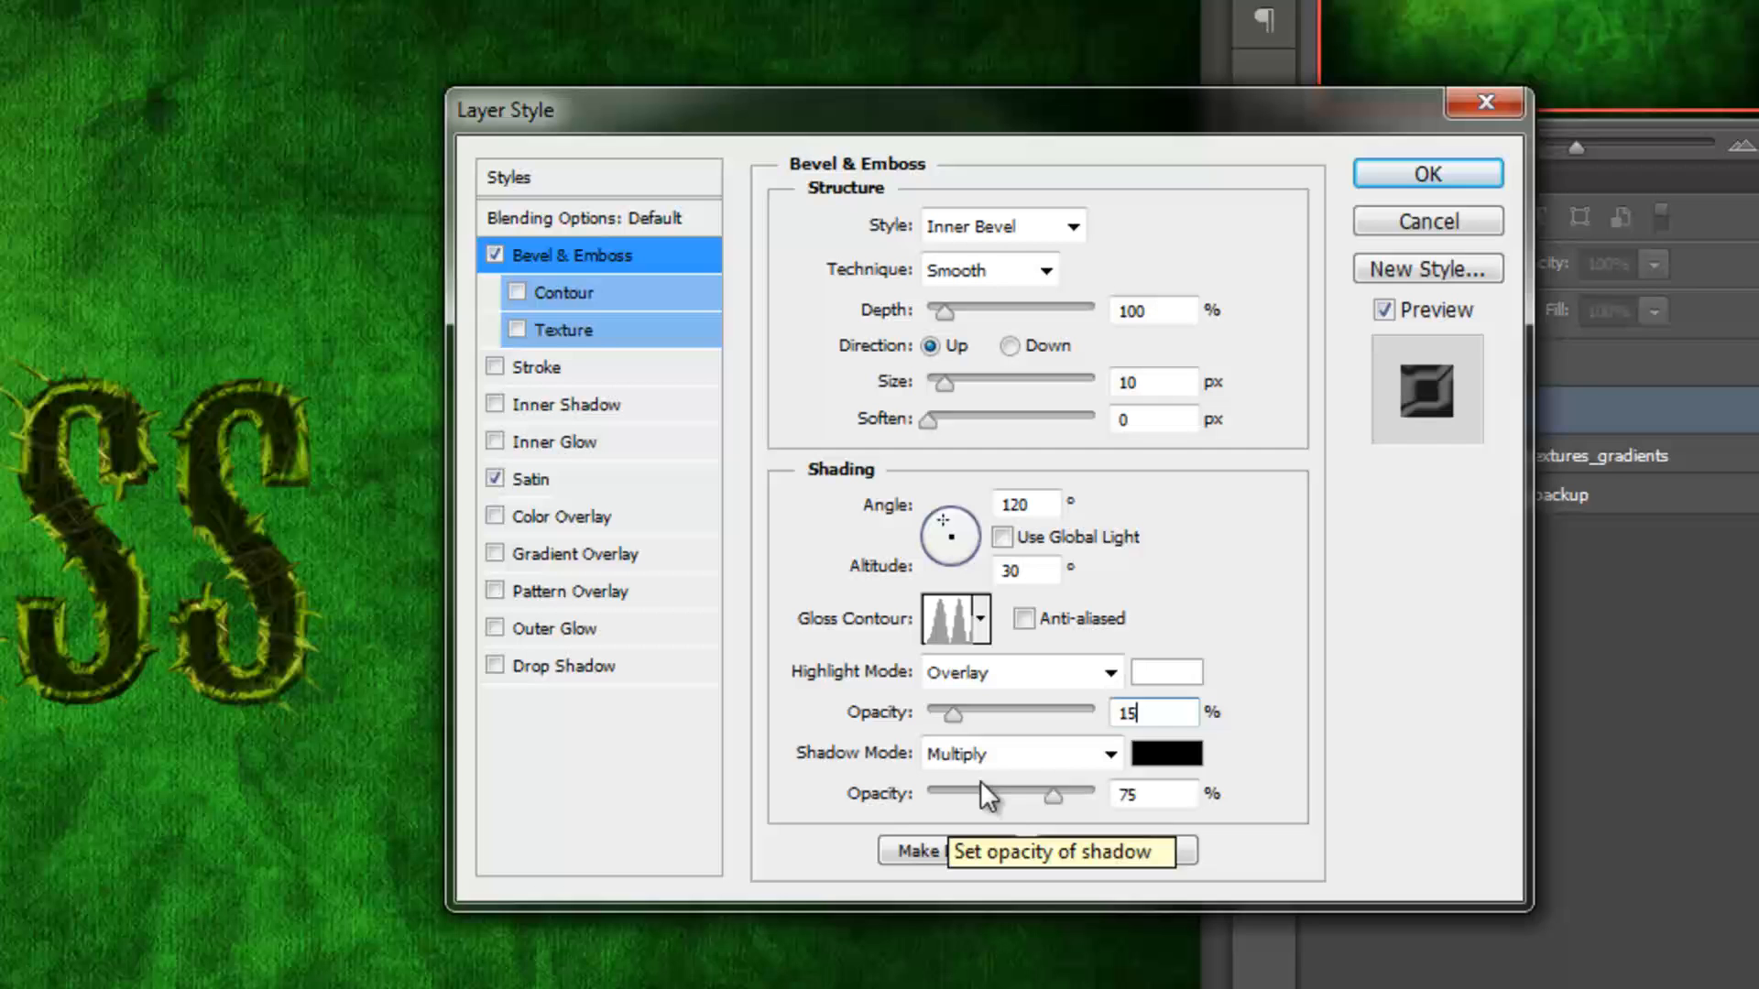
mouse_move(1005, 768)
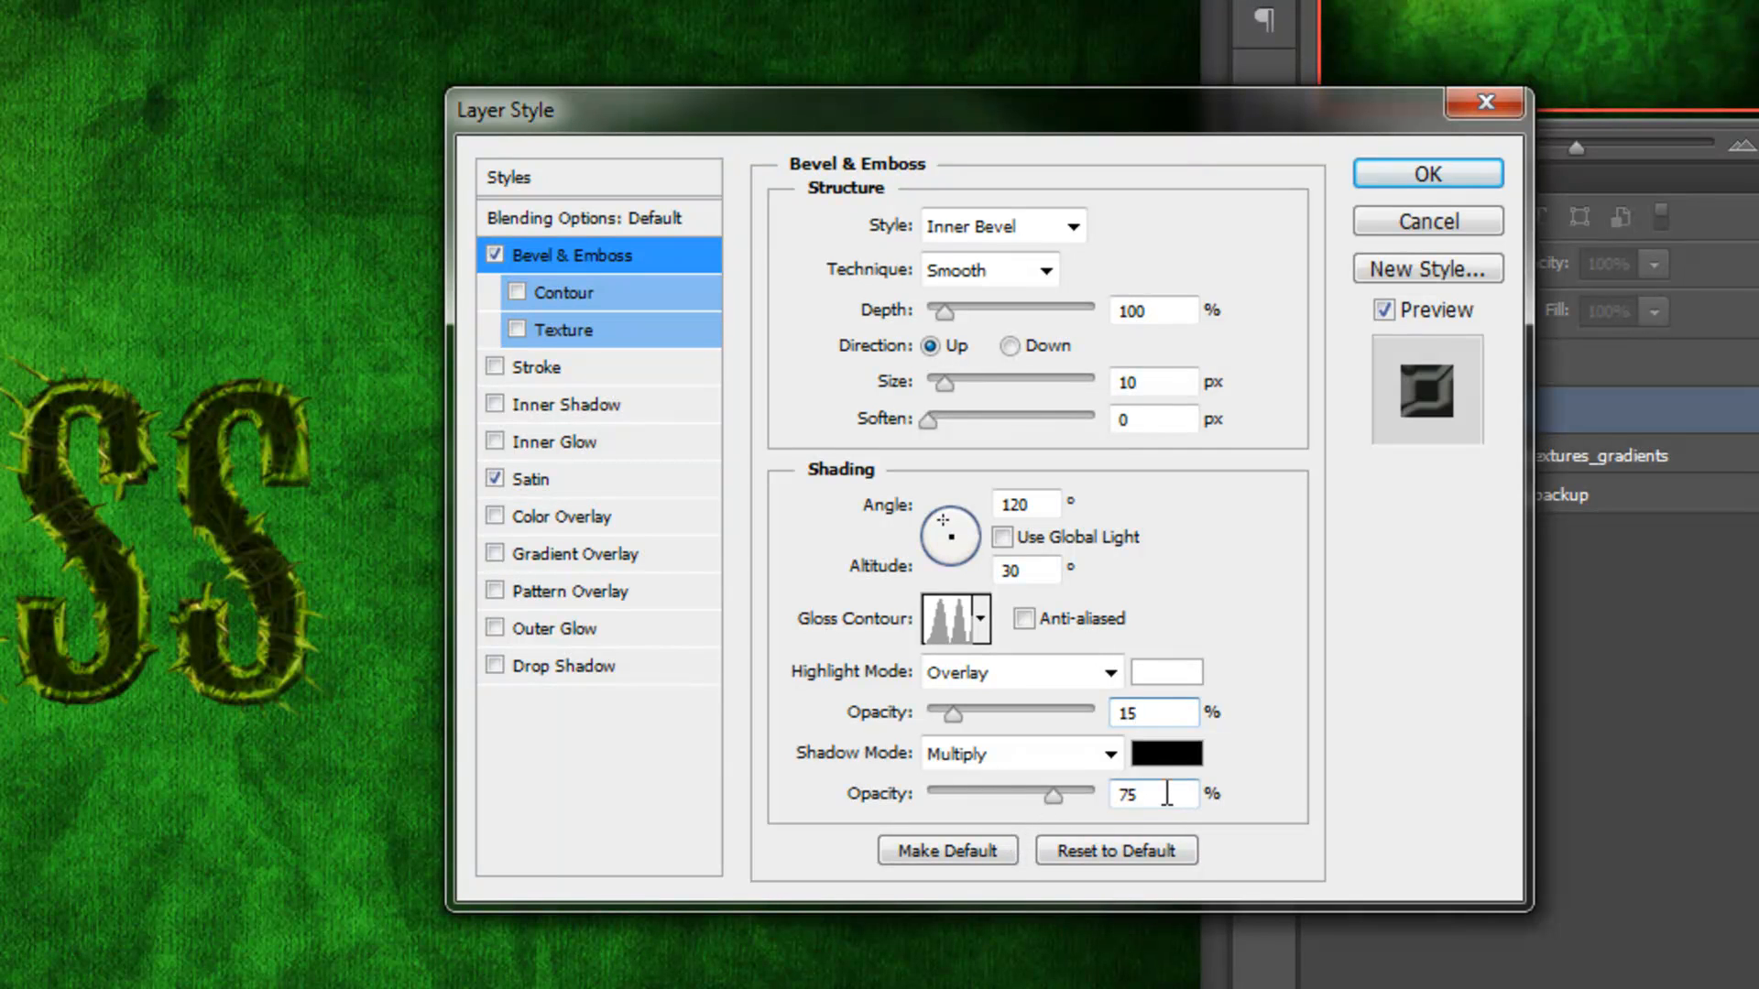
type("25")
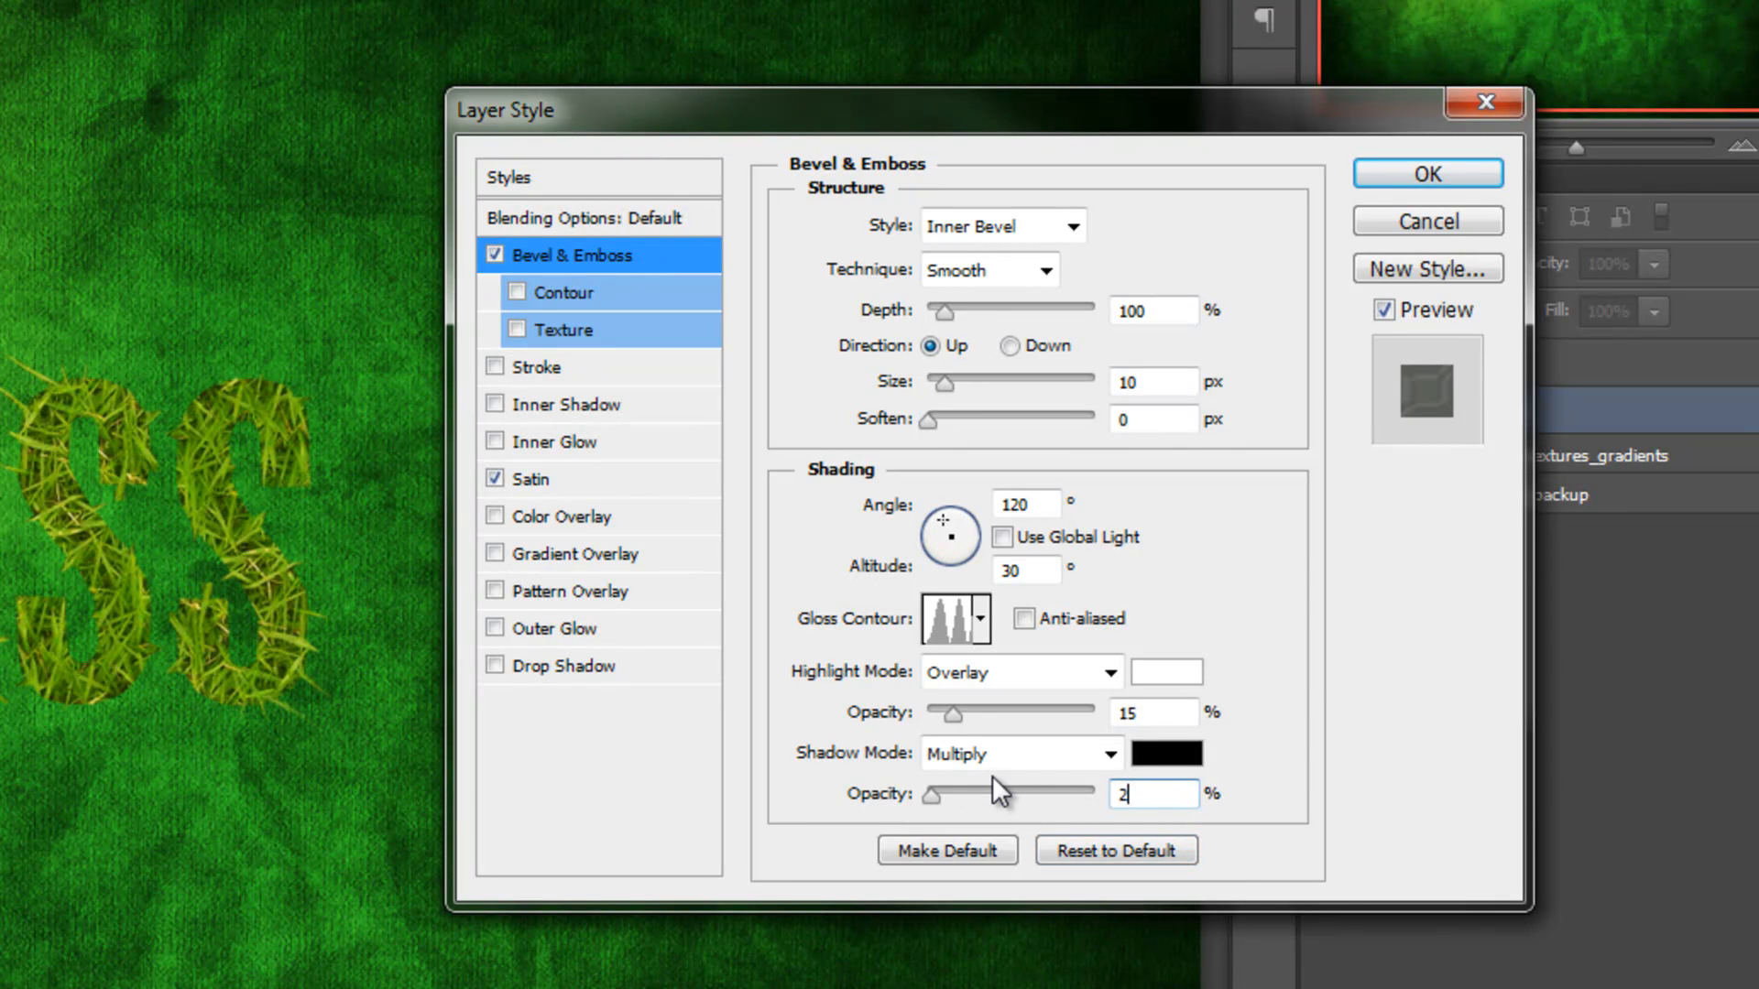
type("0")
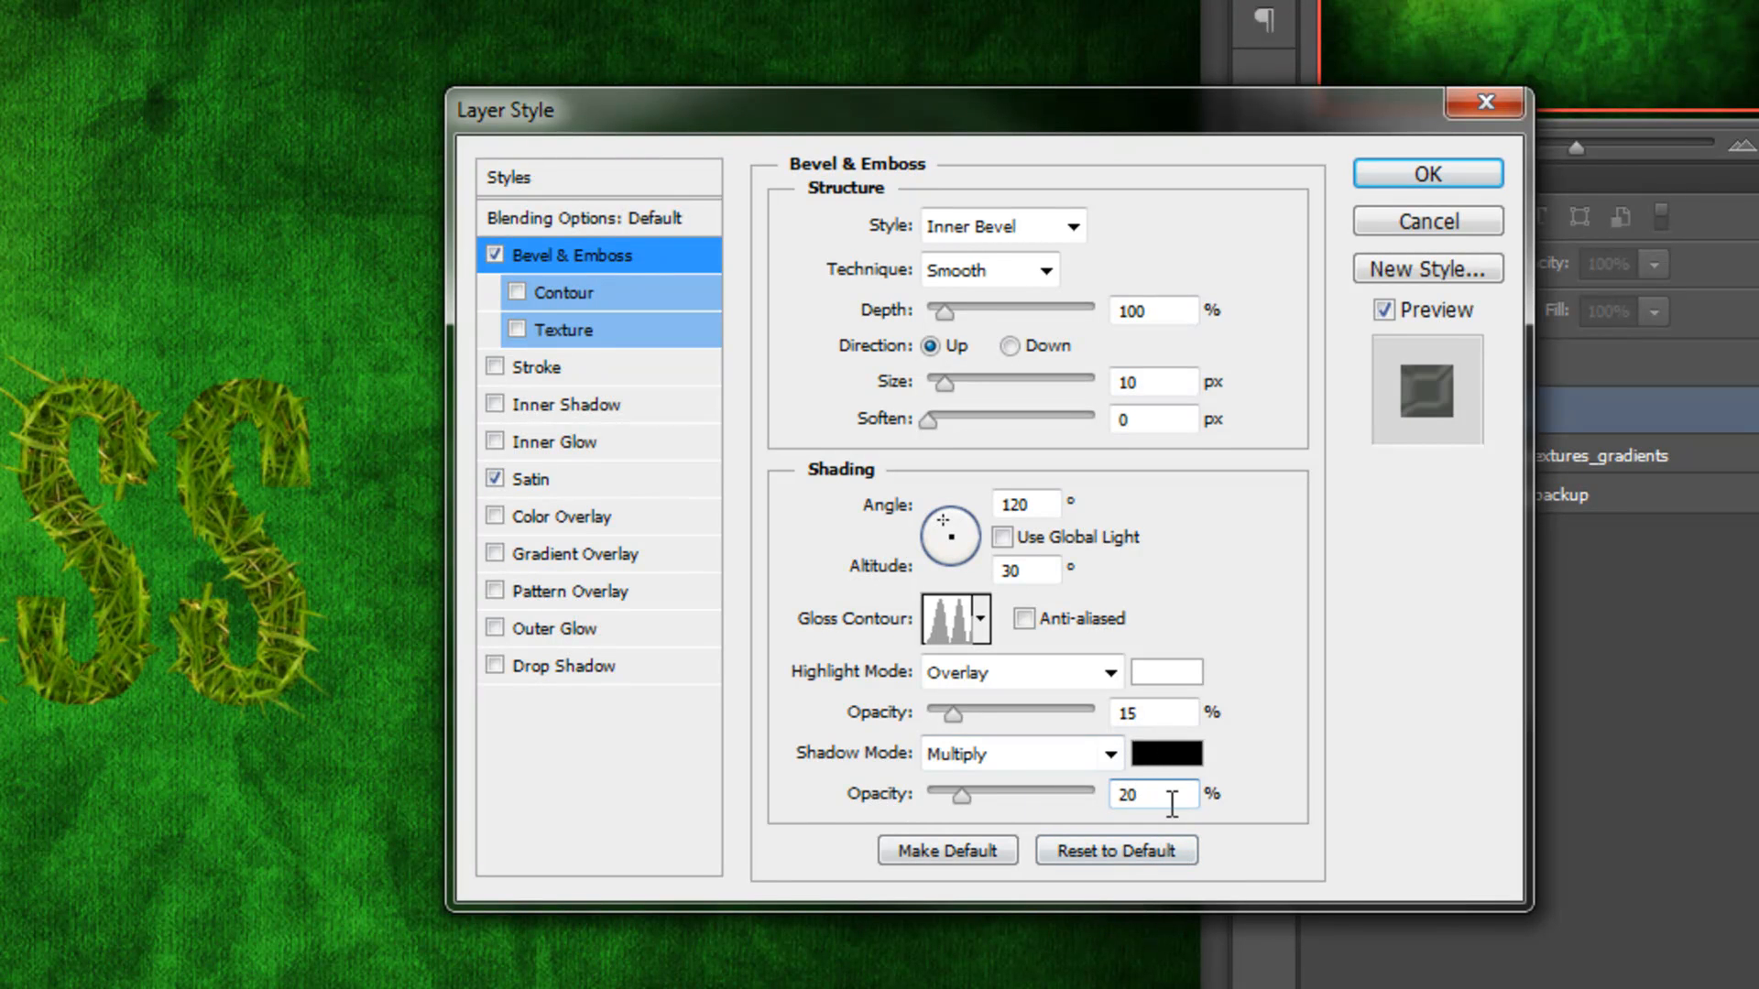
type("25")
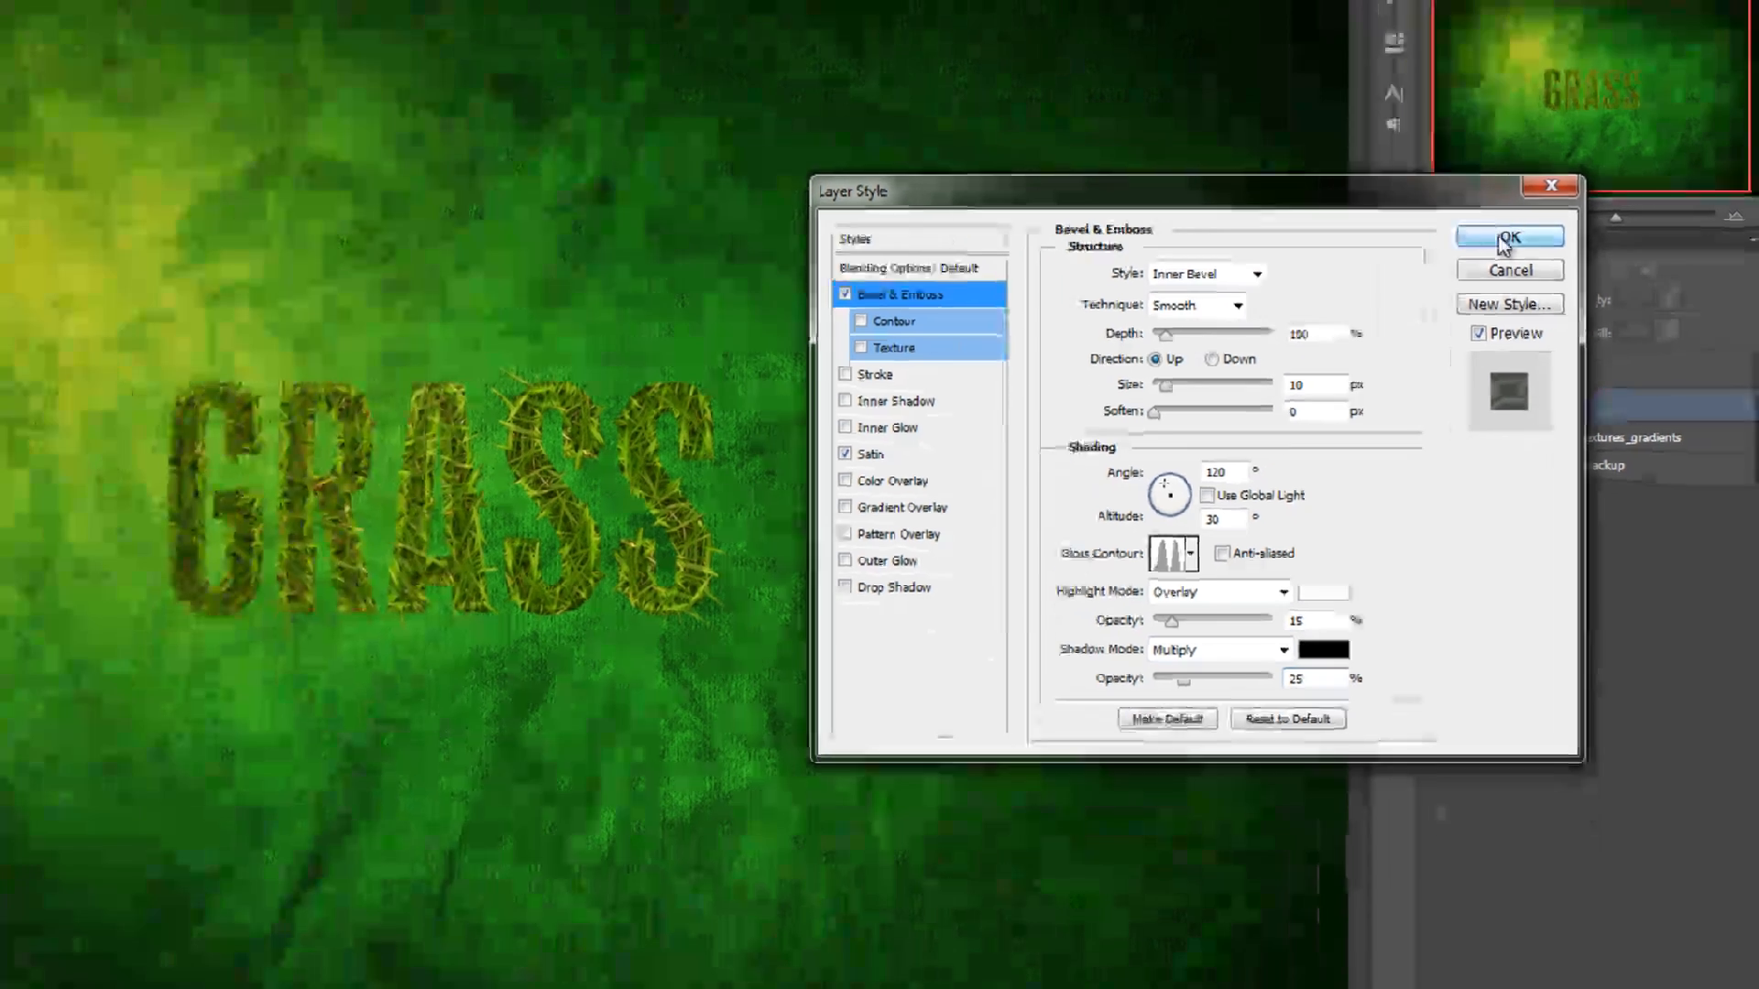
Apply the bevel and satin styles, then duplicate the grass_letters layer.
left_click(1509, 236)
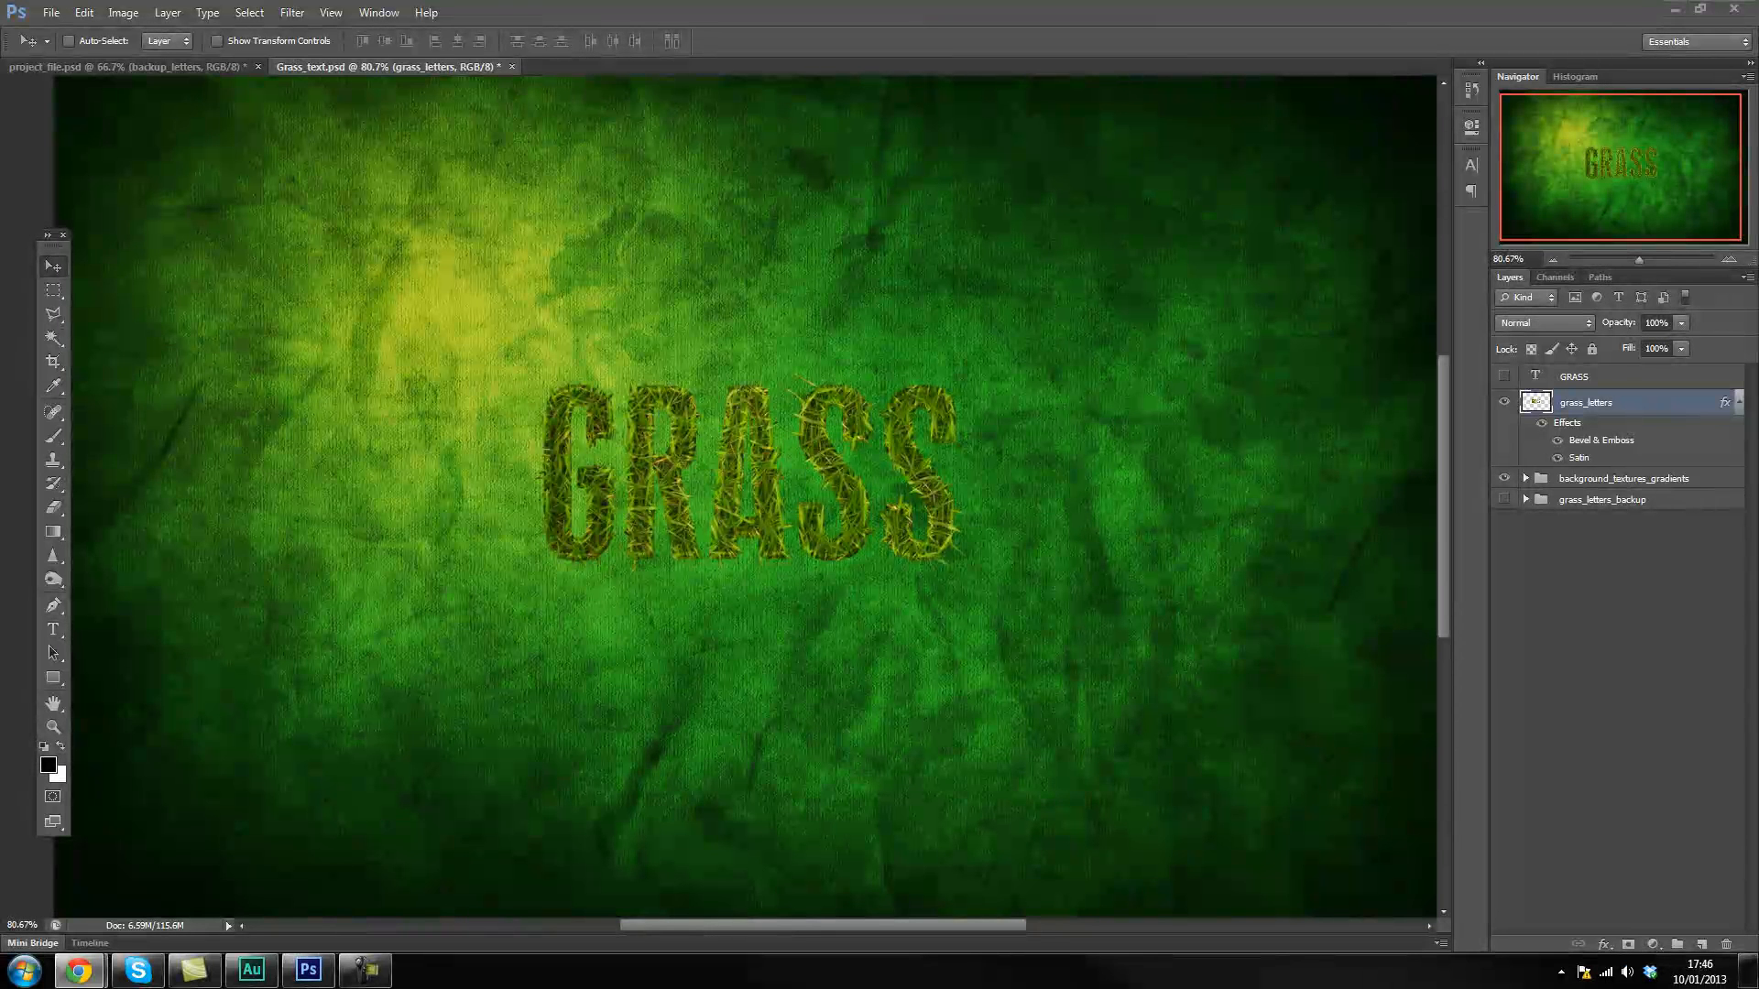
mouse_move(1344, 428)
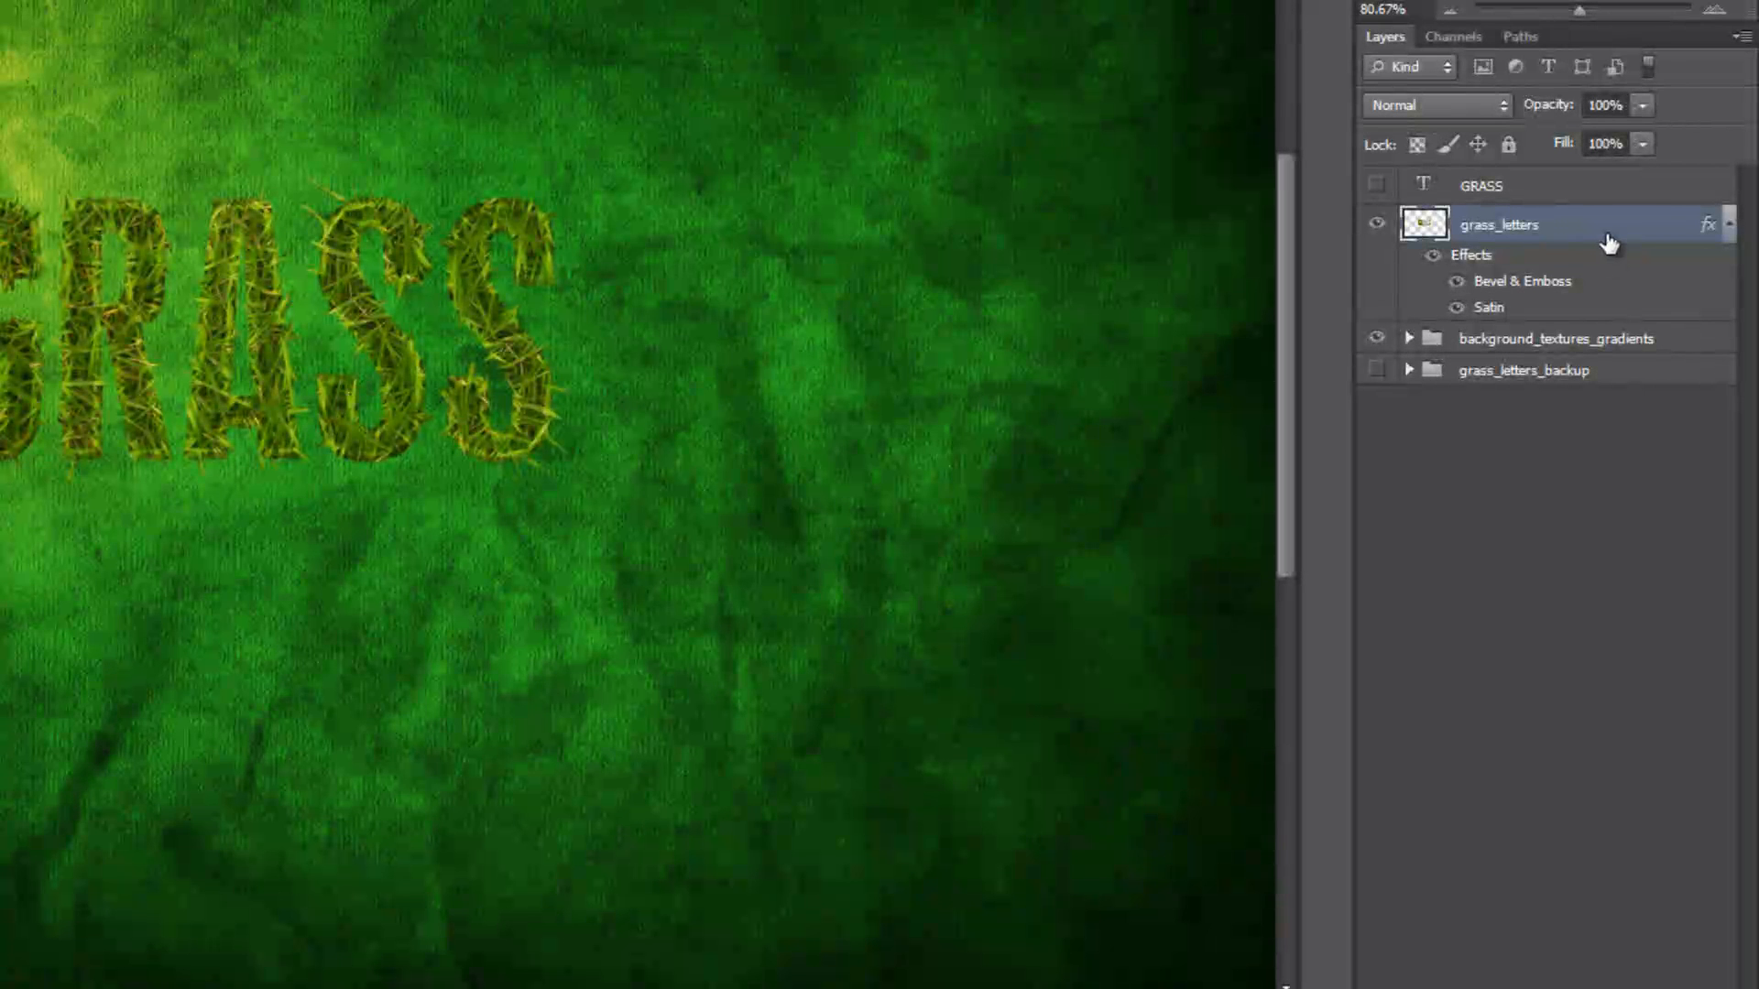
right_click(1503, 225)
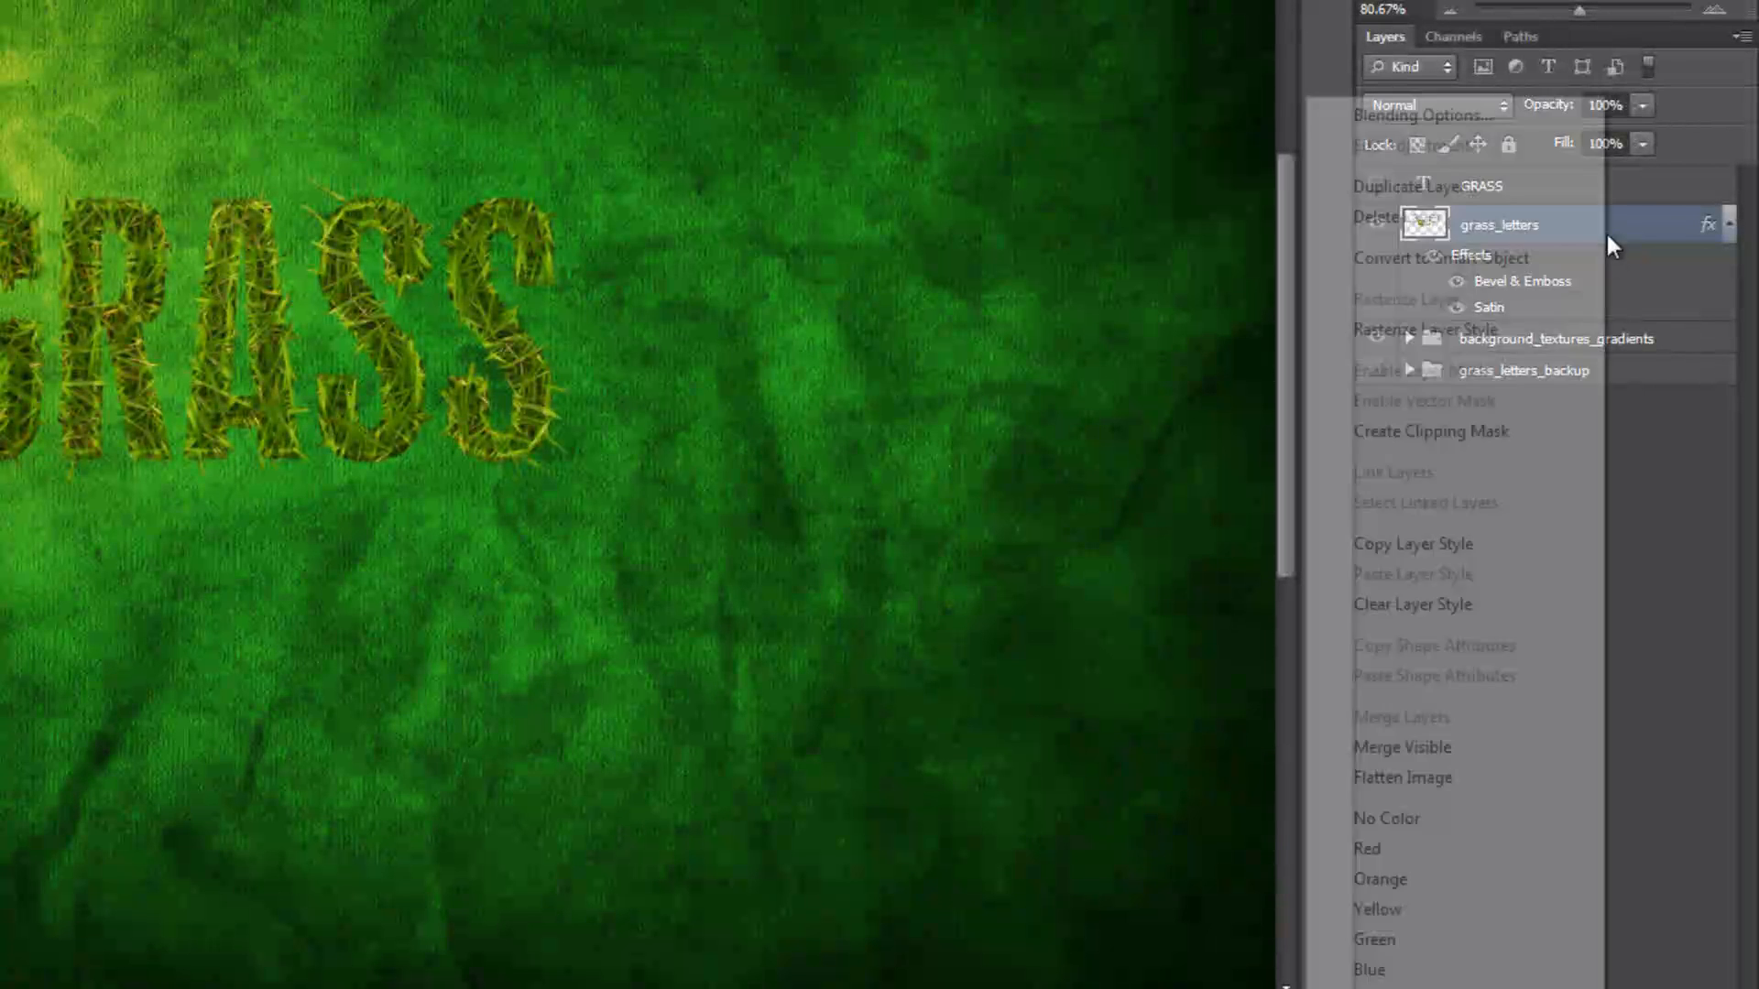
left_click(1398, 185)
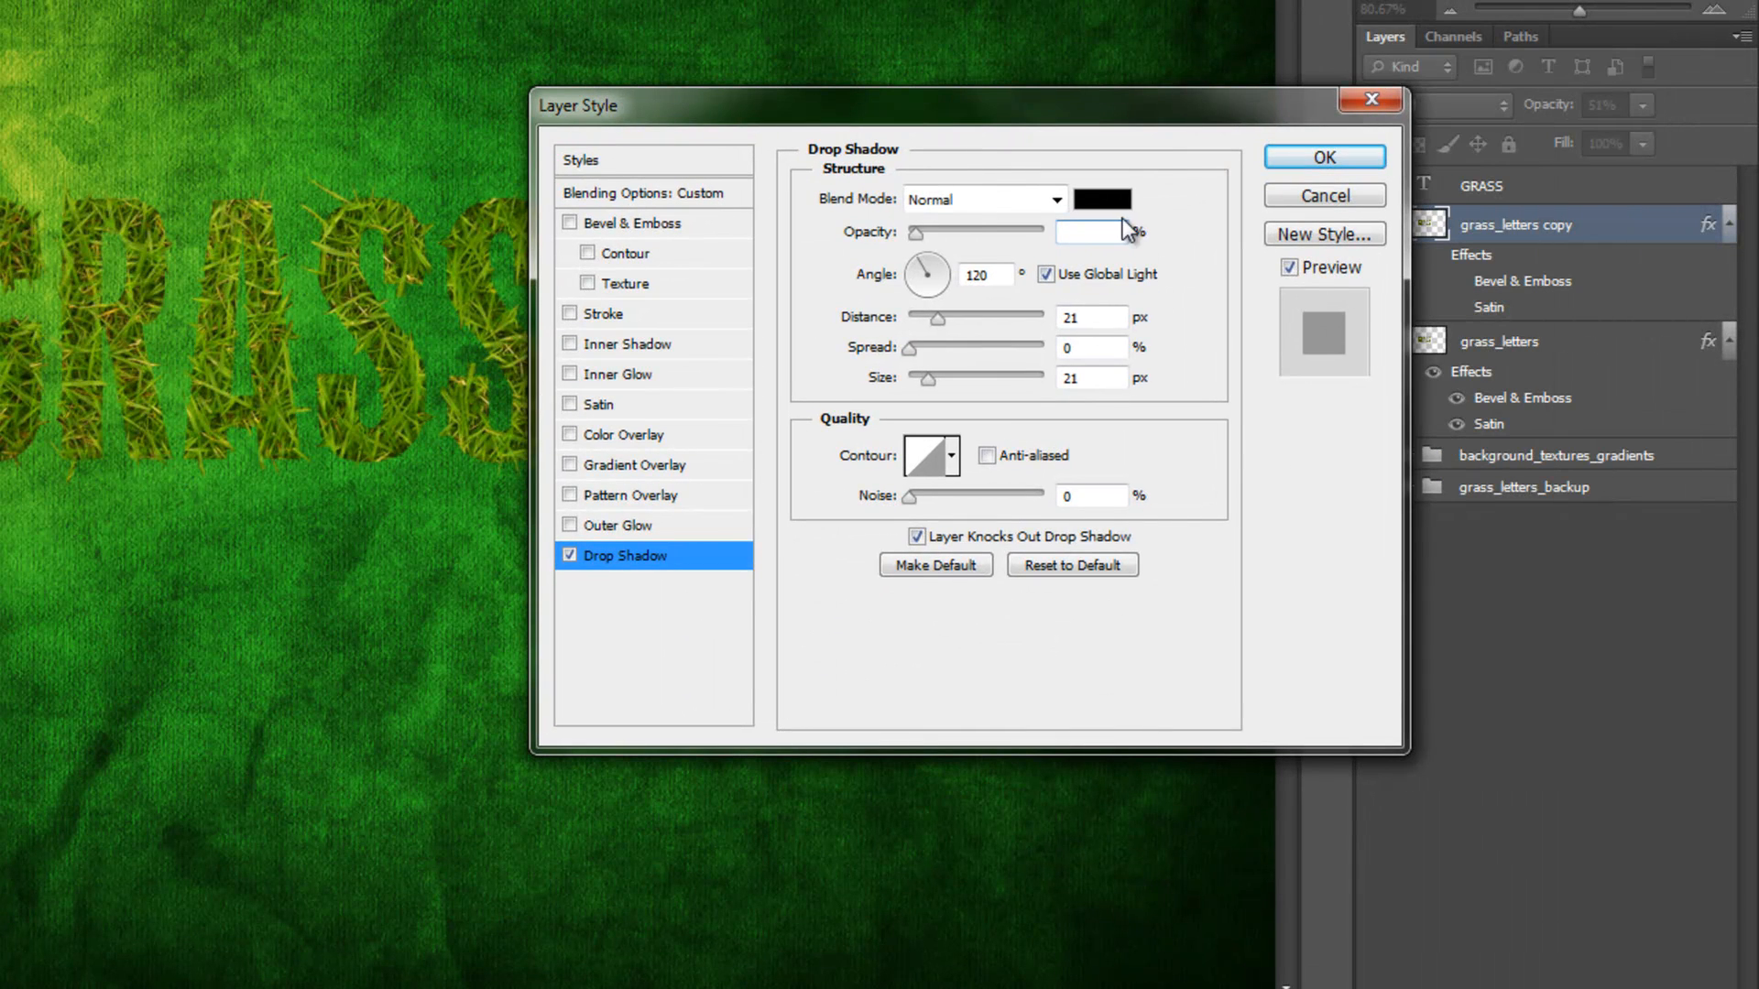
Give the copy a Multiply drop shadow: 35% opacity, no Global Light, 2 px distance, 1 px size.
type("51")
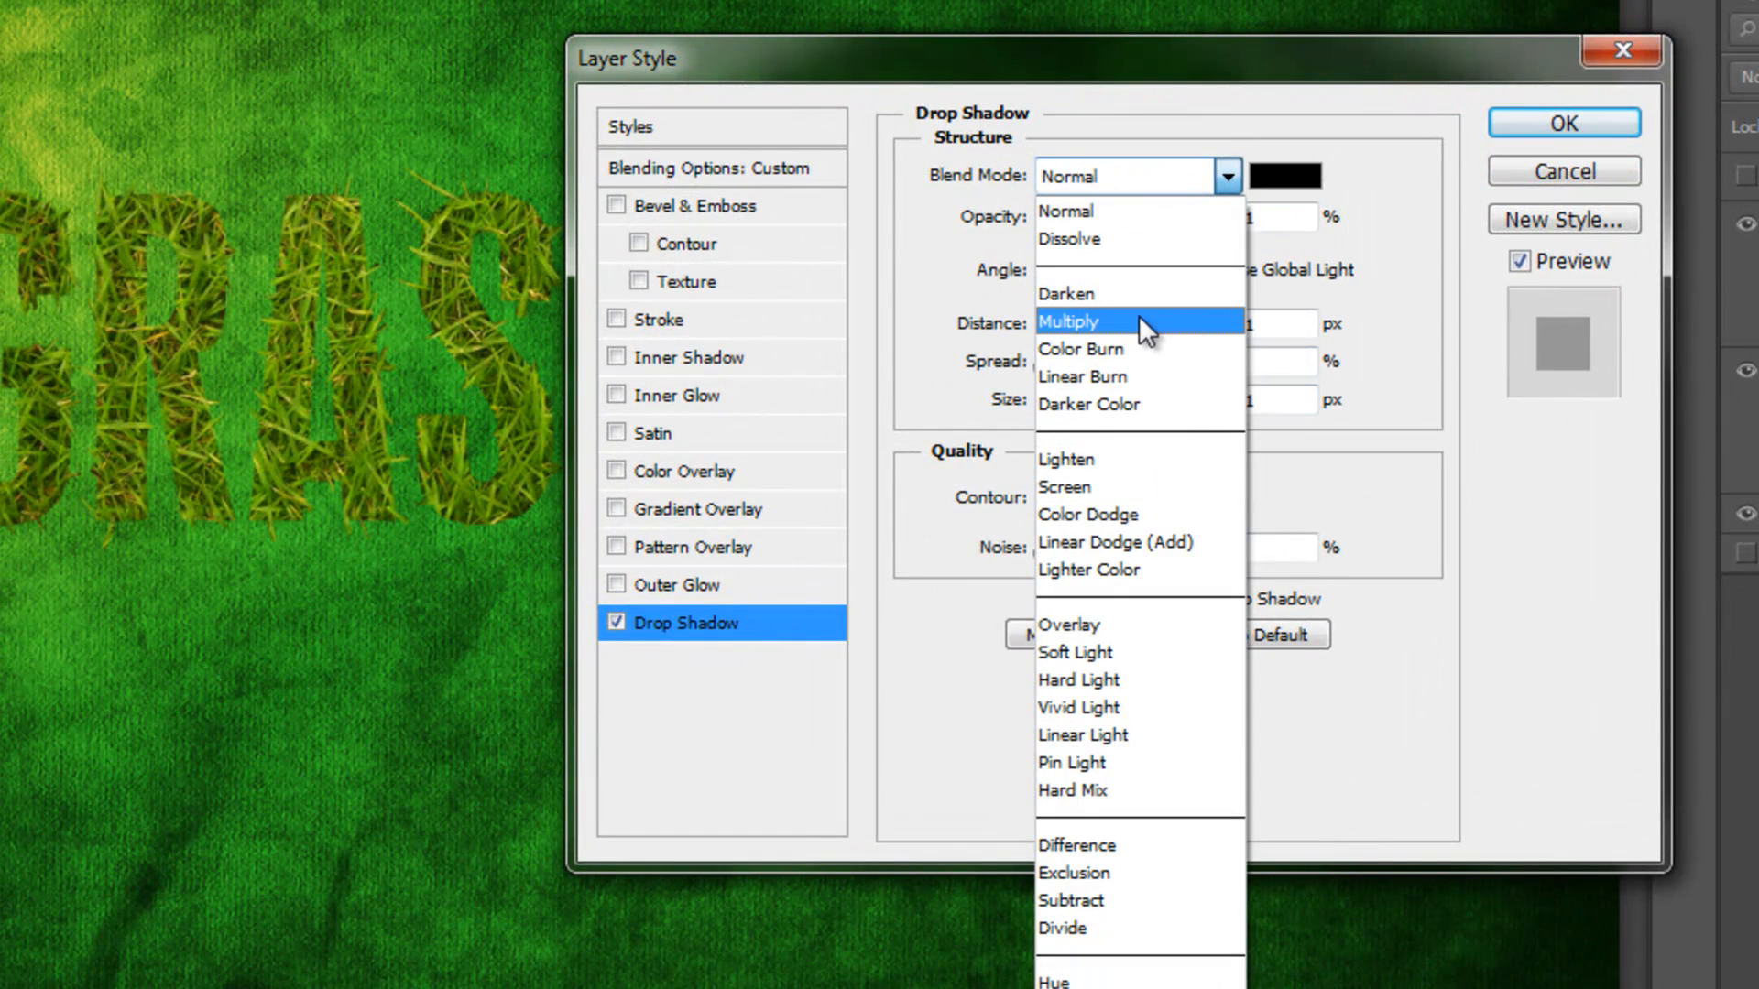
left_click(1070, 322)
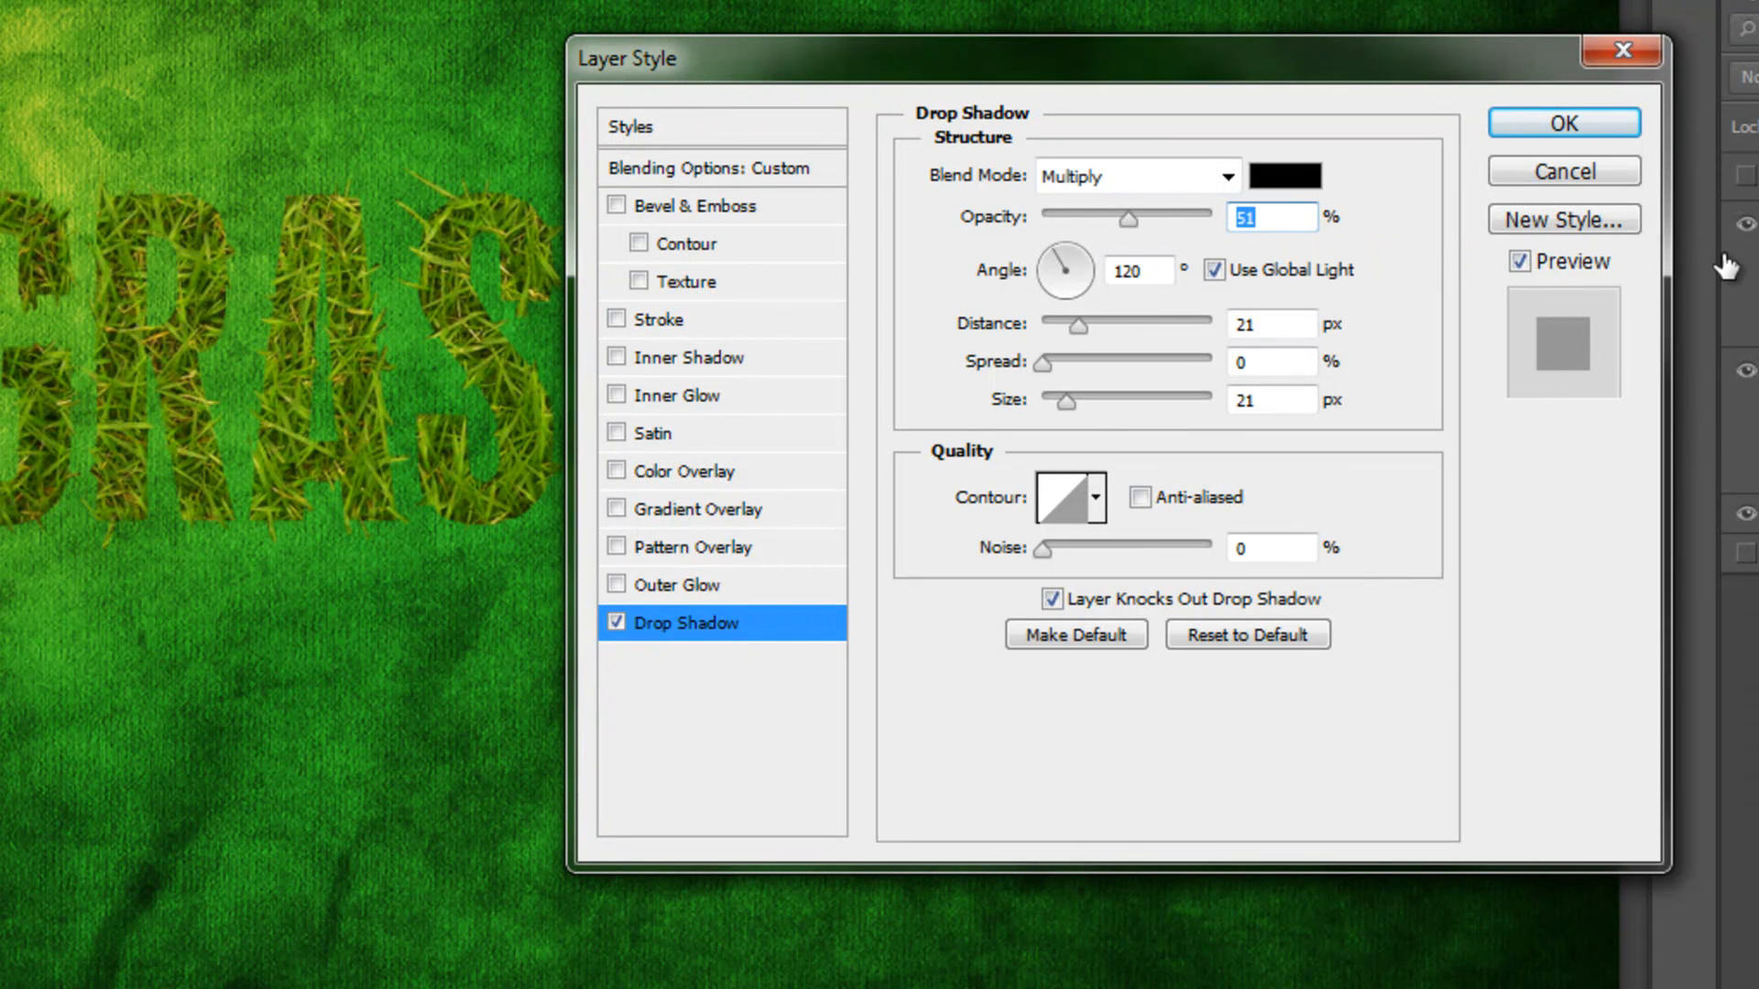
type("35")
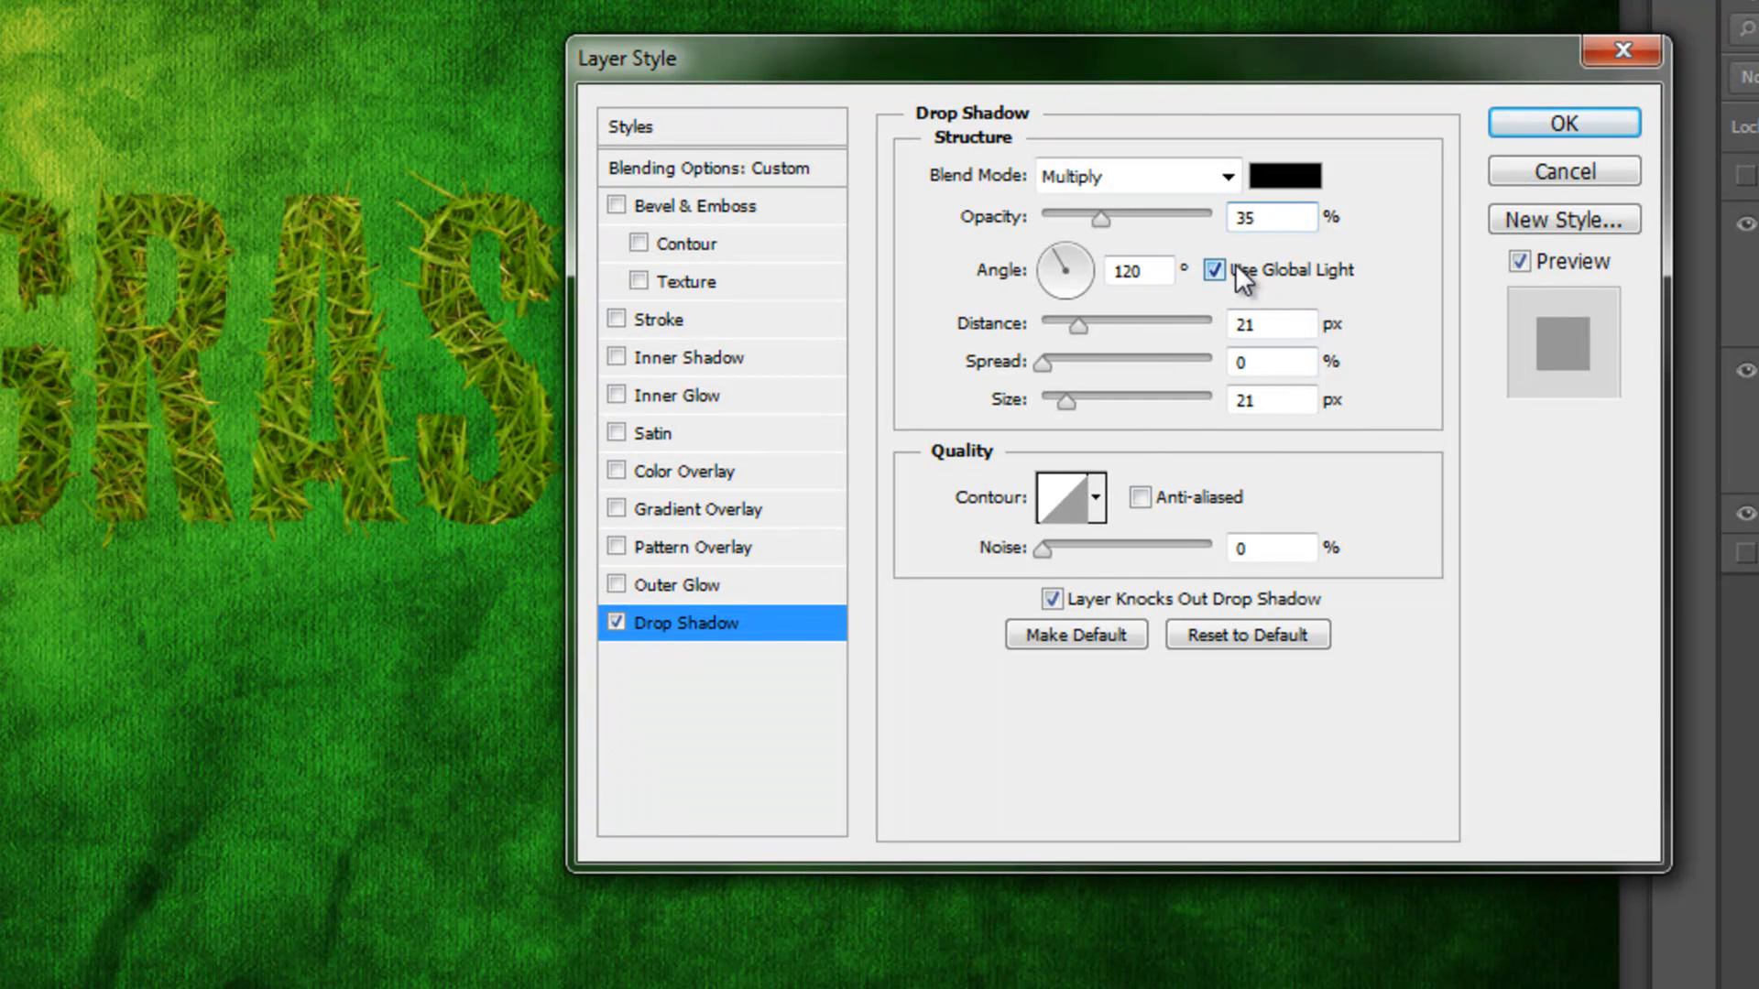
left_click(1214, 270)
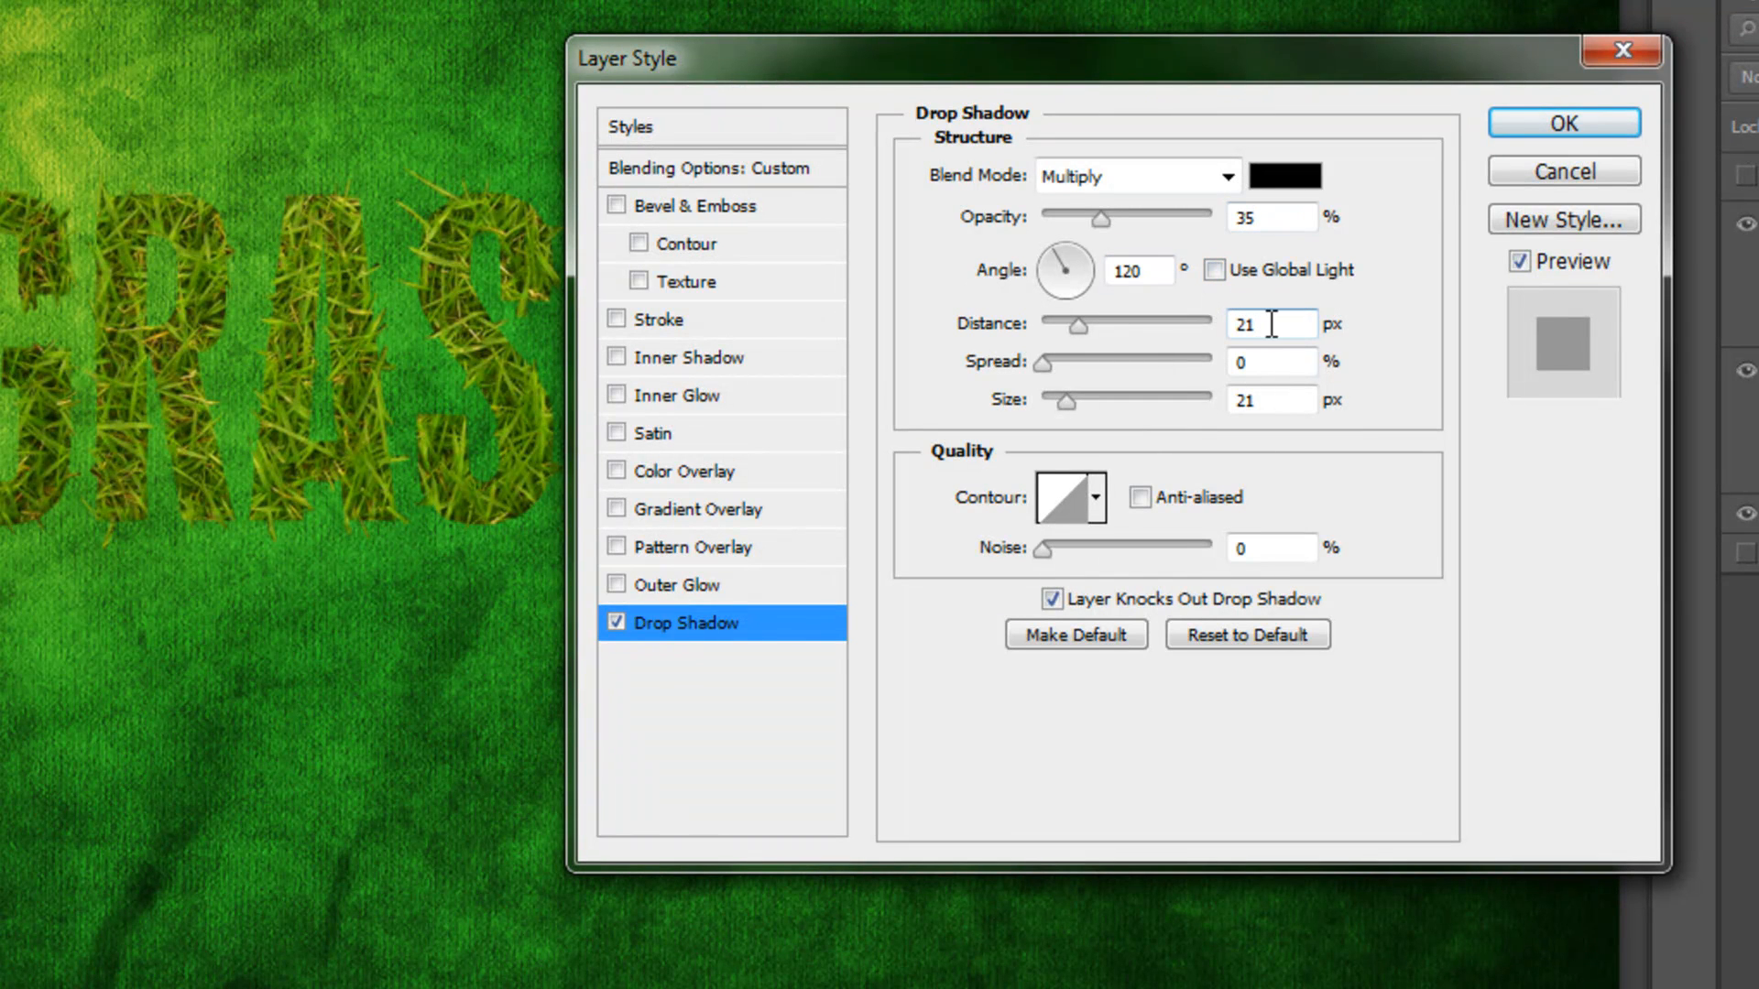
left_click_drag(1079, 324, 1044, 325)
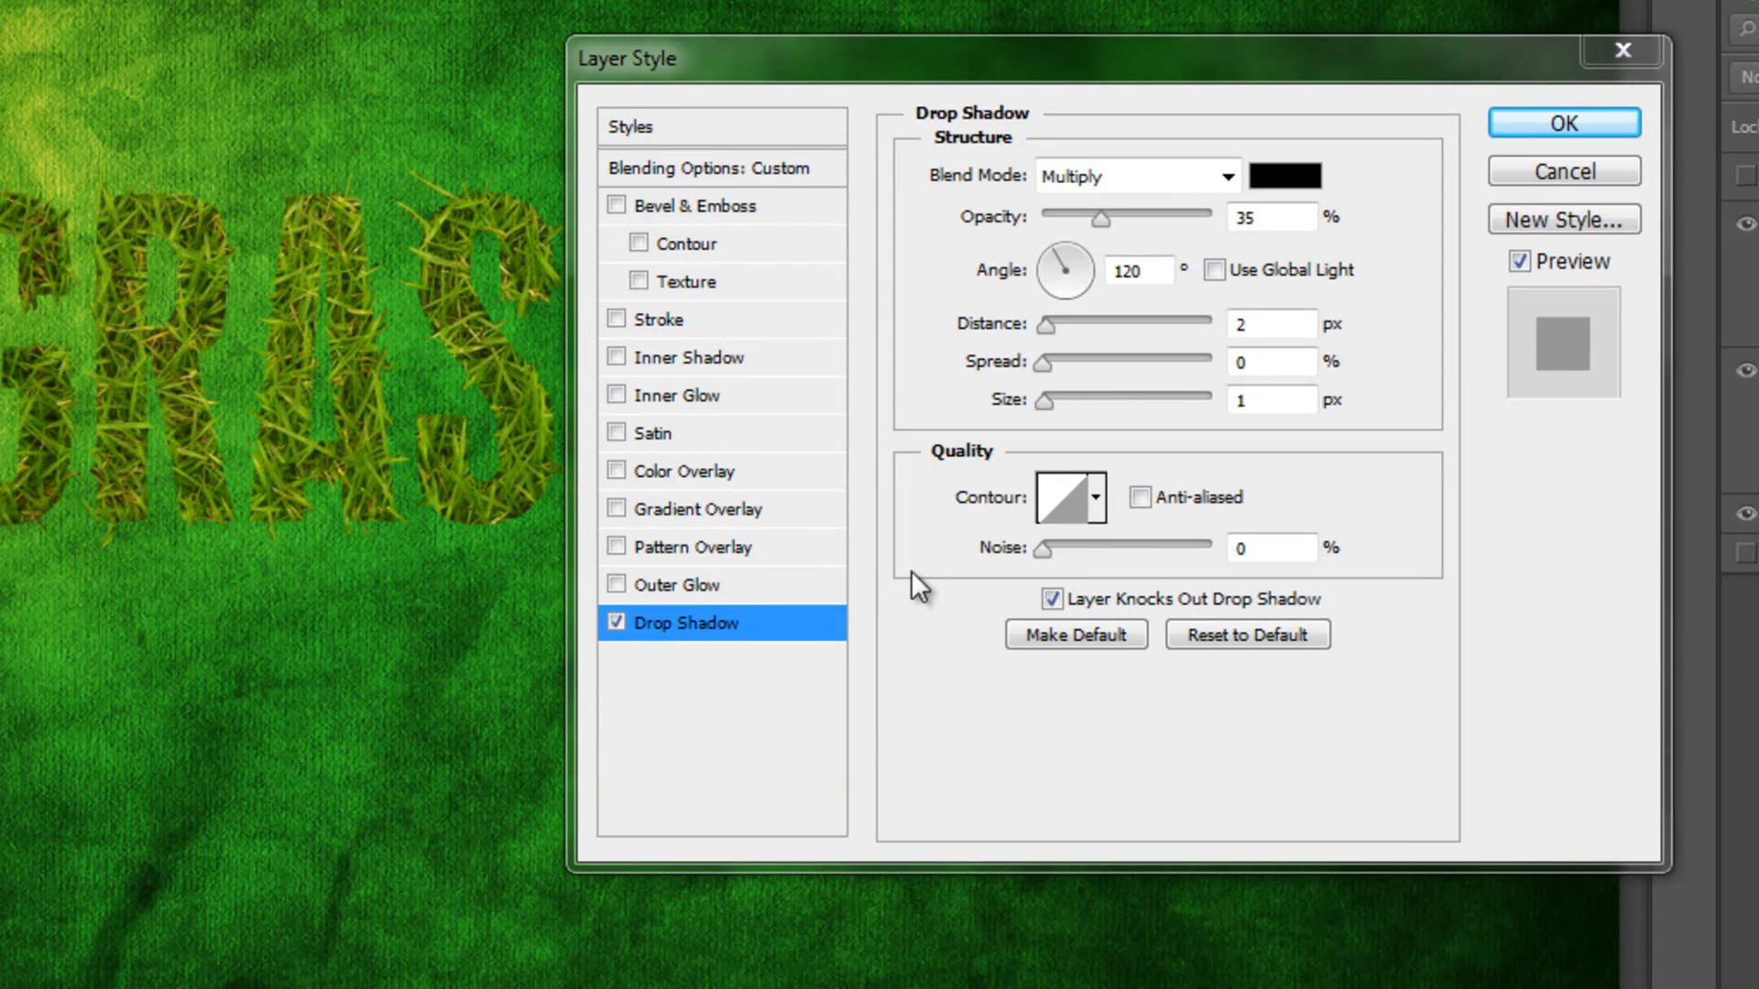
mouse_move(677, 370)
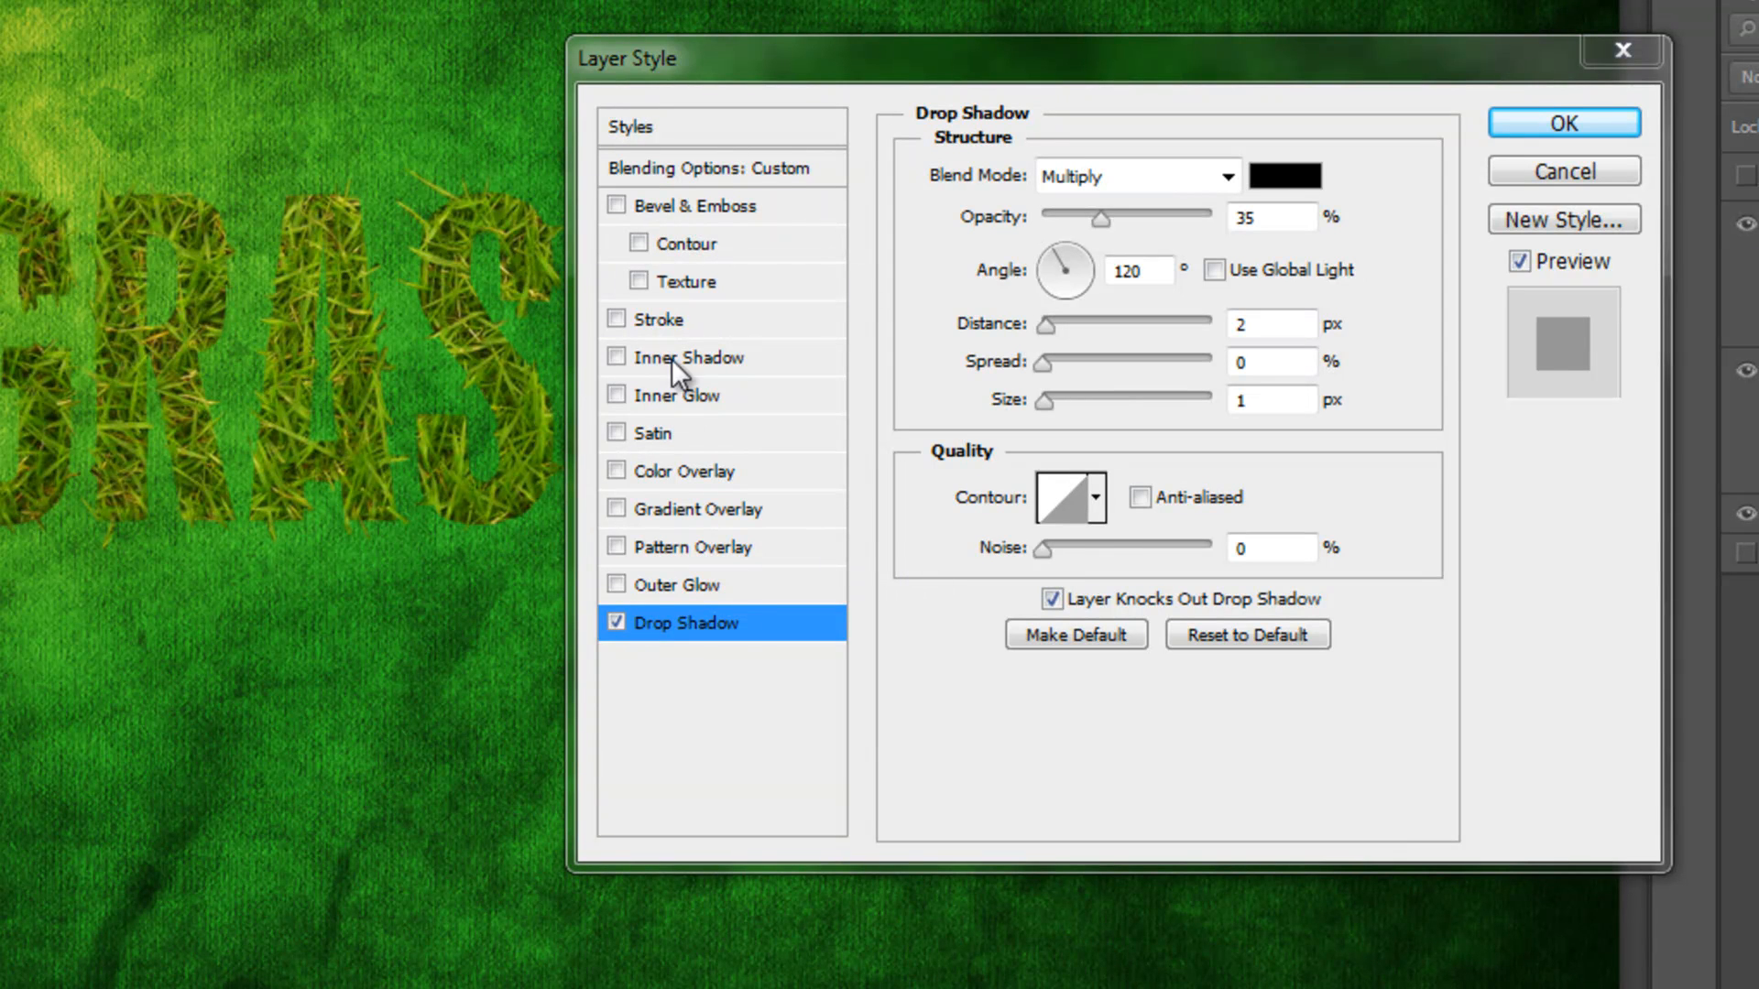
Add a 1 px bevel with Linear gloss contour, Screen highlight at 0%, shadow at 100%.
left_click(616, 205)
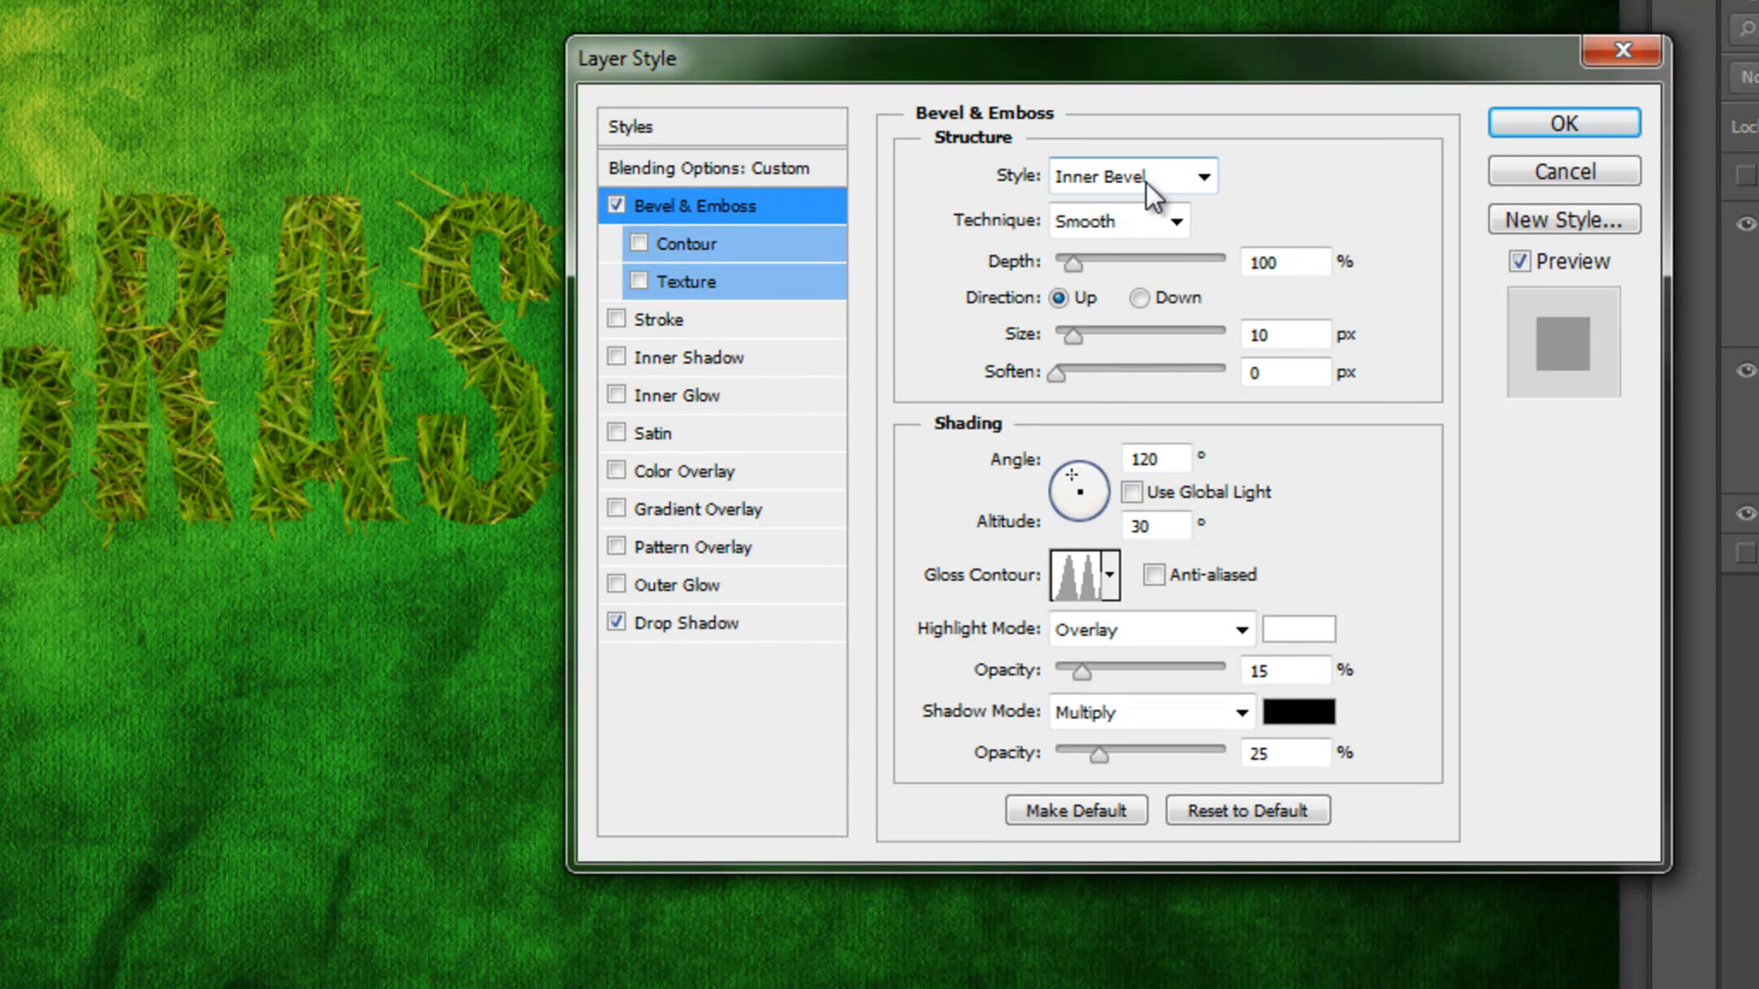
mouse_move(1158, 254)
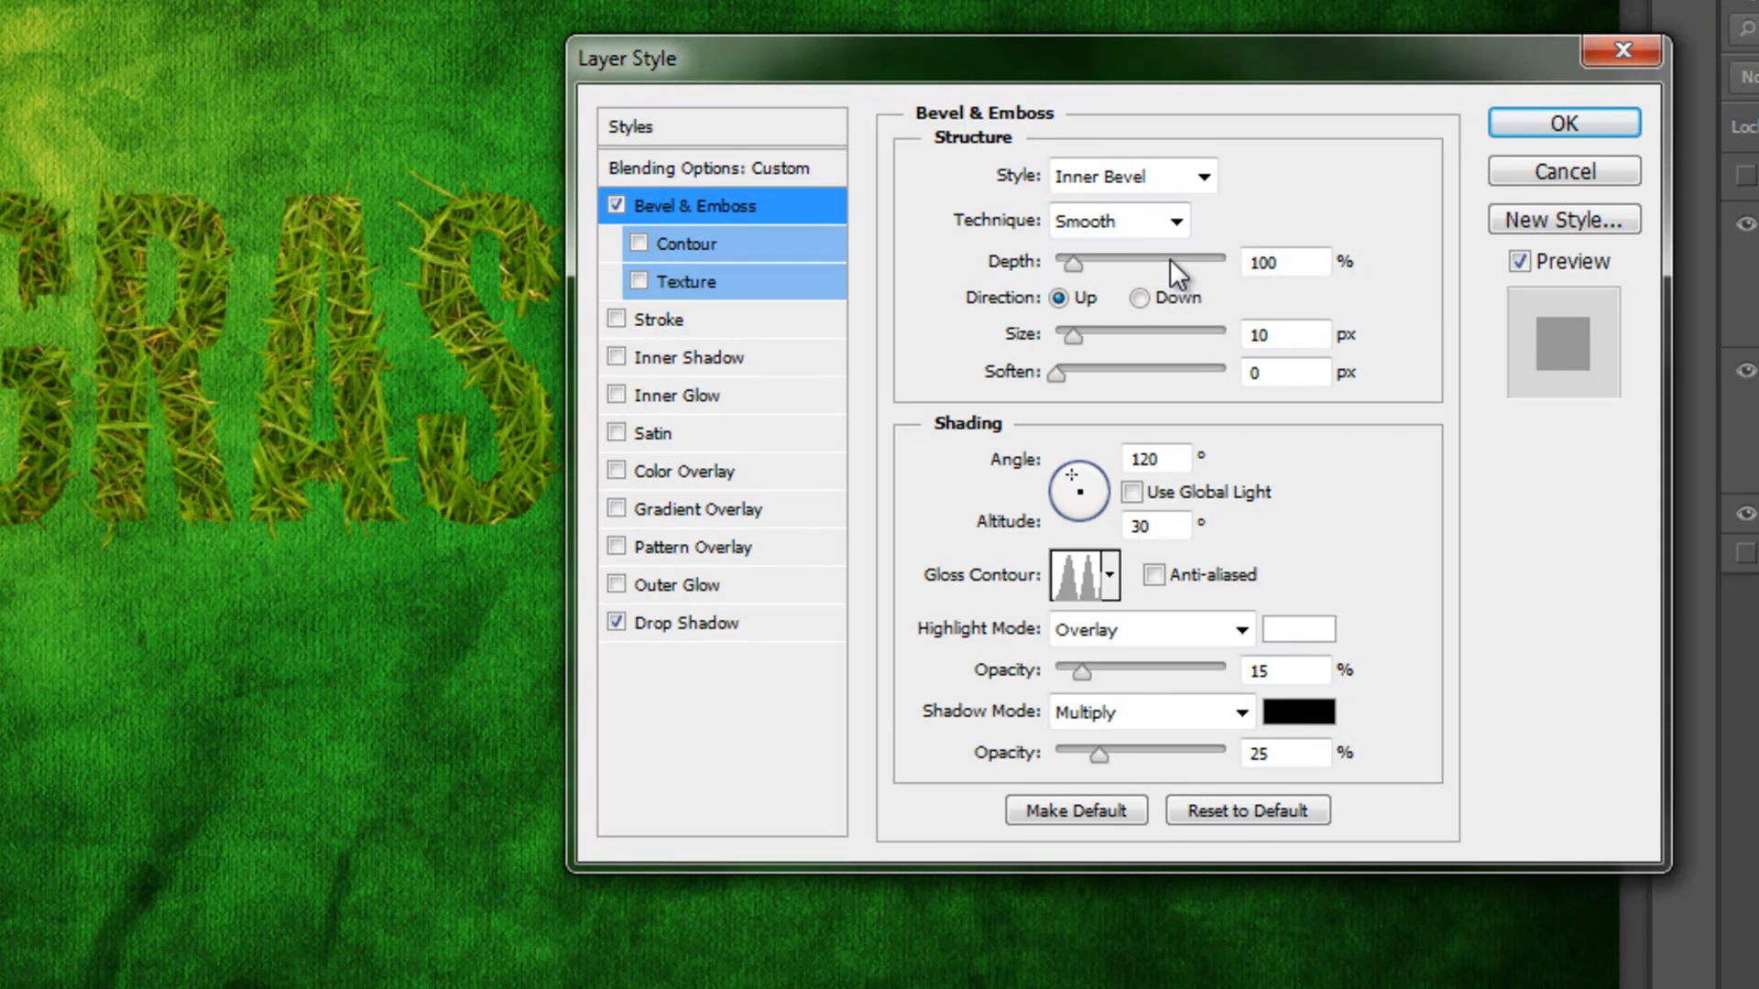
mouse_move(1123, 340)
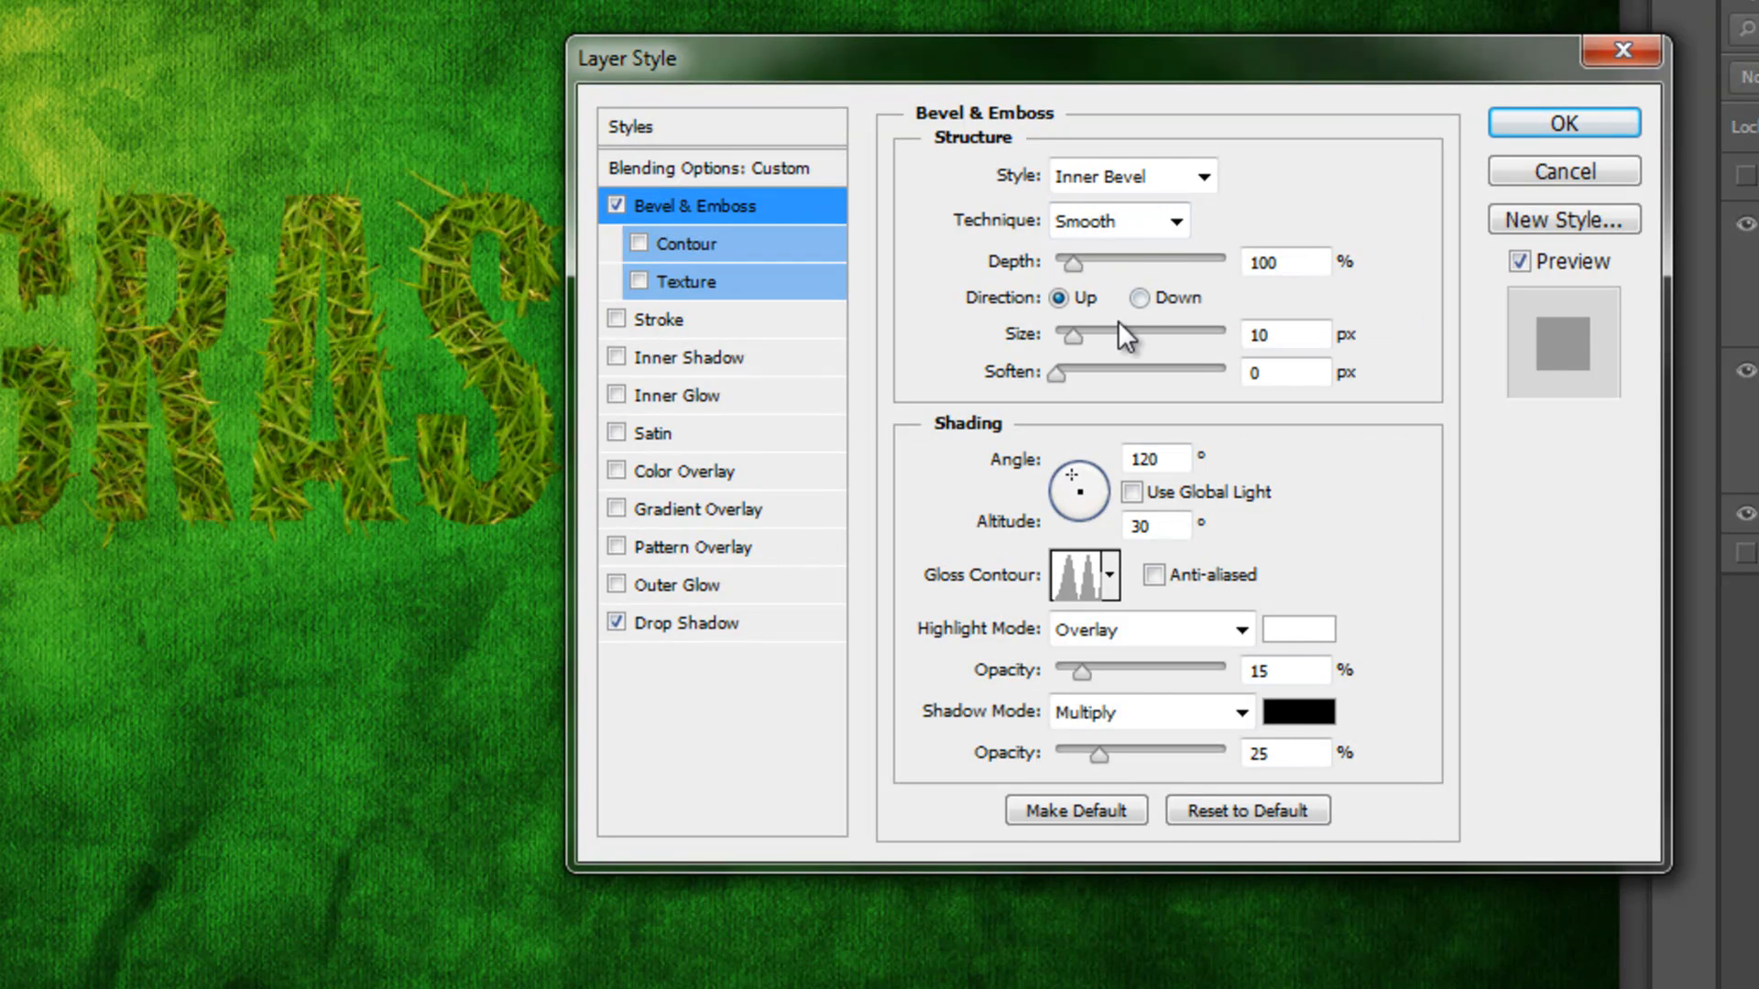
mouse_move(1018, 367)
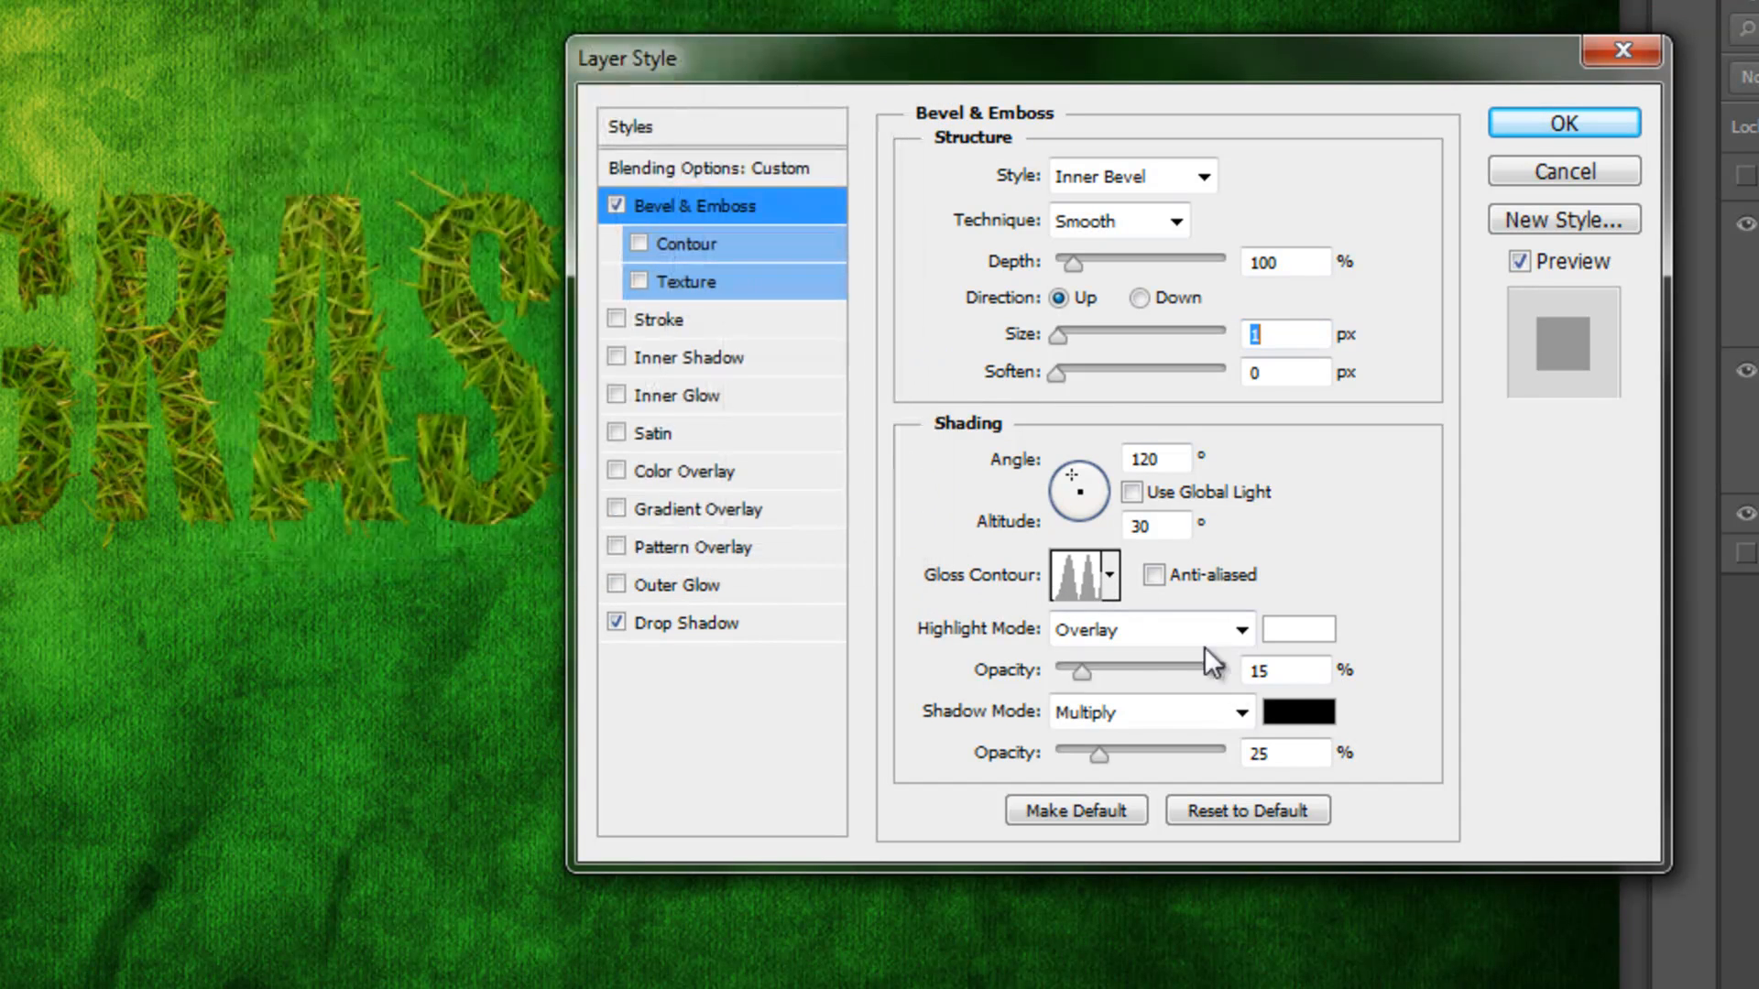
left_click(1111, 575)
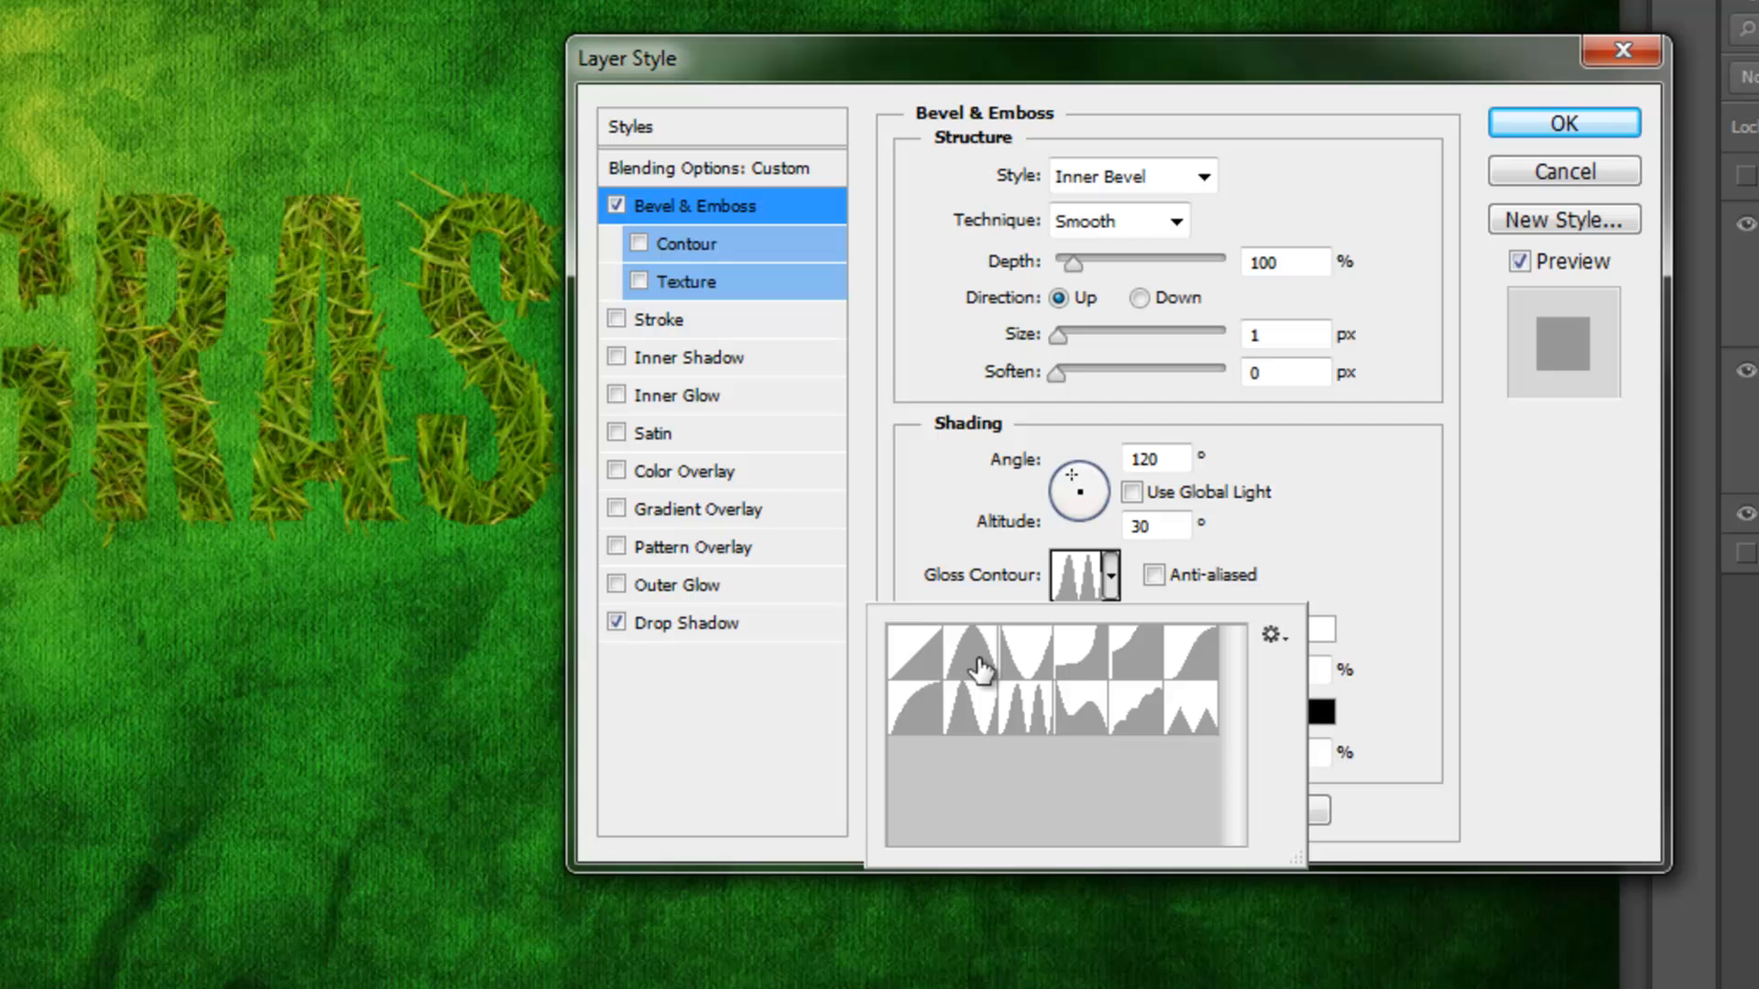
left_click(914, 655)
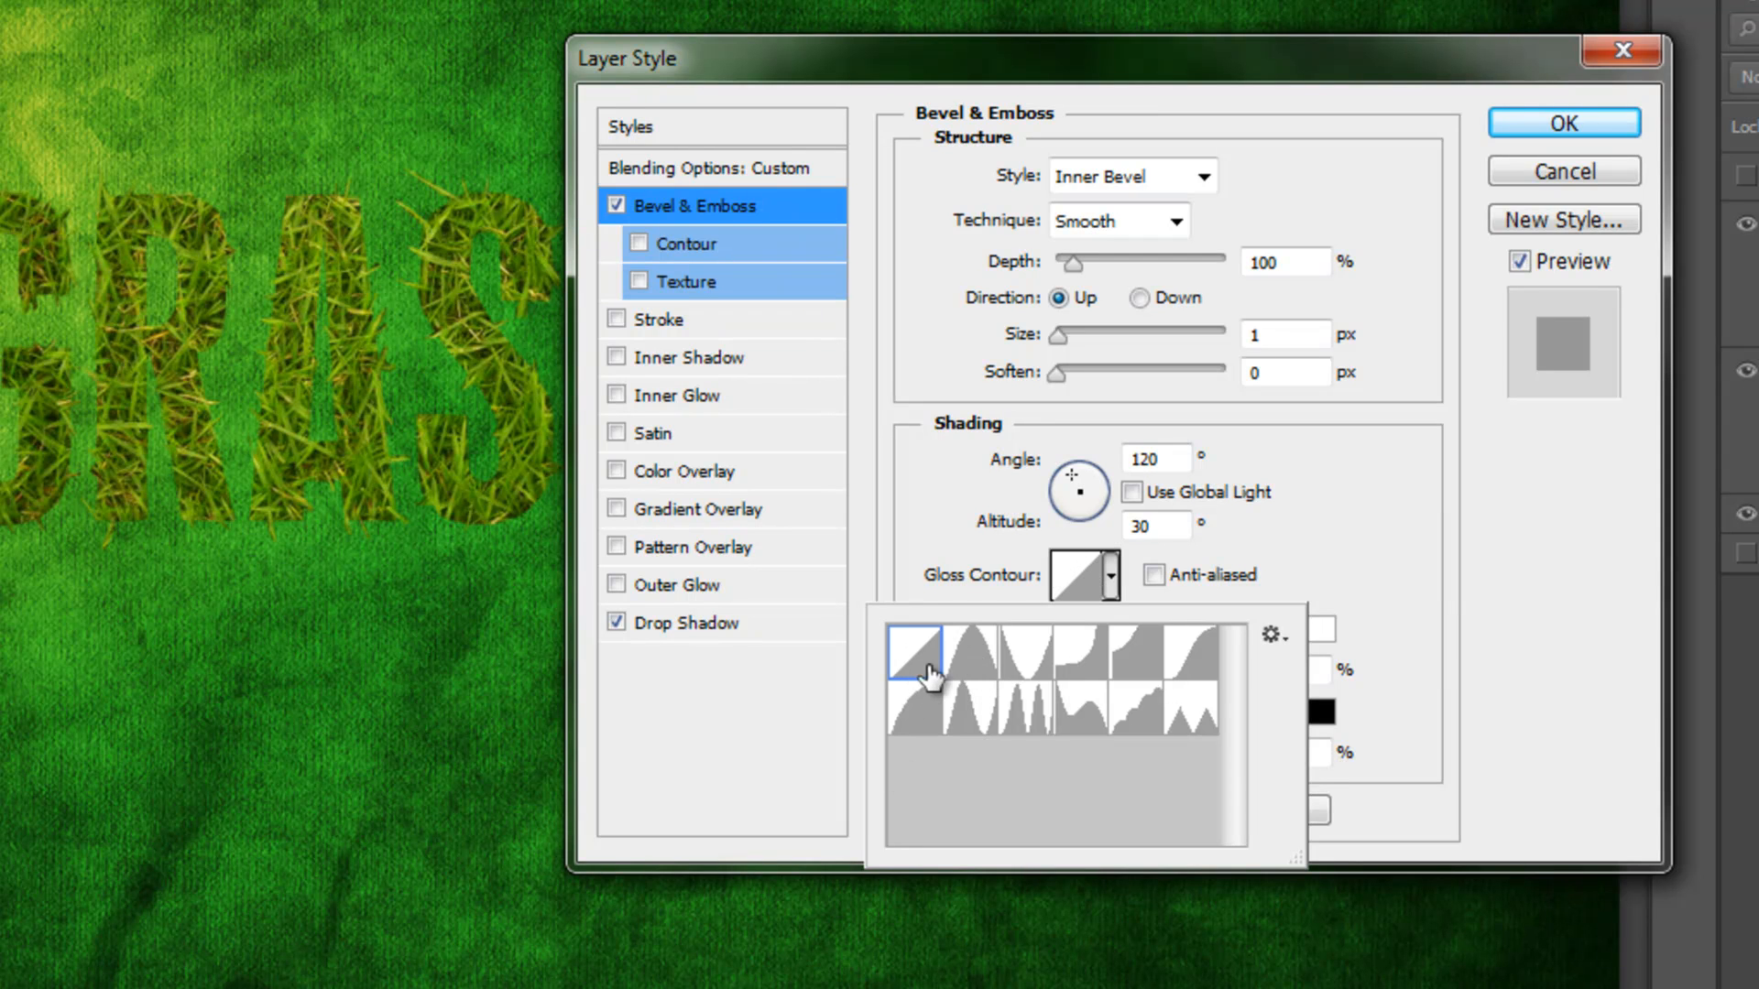
left_click(917, 656)
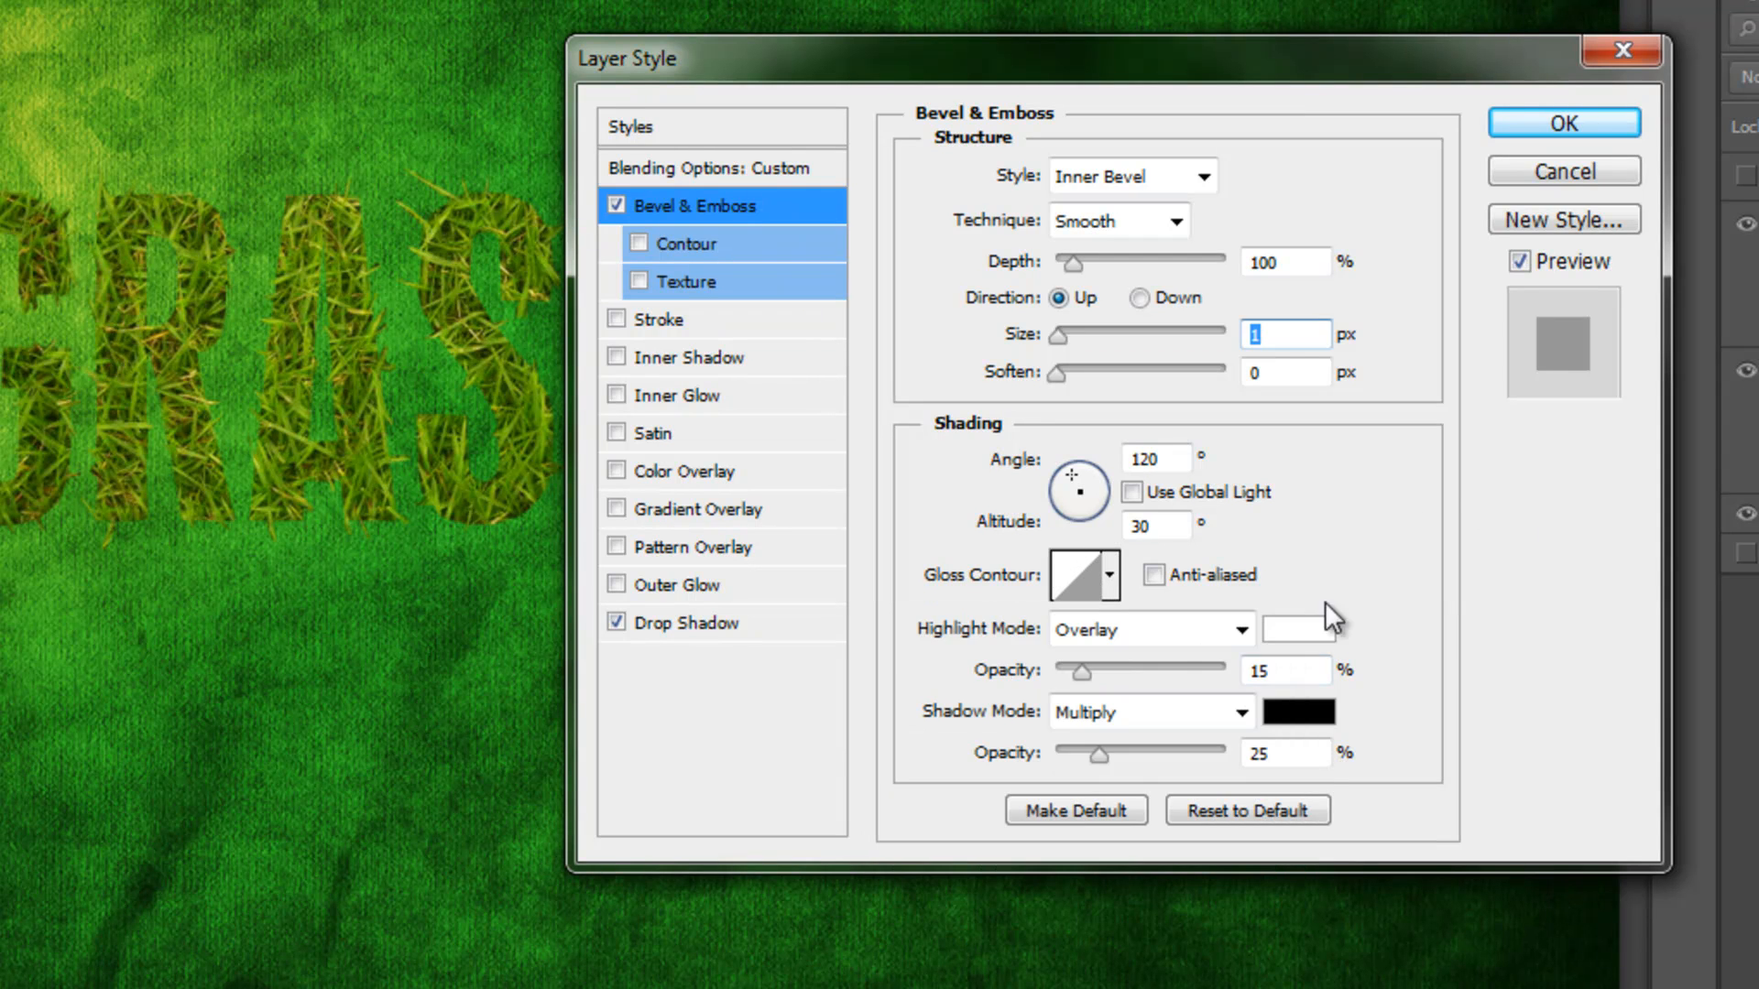
left_click(1151, 630)
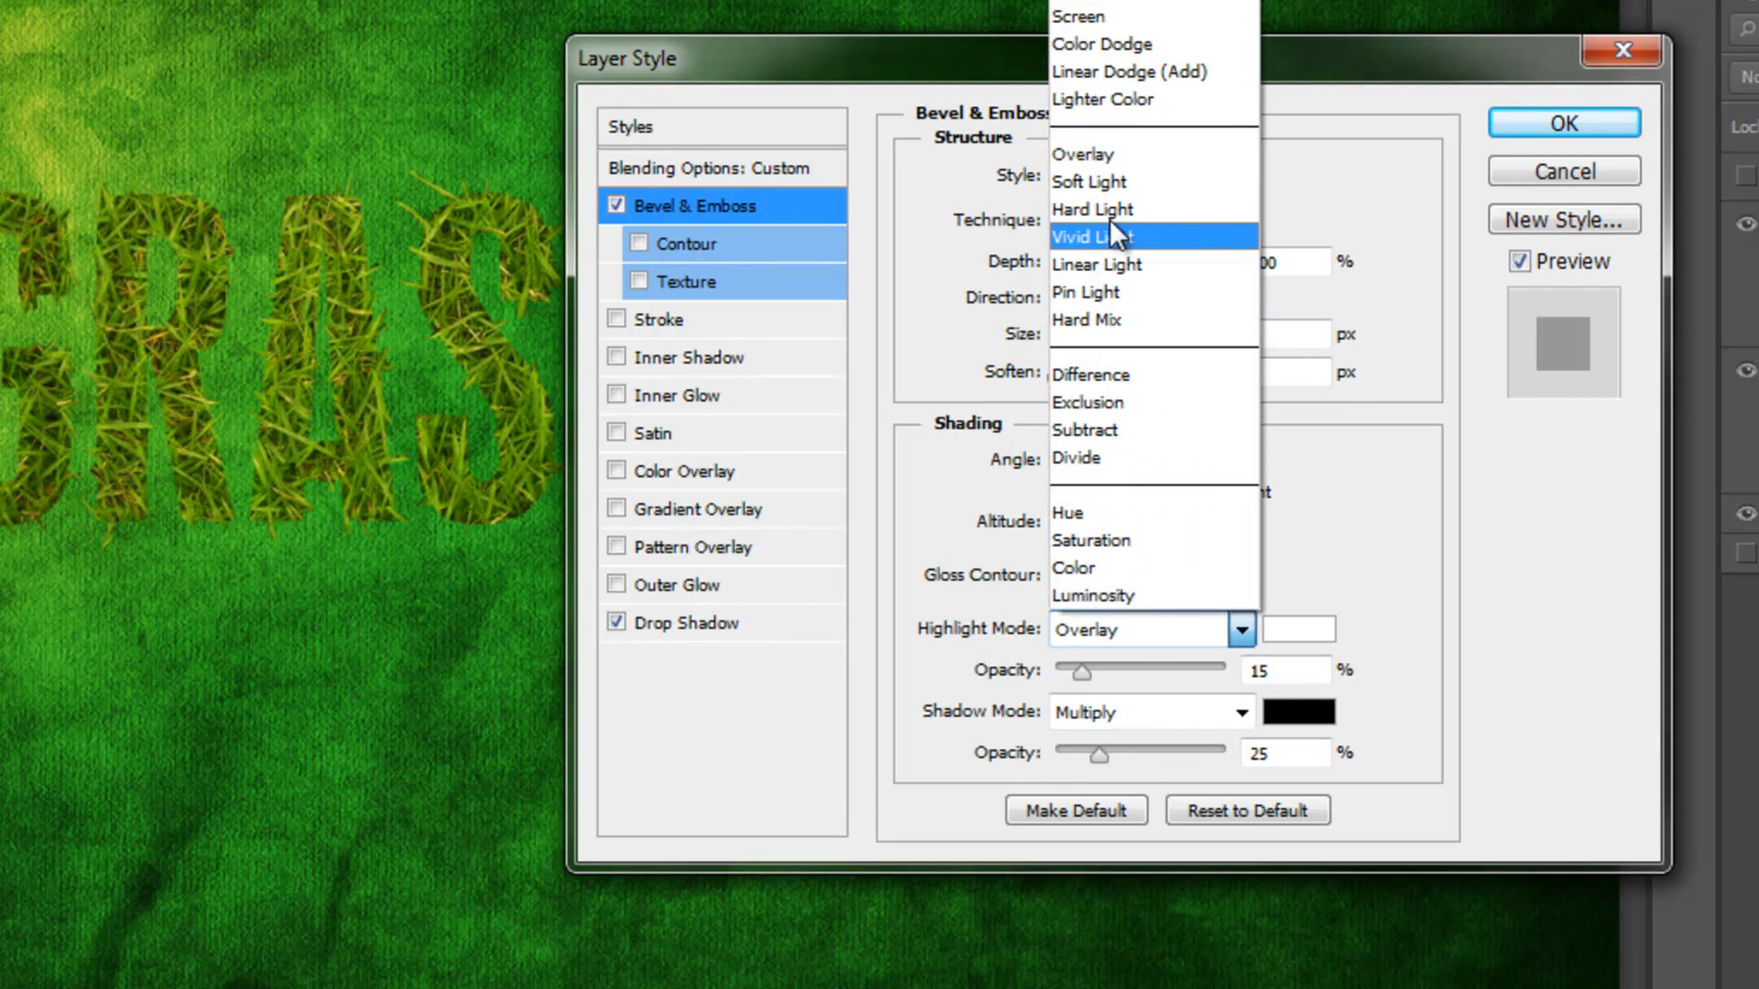
mouse_move(1127, 595)
type("0")
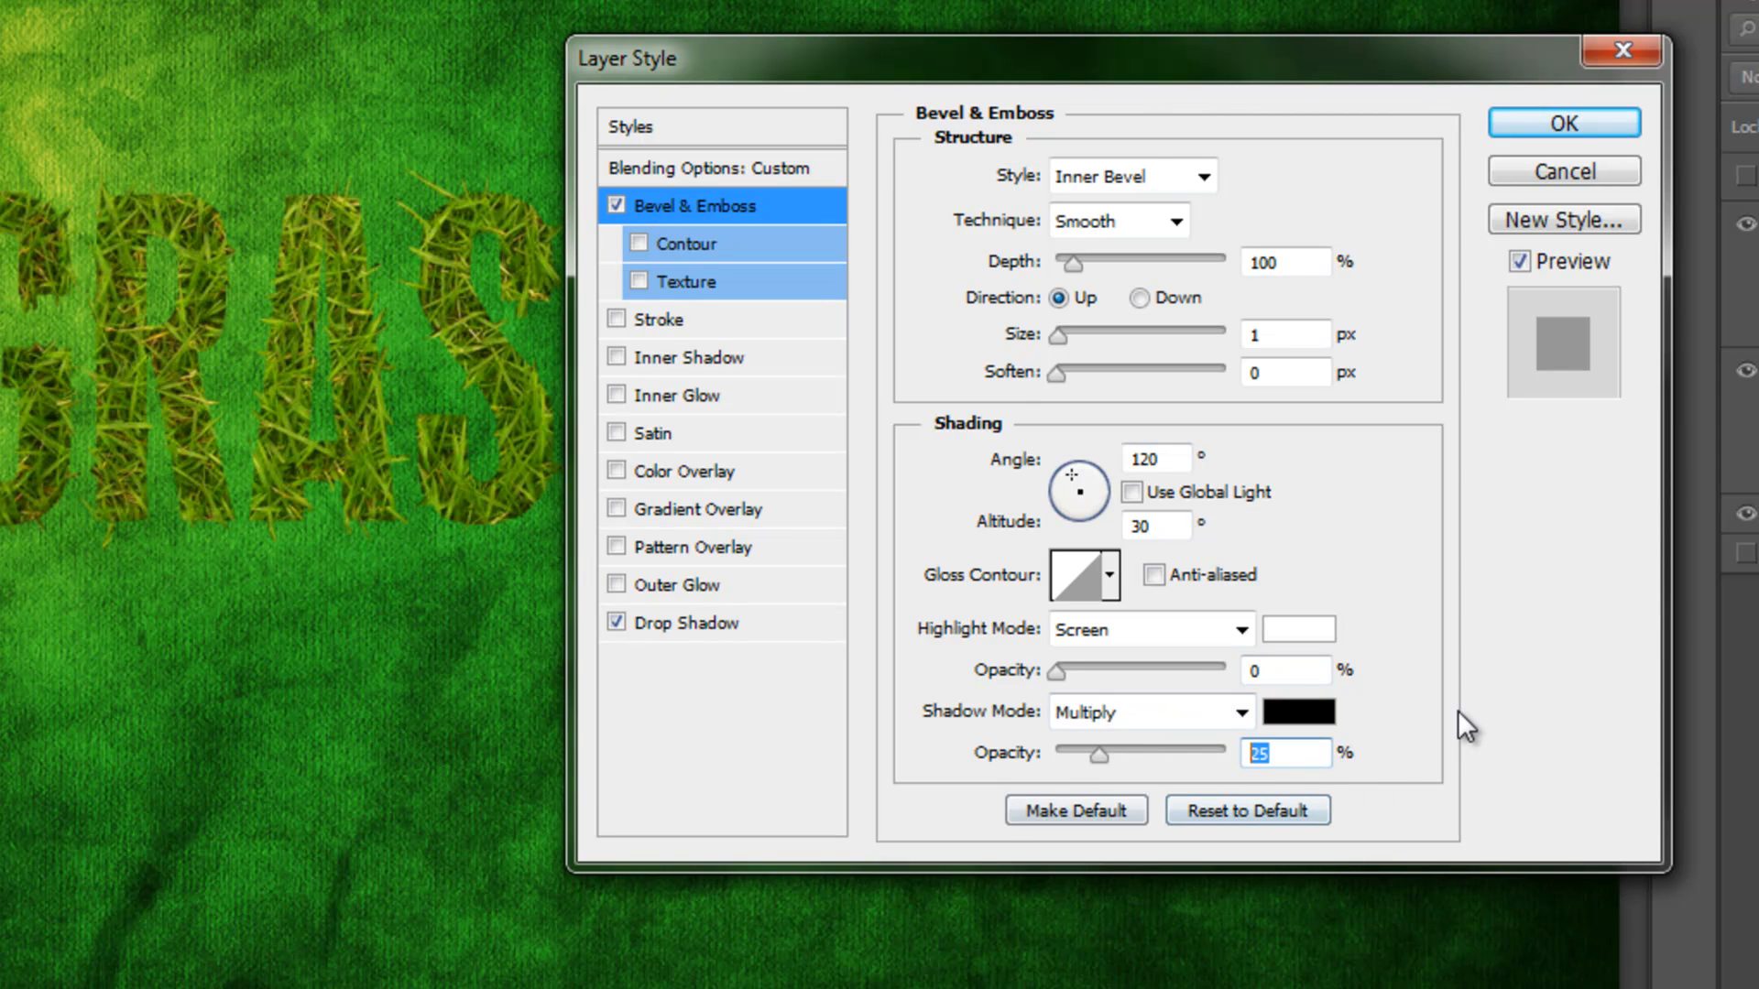
type("100")
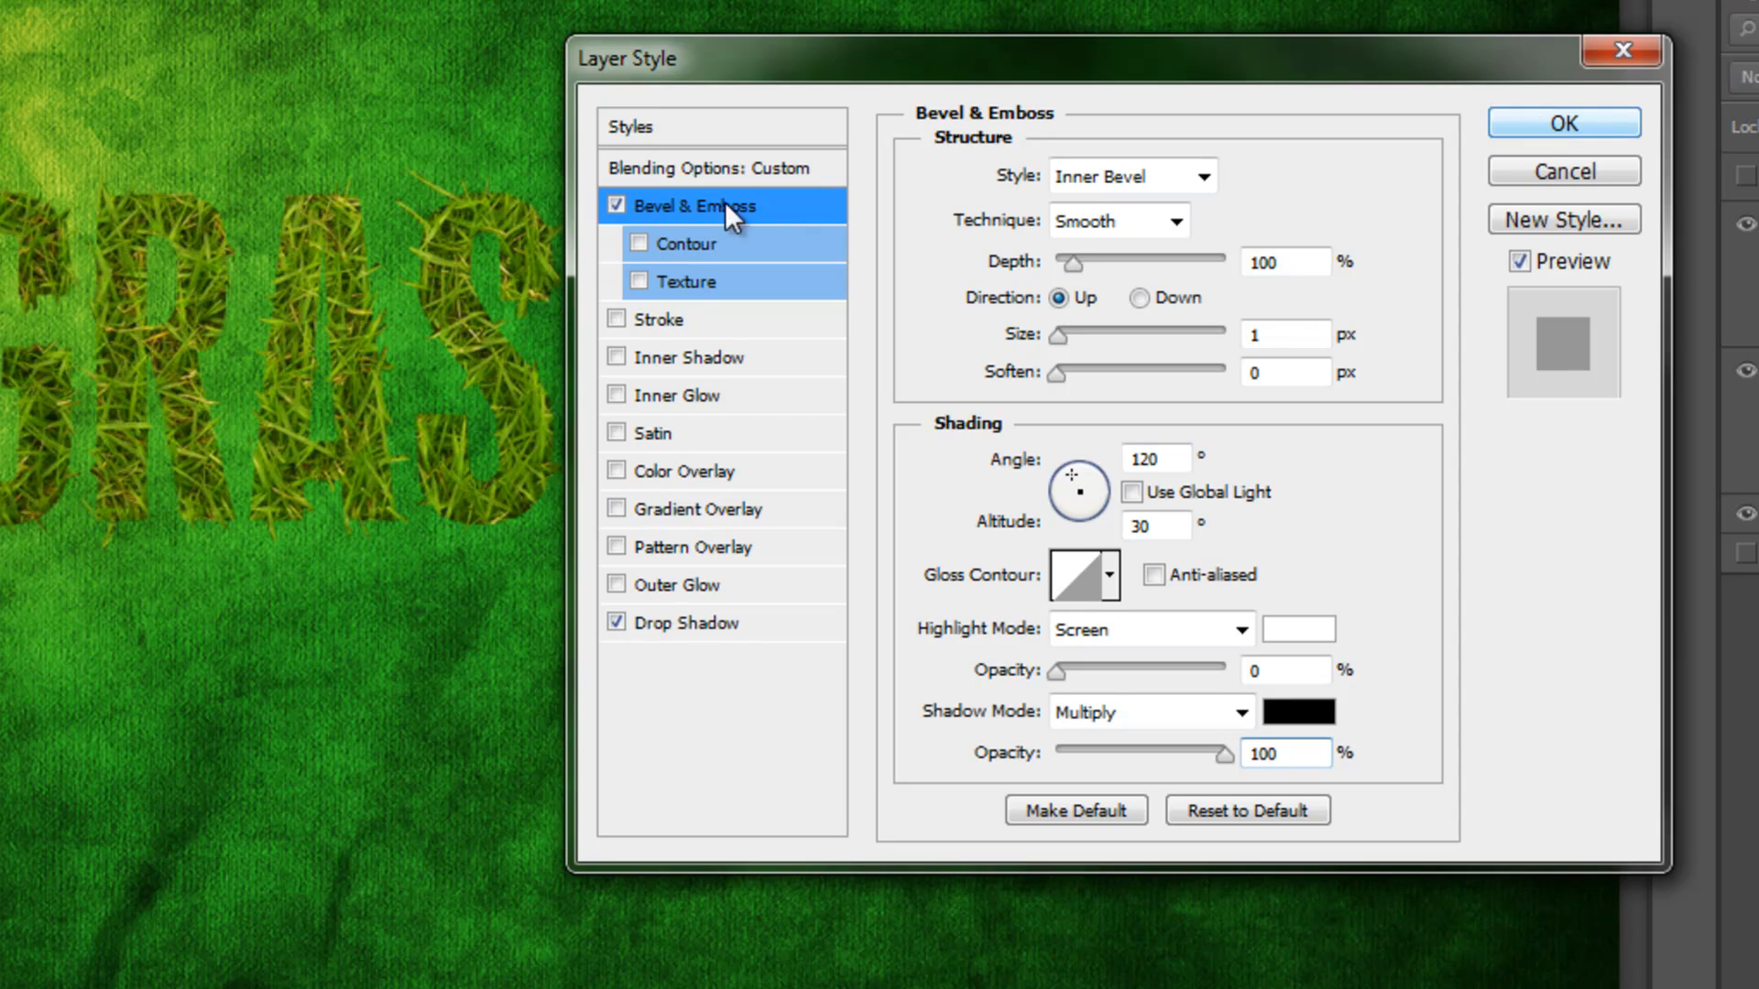
Confirm the bevel, satin and drop shadow styles on the grass_letters copy layer.
left_click(1563, 122)
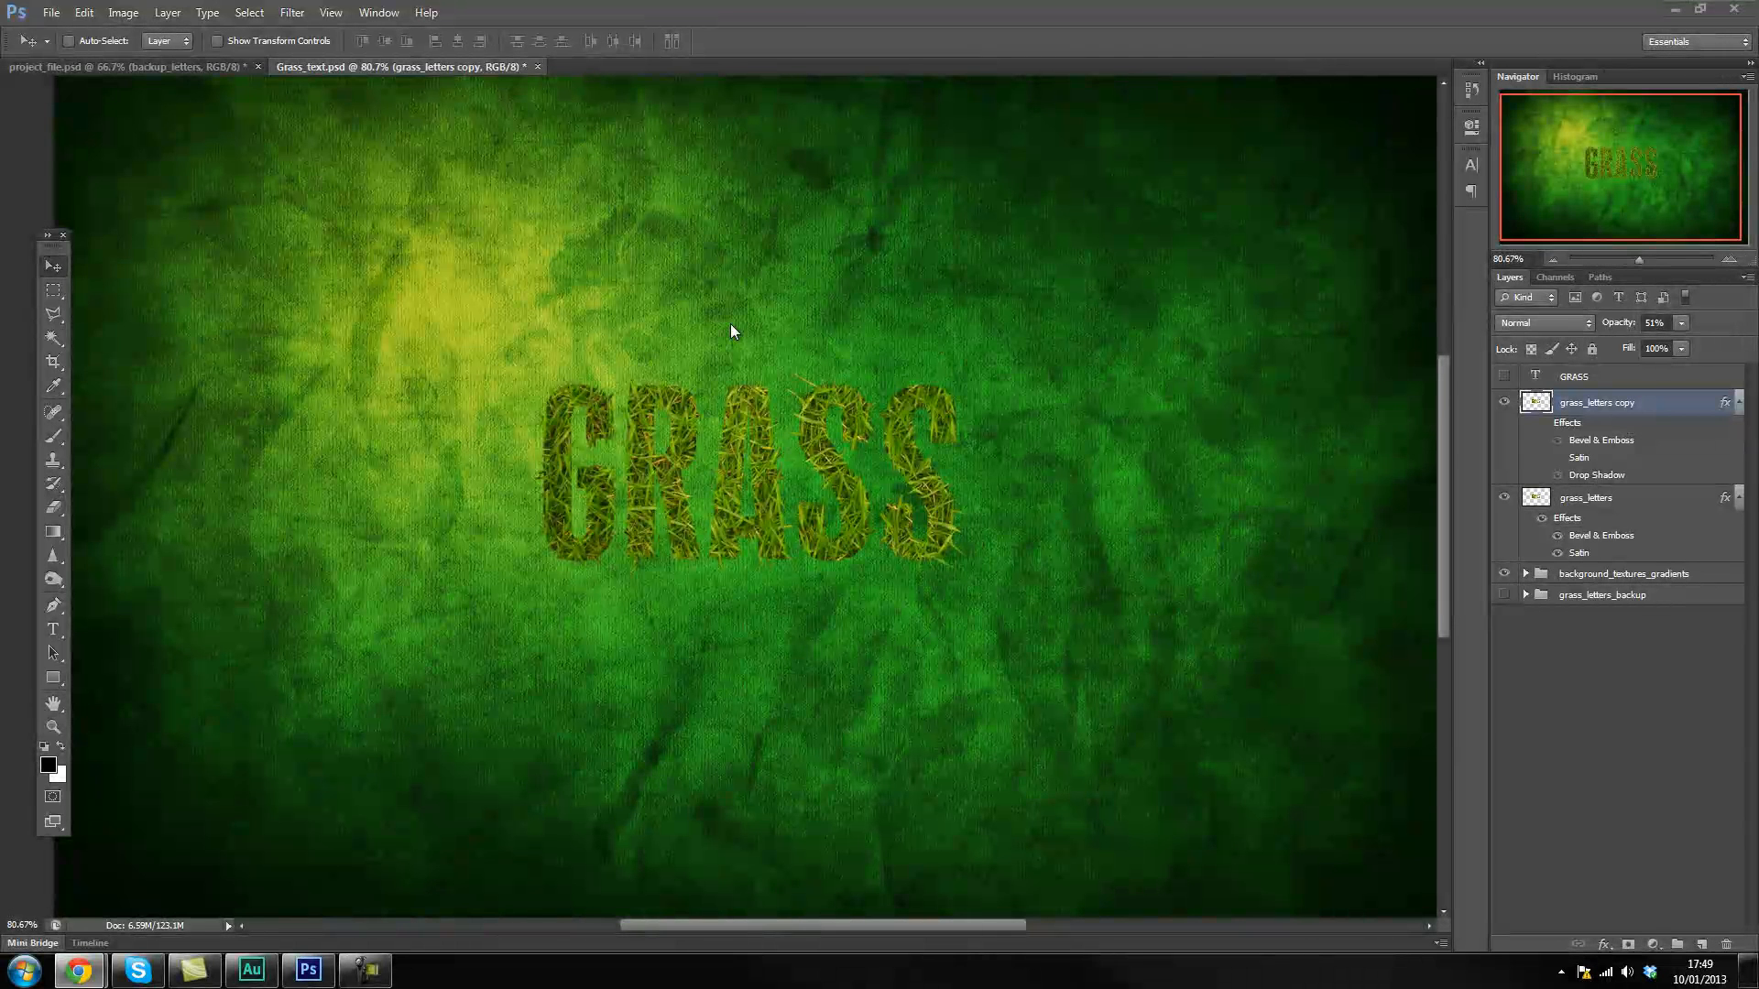
mouse_move(1105, 525)
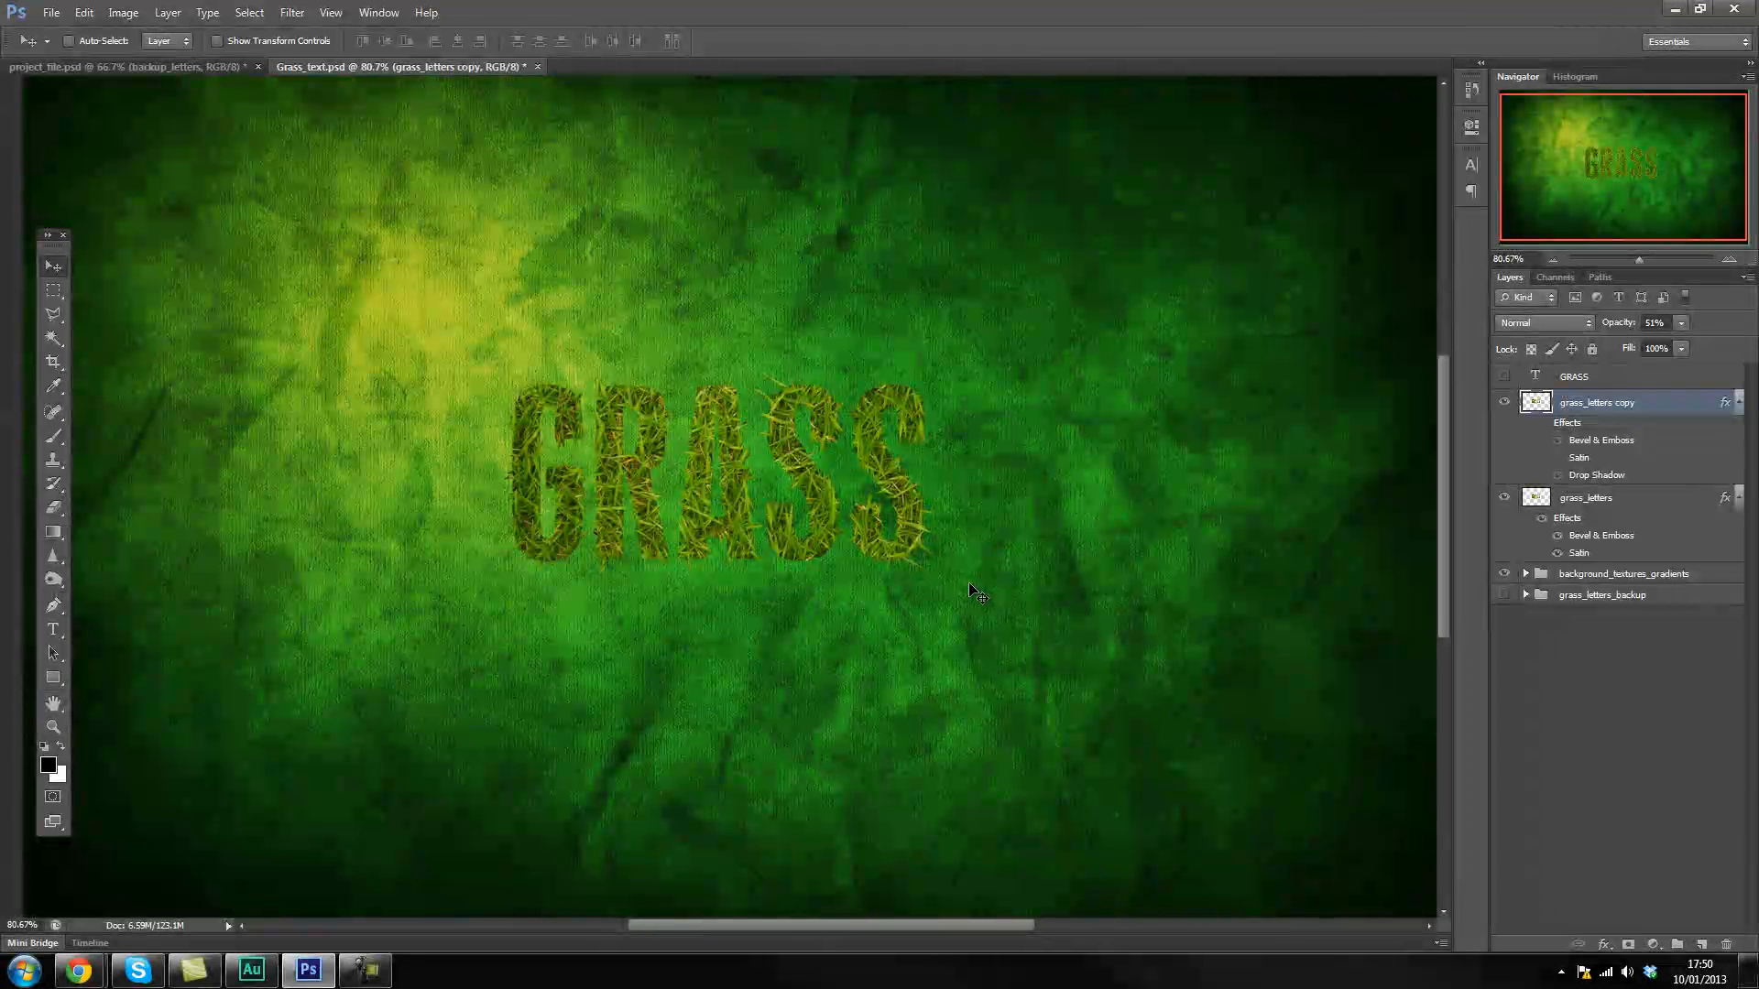
mouse_move(938, 431)
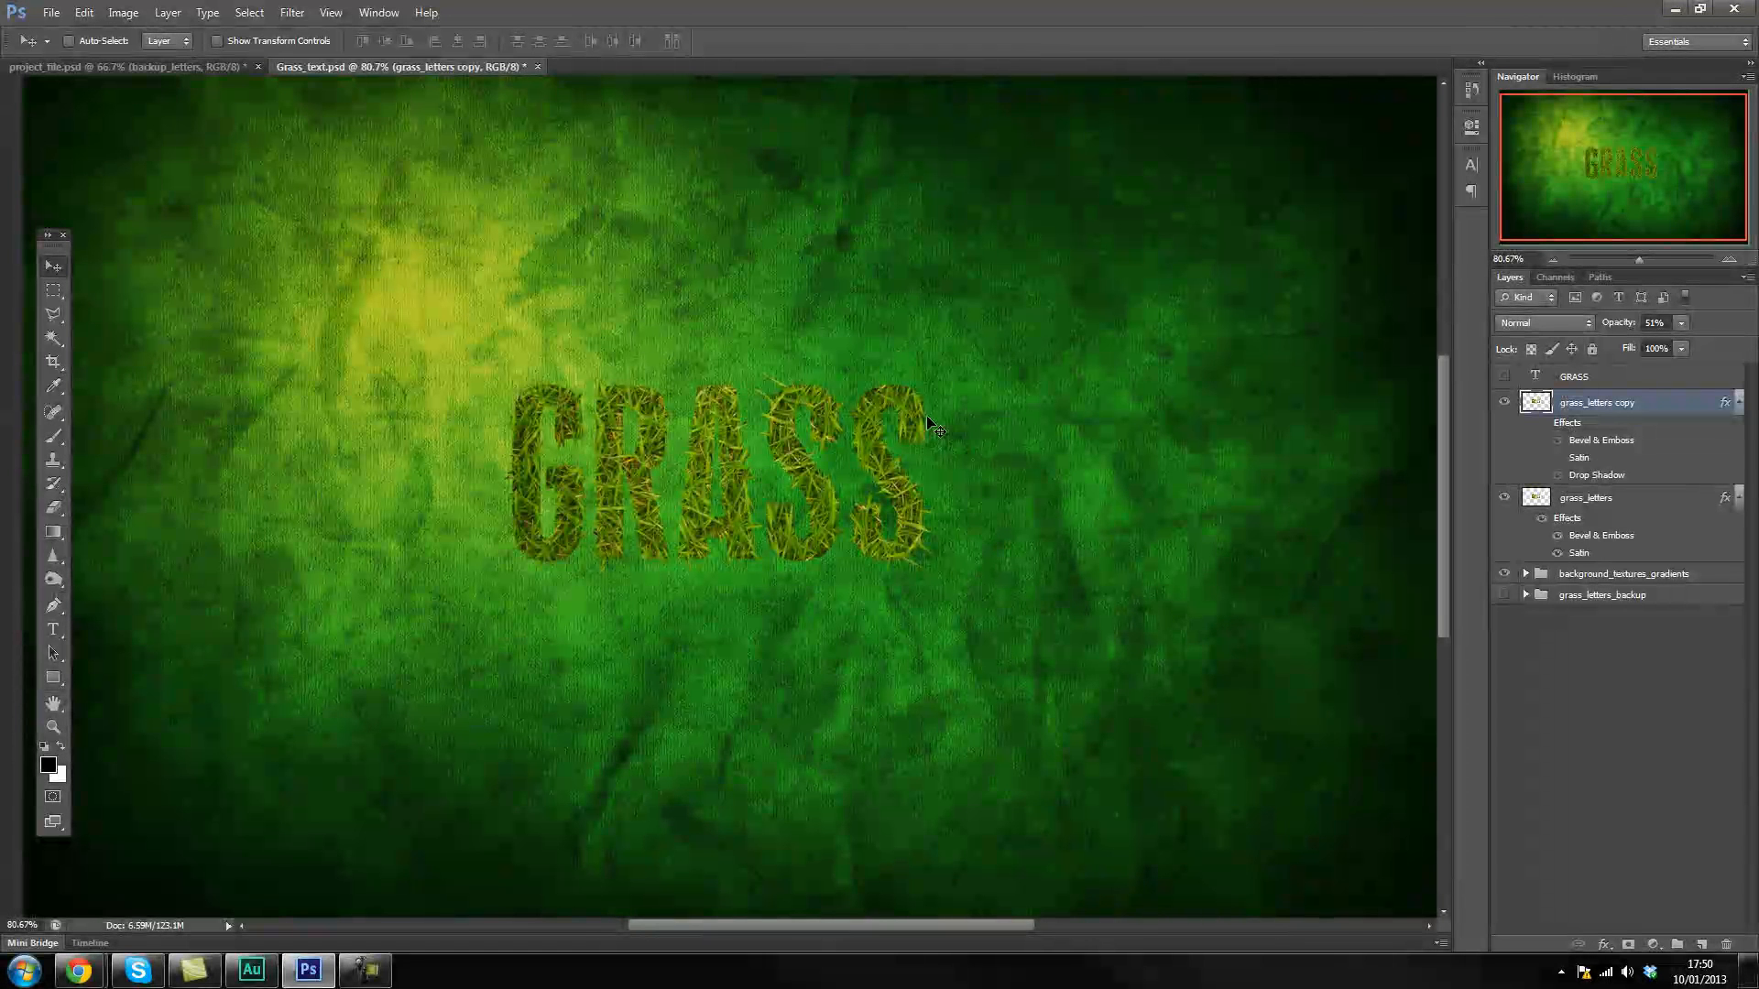